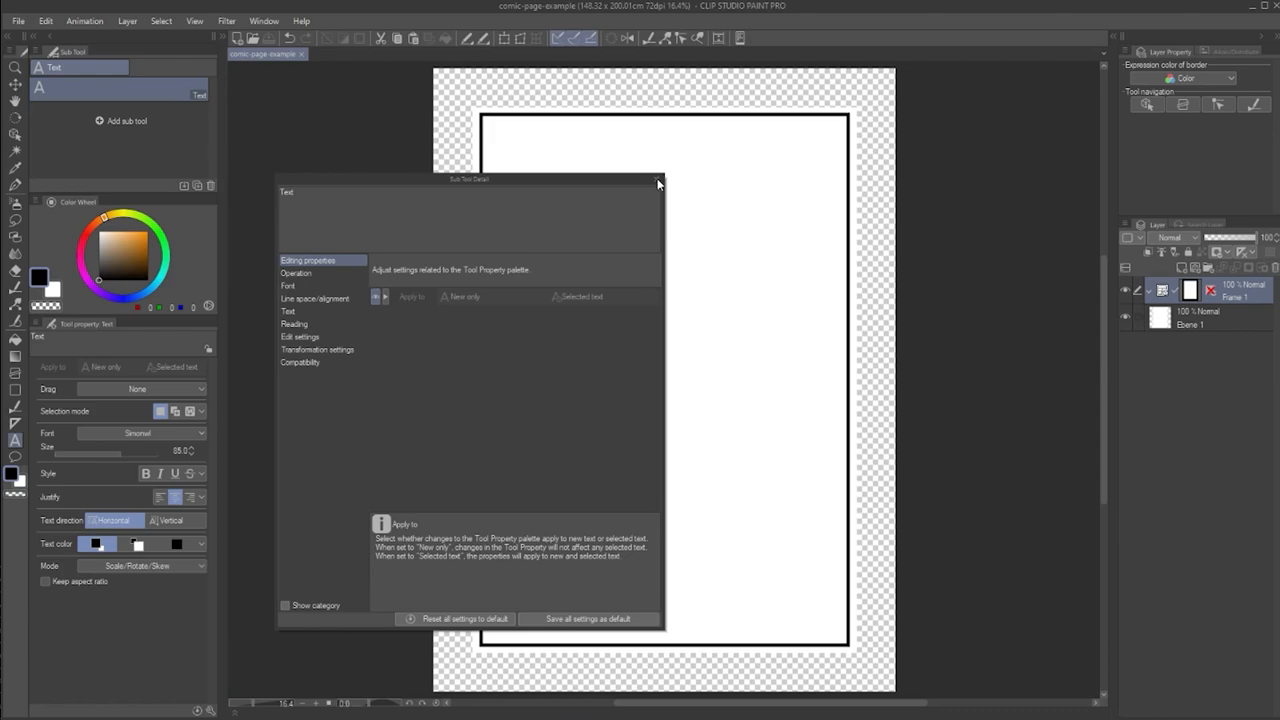
Close the Text tool's Sub Tool Detail and reopen it from the Window menu.
click(658, 184)
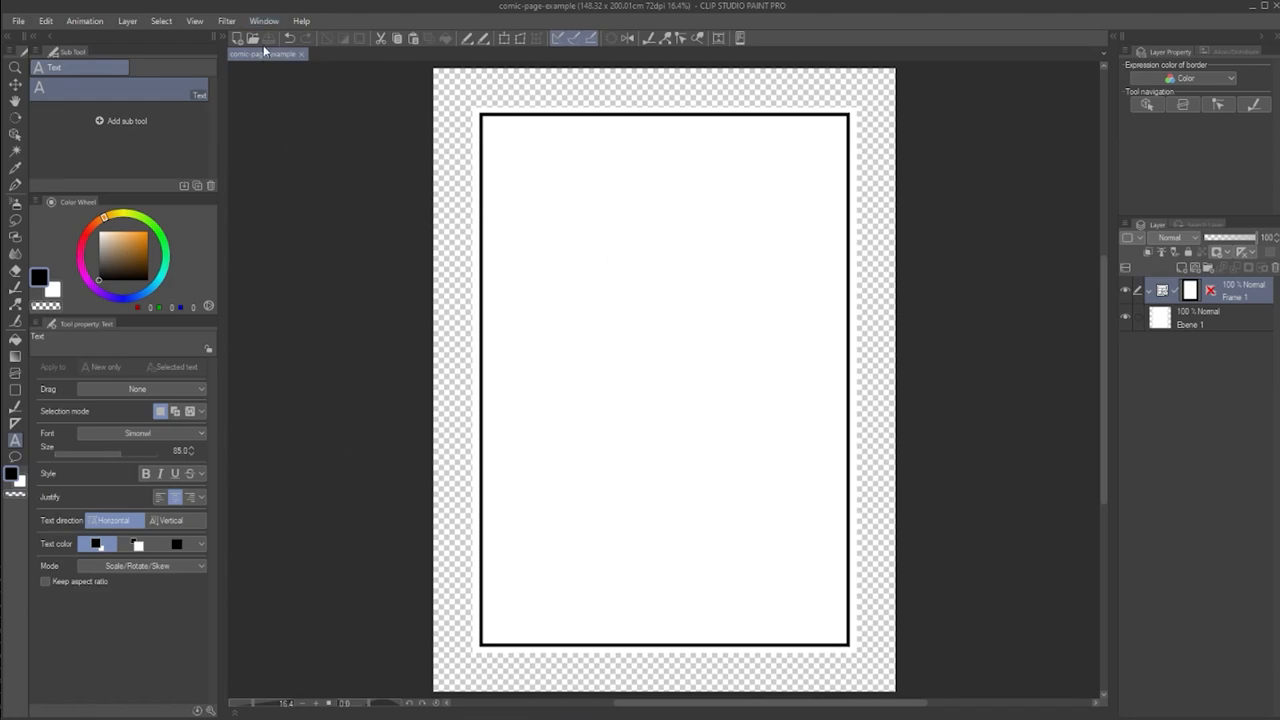
click(263, 20)
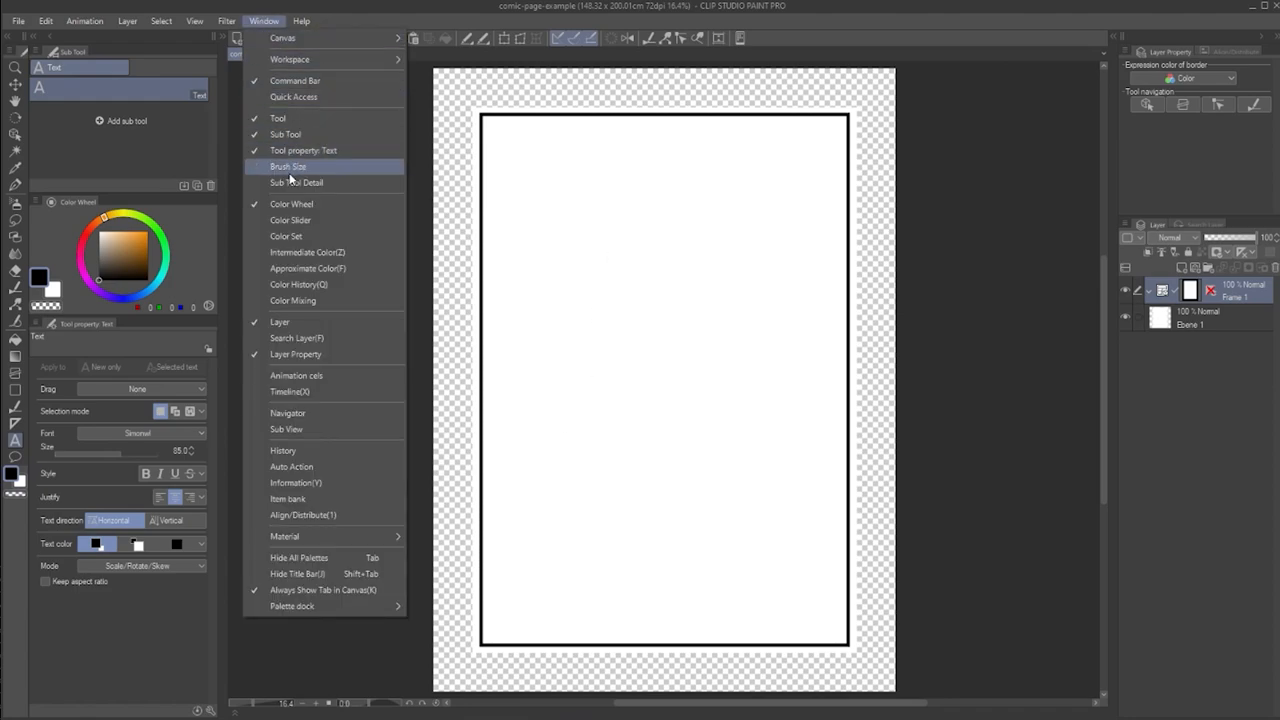
click(296, 182)
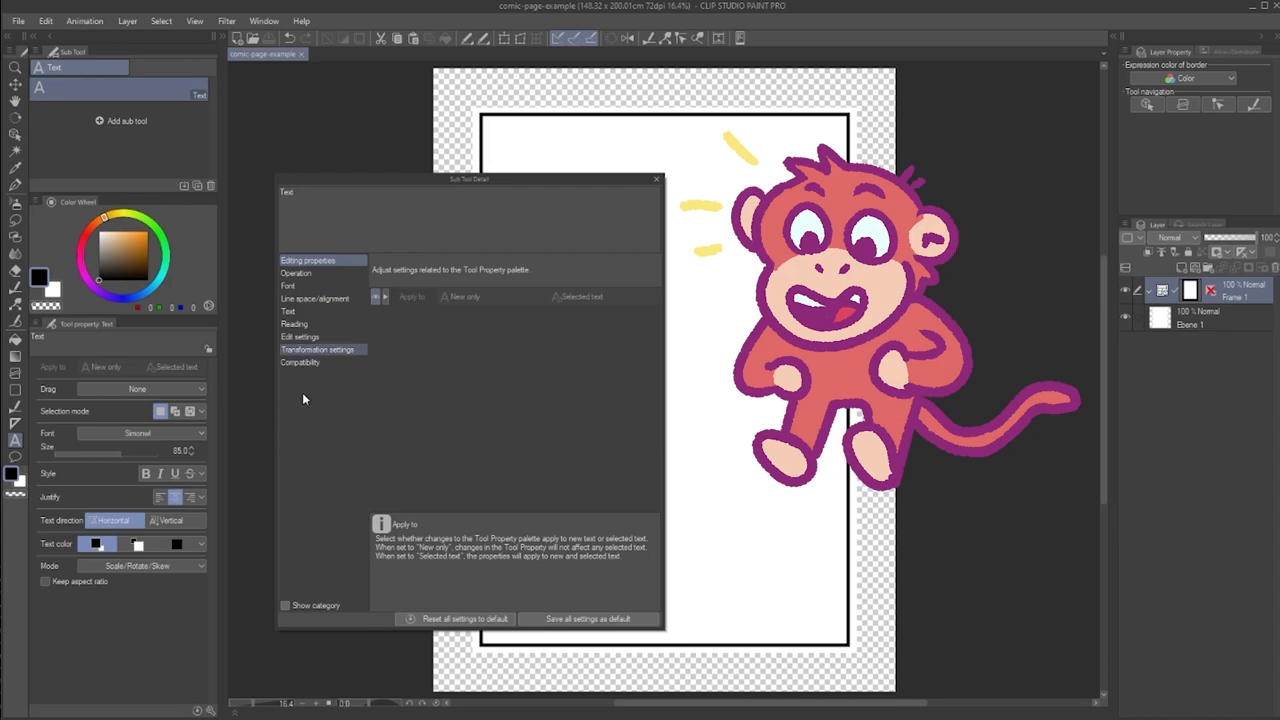
Browse Sub Tool Detail categories, ending on the line spacing and alignment settings.
click(300, 337)
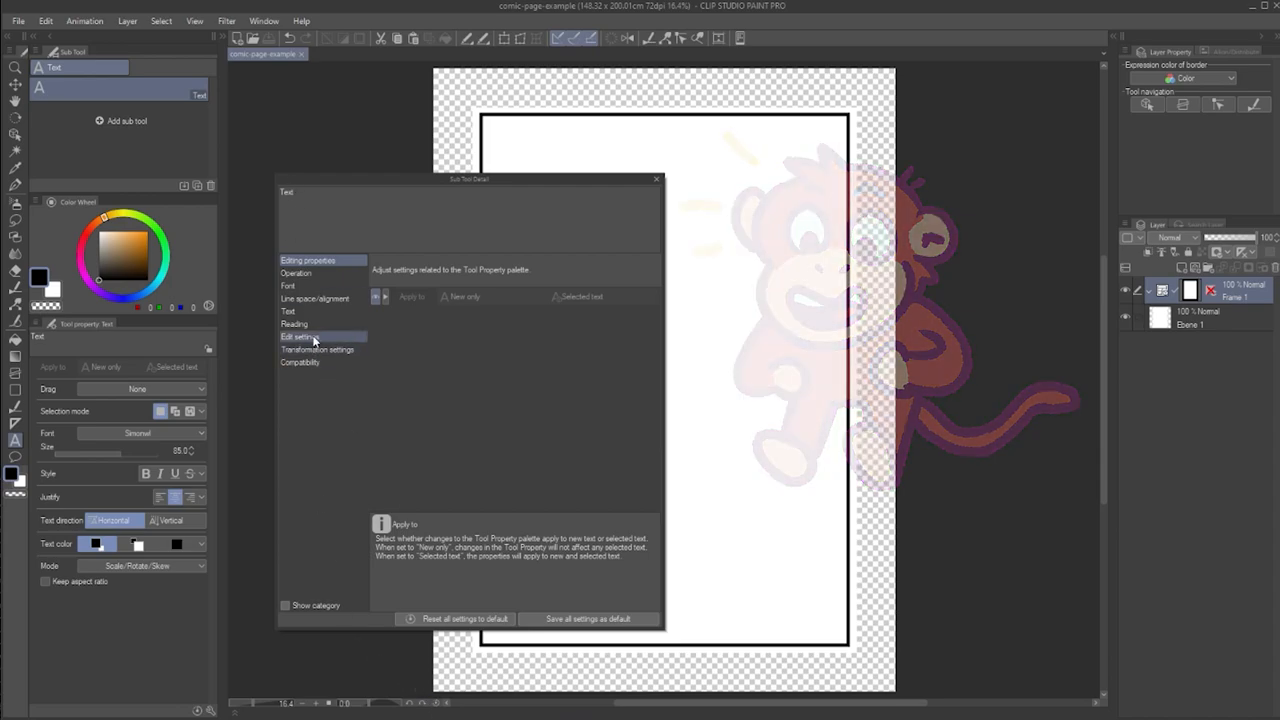
click(296, 273)
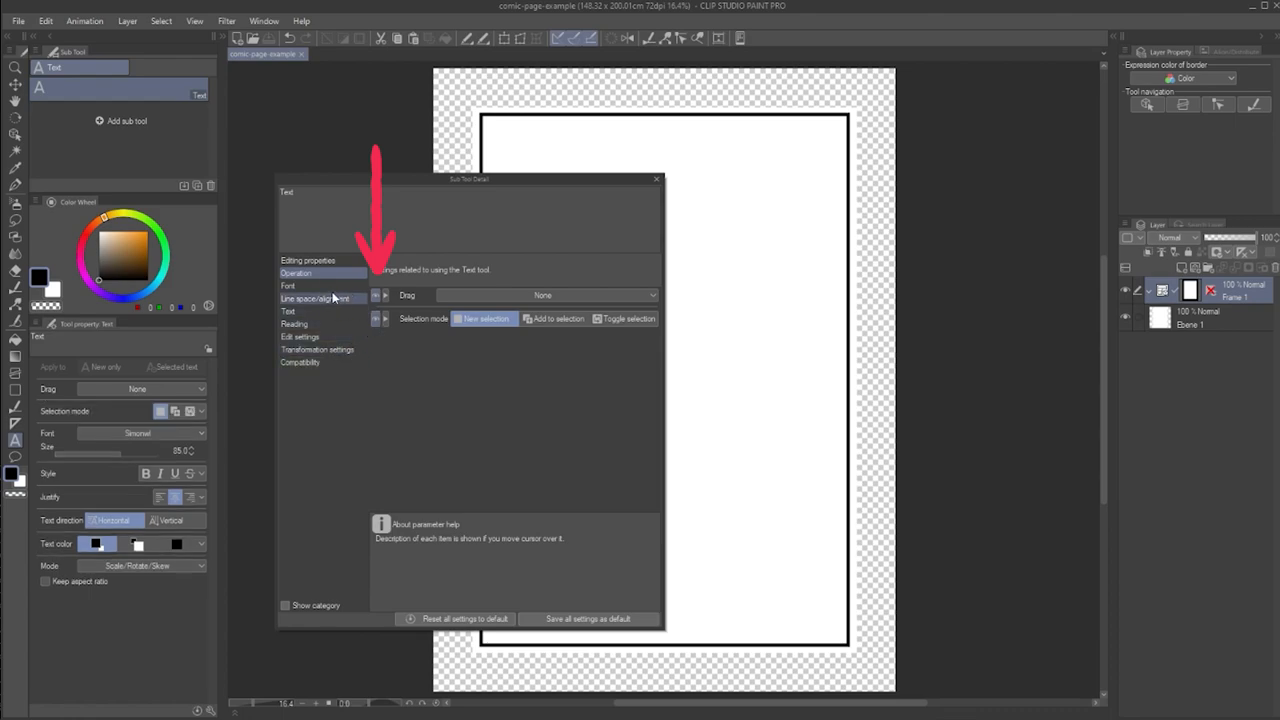
click(289, 286)
text(Hello! I am)
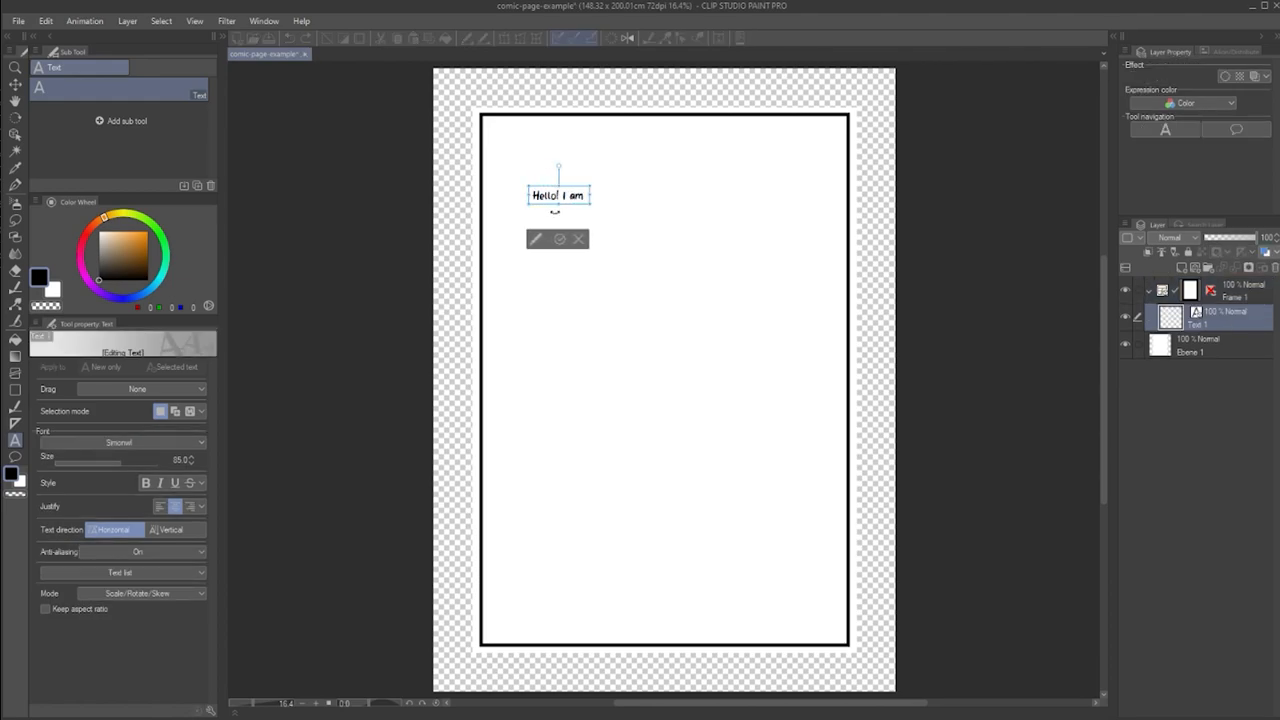
Finish typing 'Hello! I am sample text!' and set Drag to Create text box.
text(sample text!)
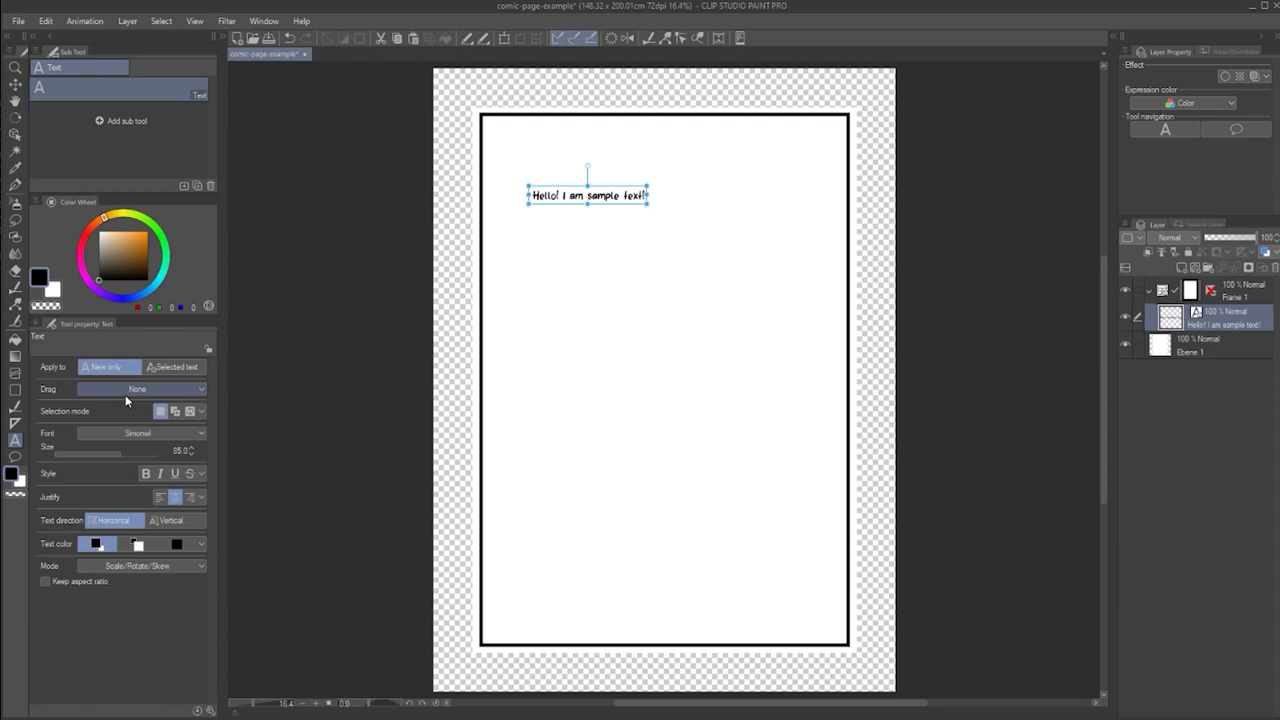
click(140, 389)
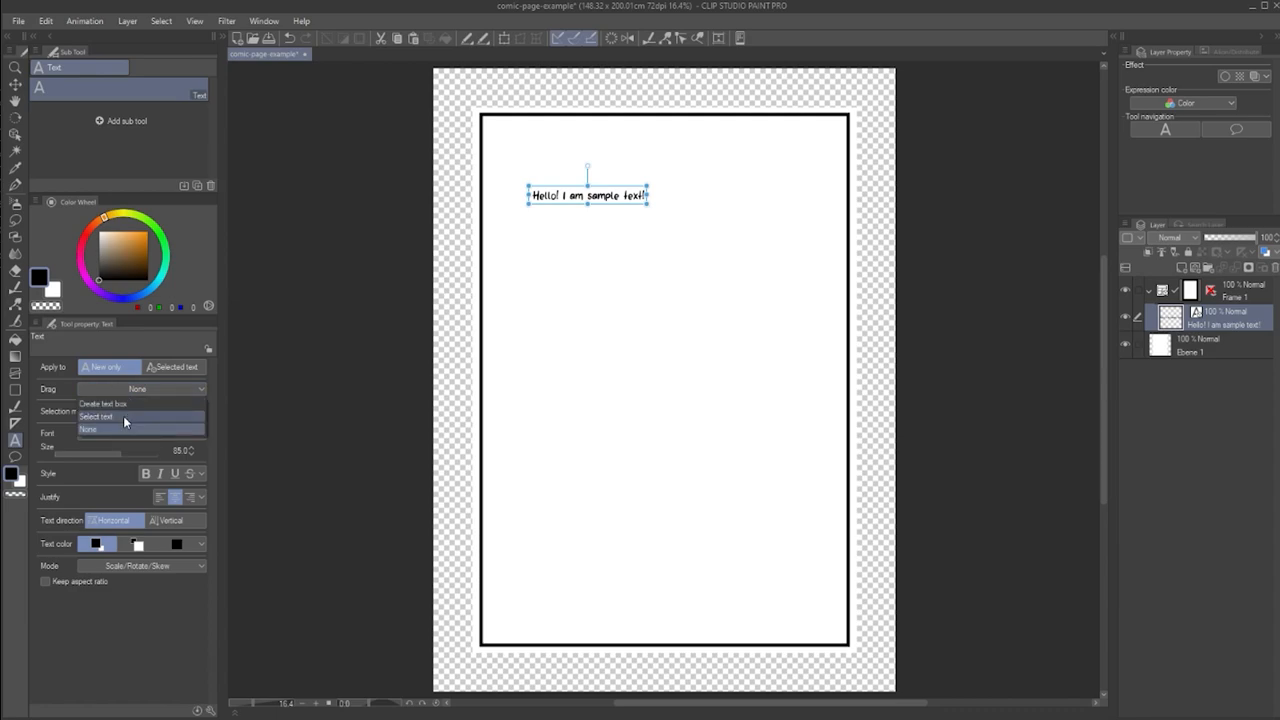
mouse_move(120, 404)
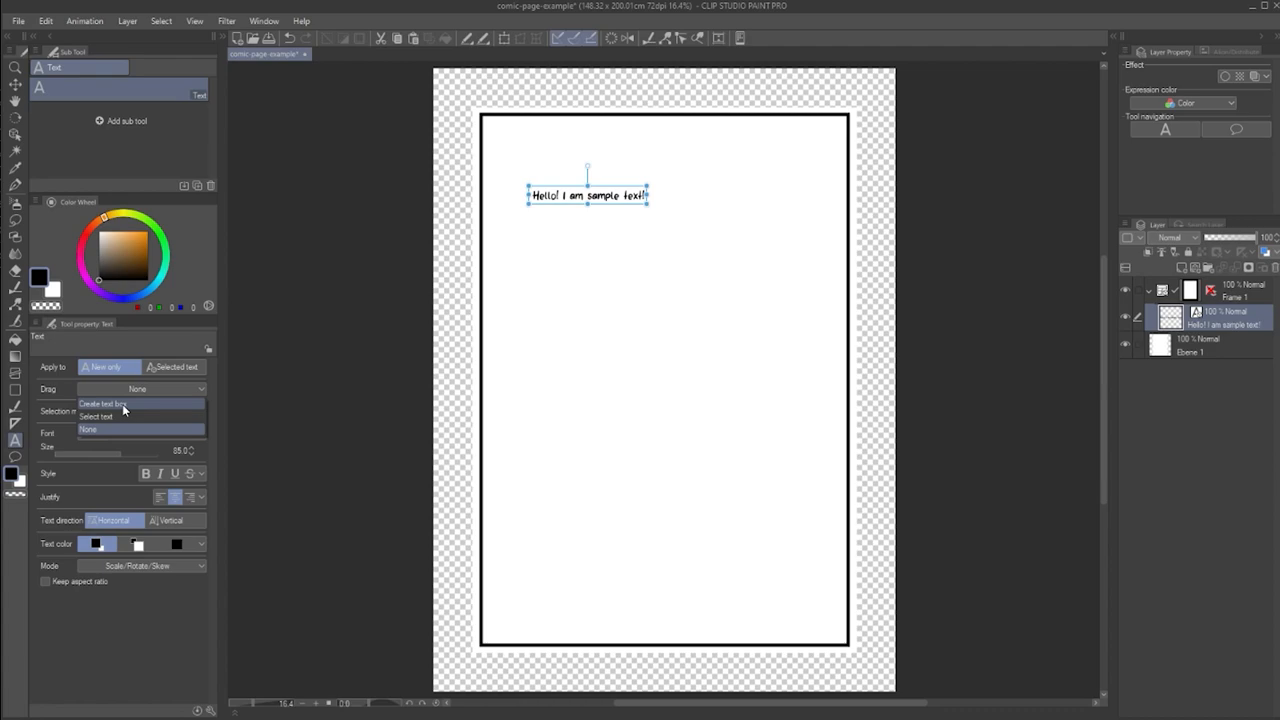
click(100, 403)
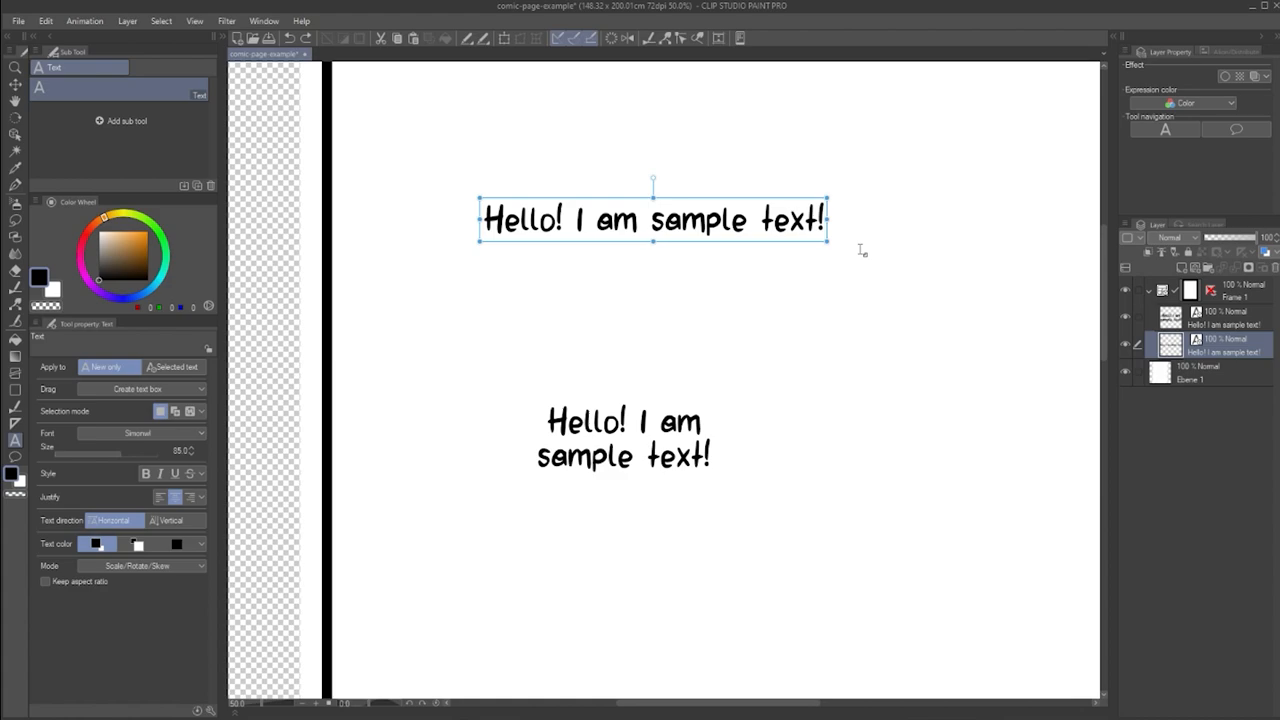
Extend the line with 'I keep on going', fill the text box, and enable Wrap text at frame.
double_click(653, 220)
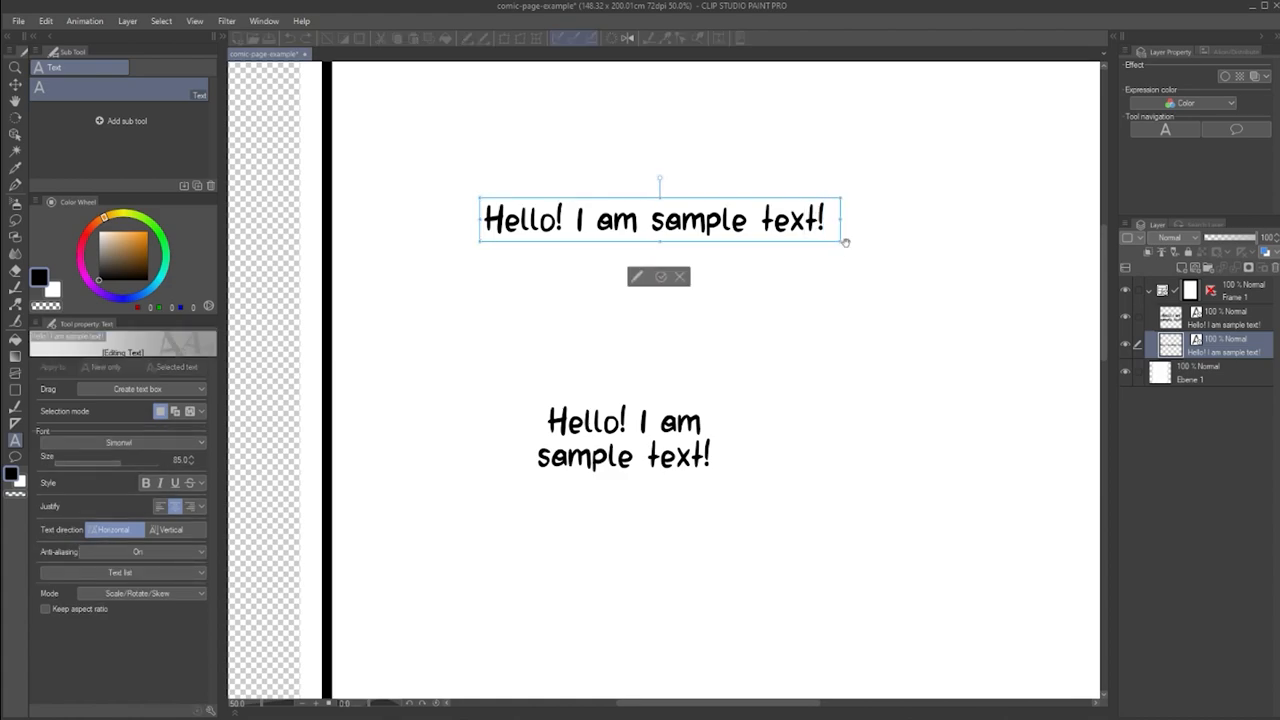
text(I keep on going!)
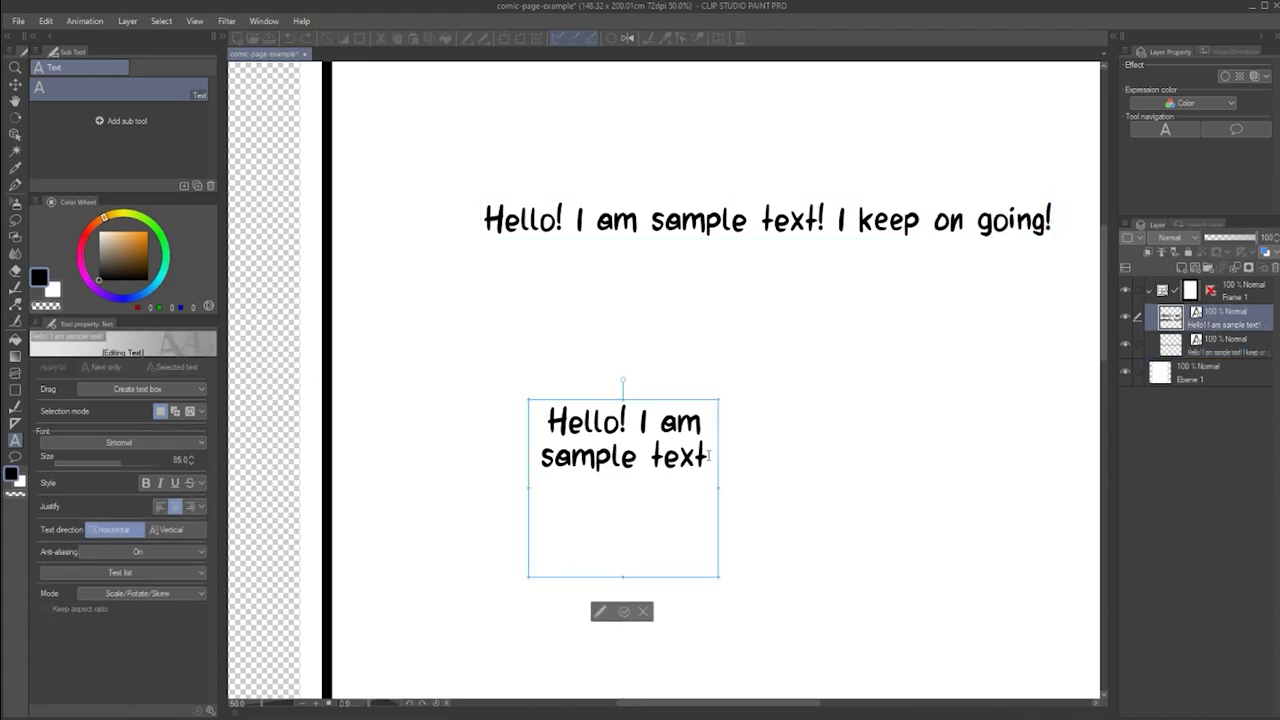
text(,)
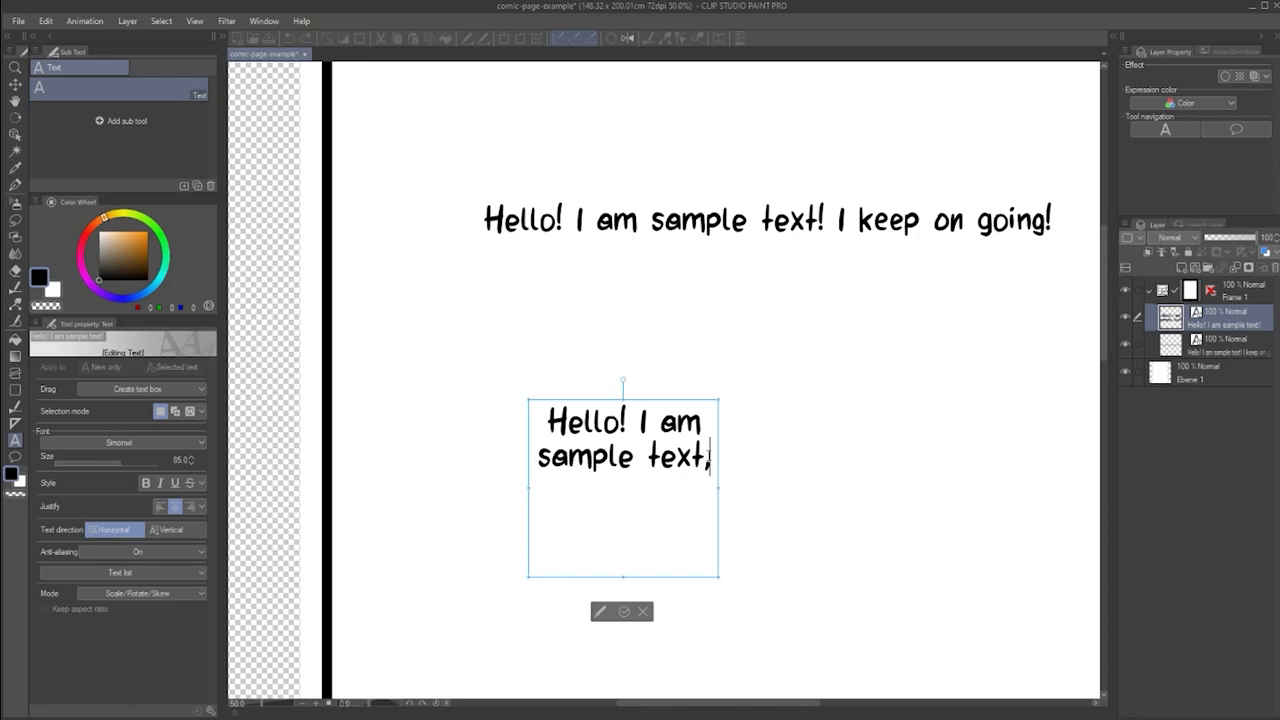
text(inside of a text box! I am limite)
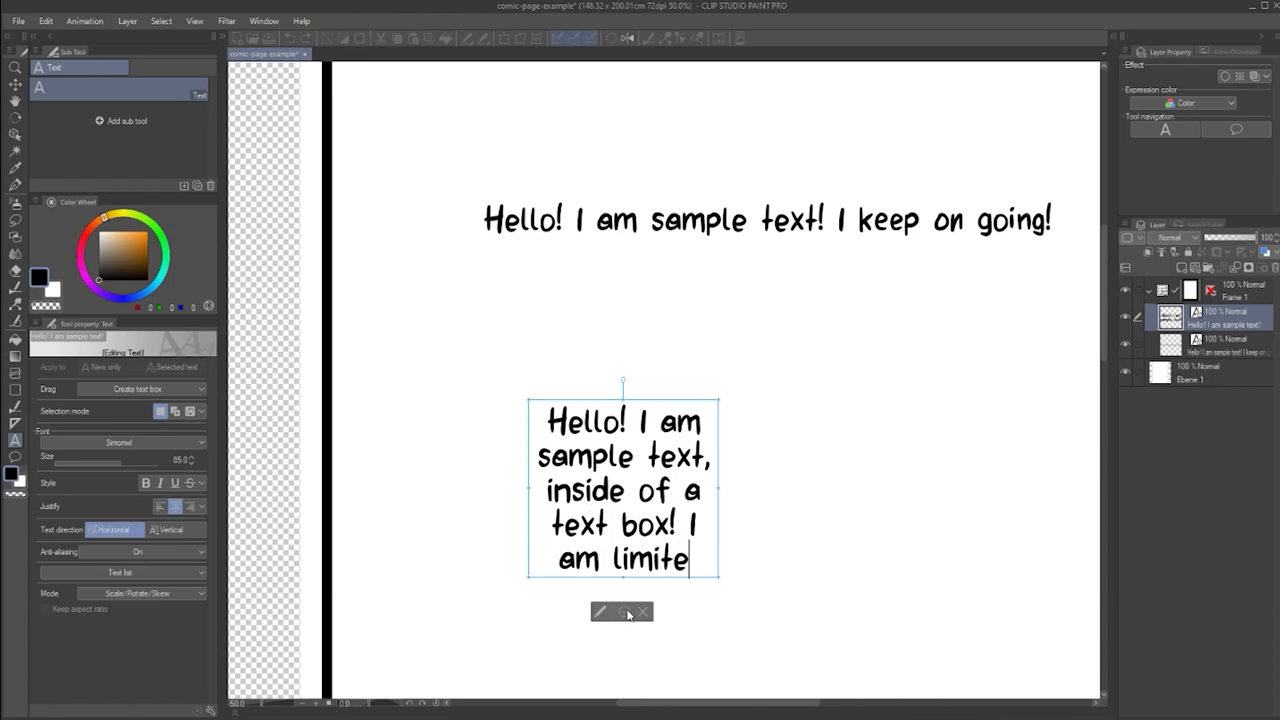
text(d)
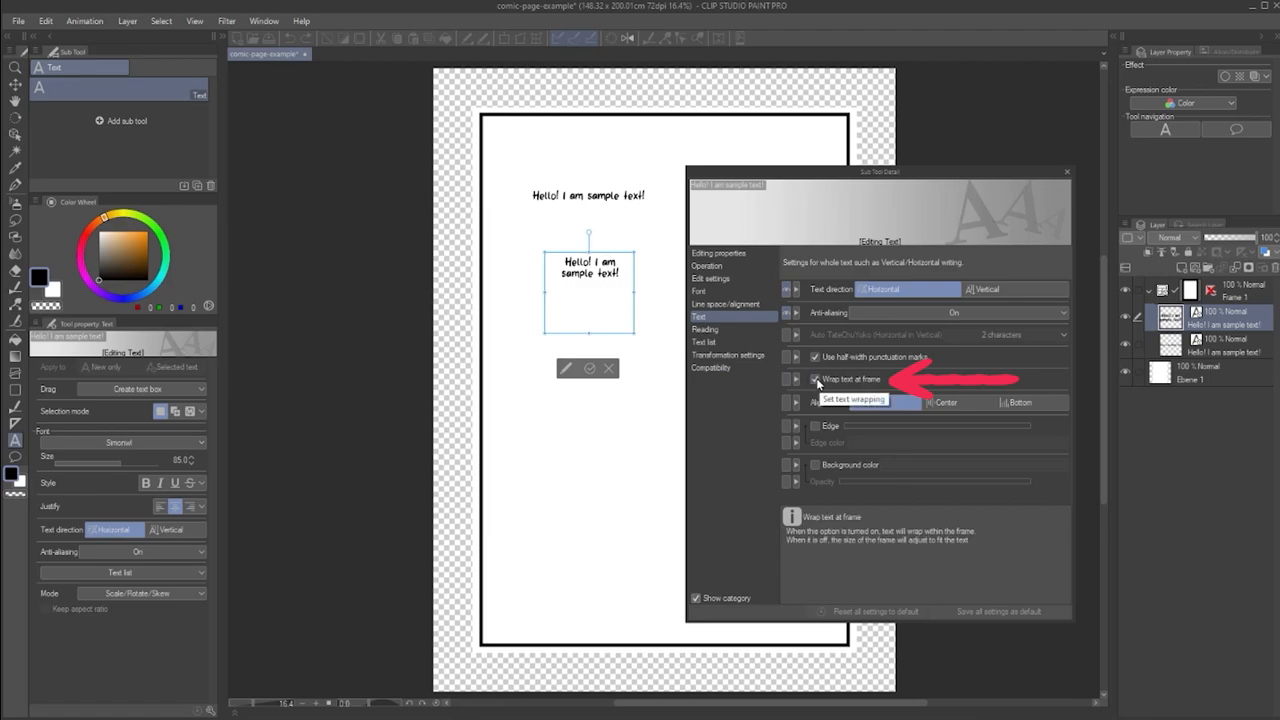
click(814, 379)
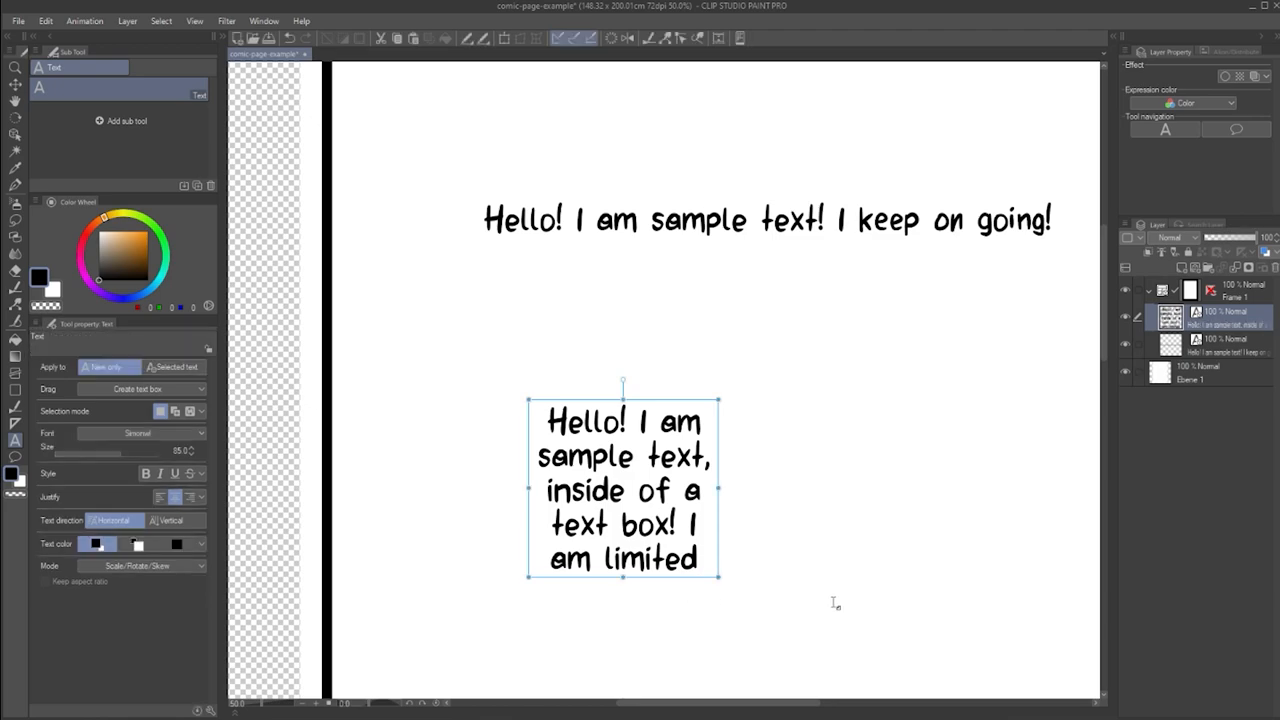
click(15, 83)
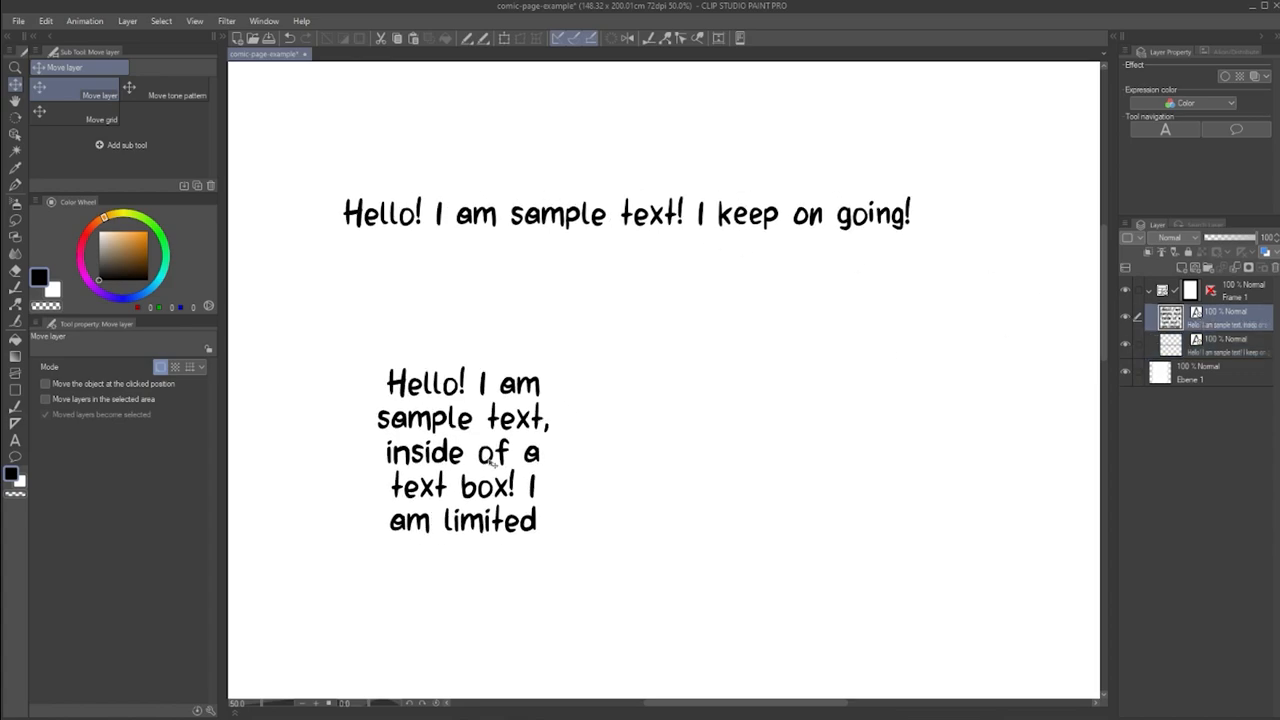
Grab the text box on the page with the Move layer tool.
click(430, 433)
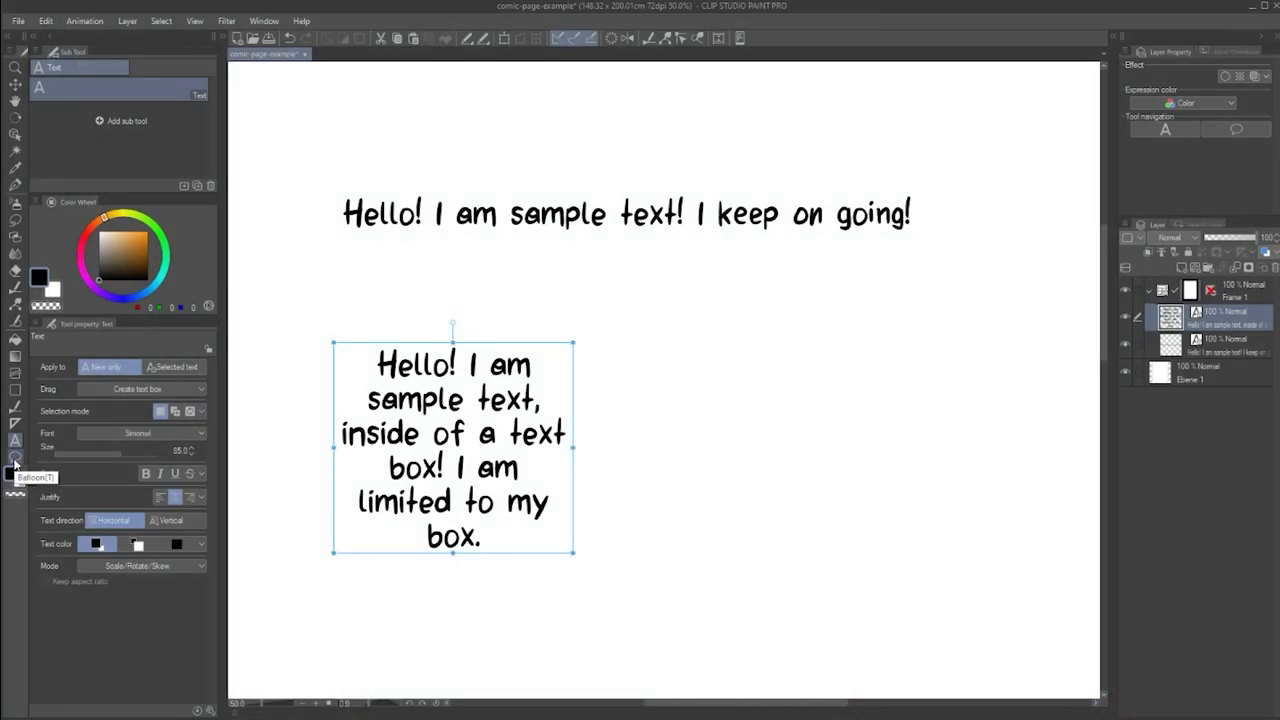
Draw freehand balloons, join them with a tail, and add a tail below the right balloon.
click(15, 458)
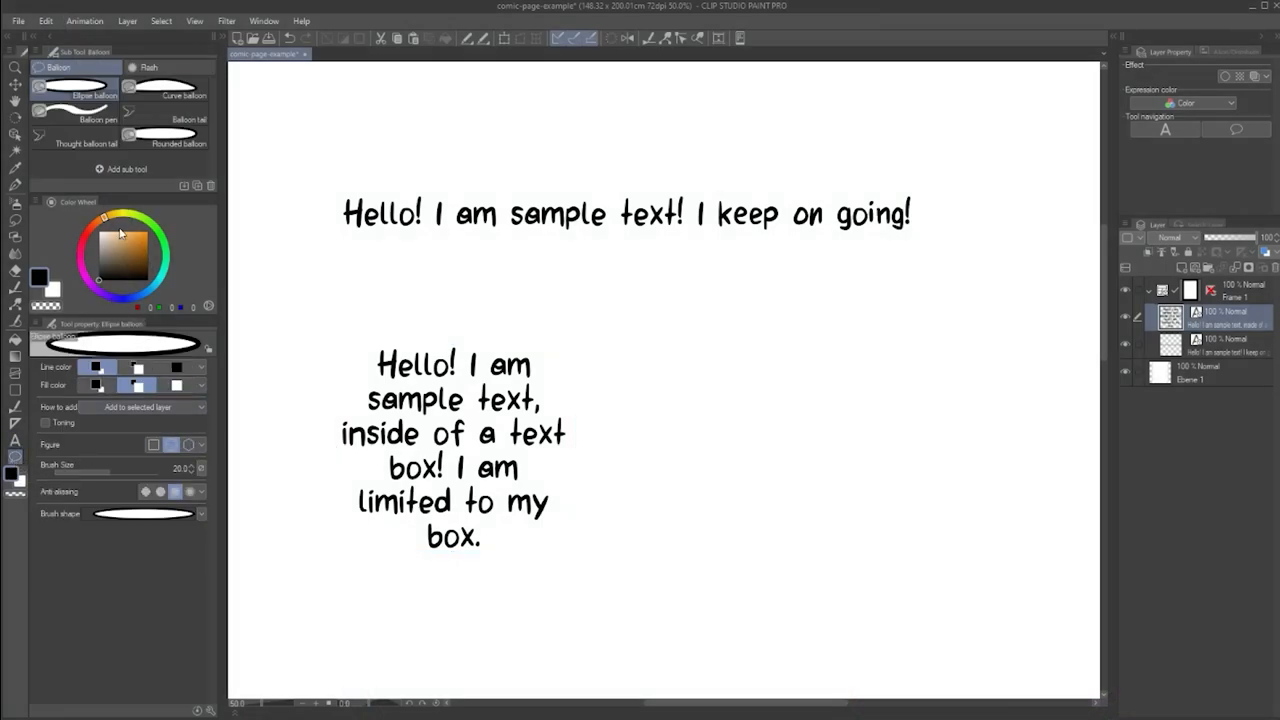
click(164, 138)
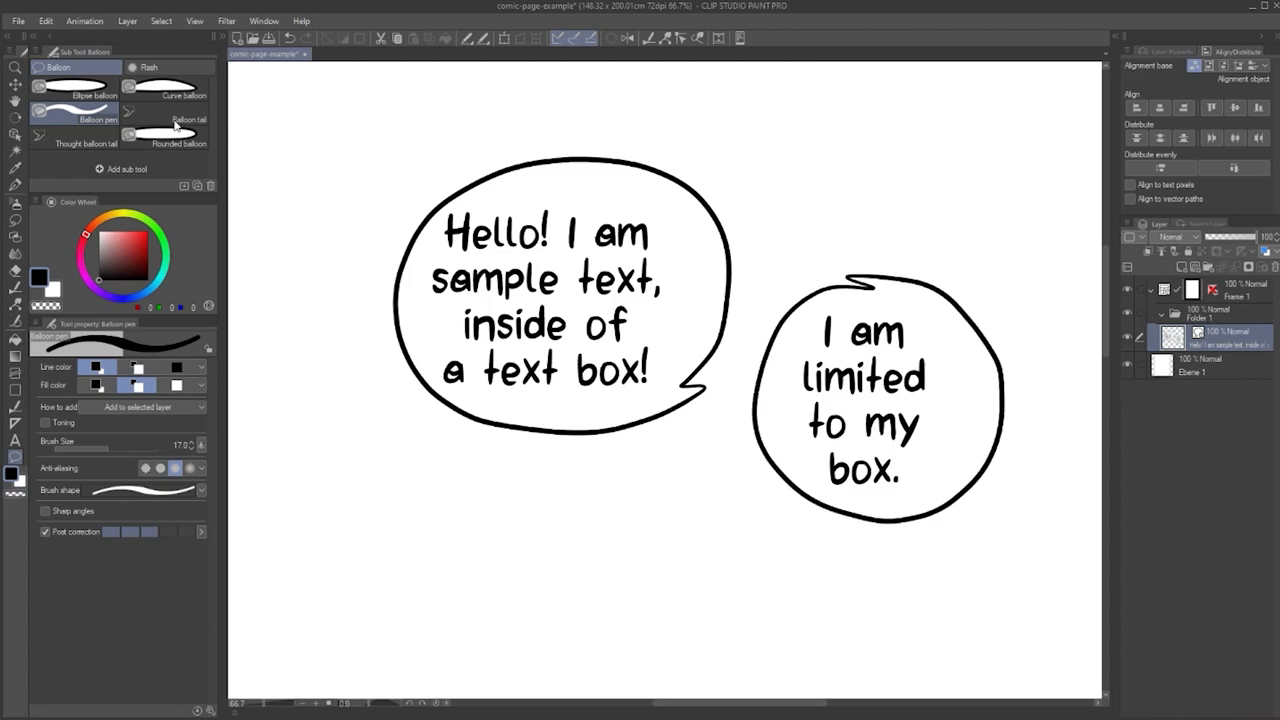
click(189, 115)
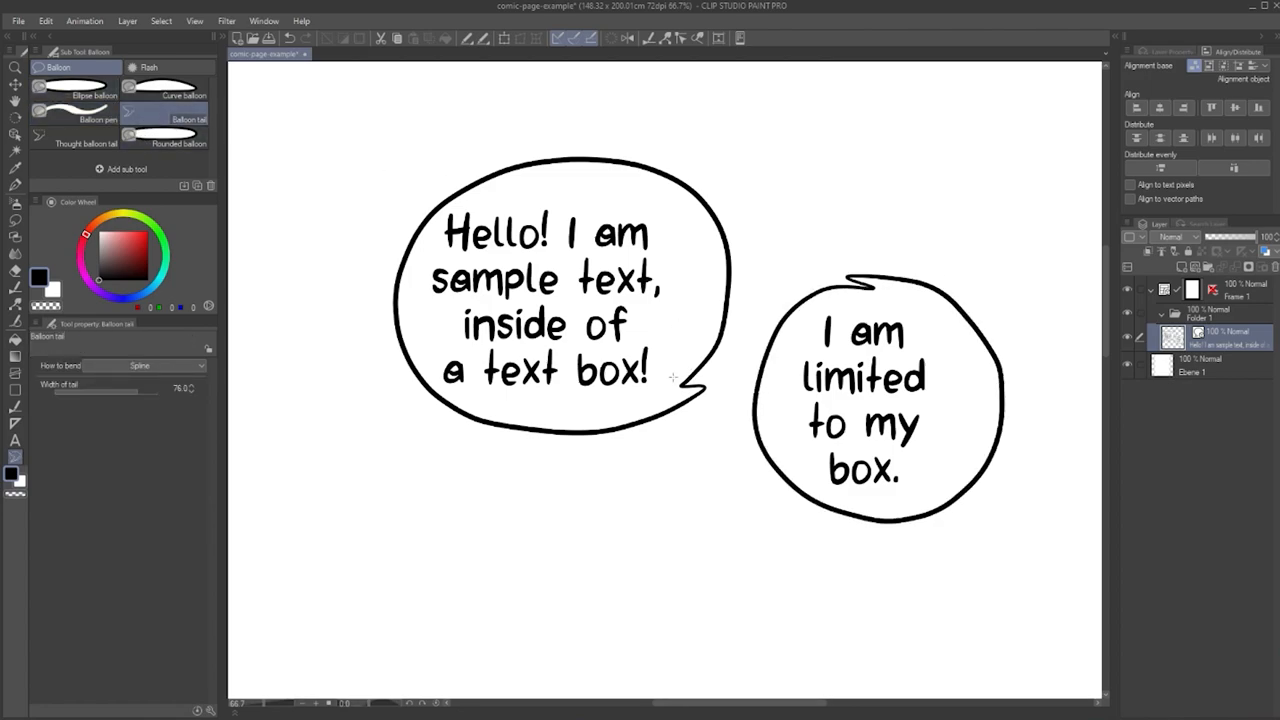
drag(673, 377, 777, 423)
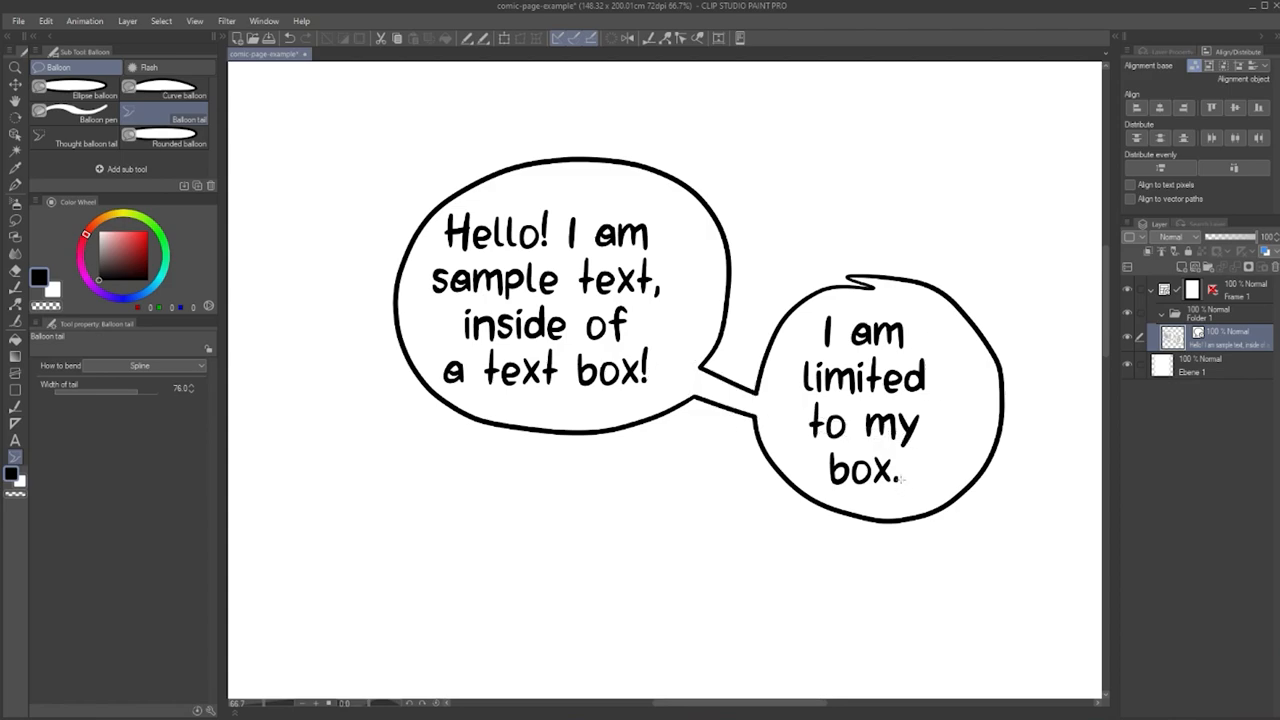
drag(940, 470, 995, 550)
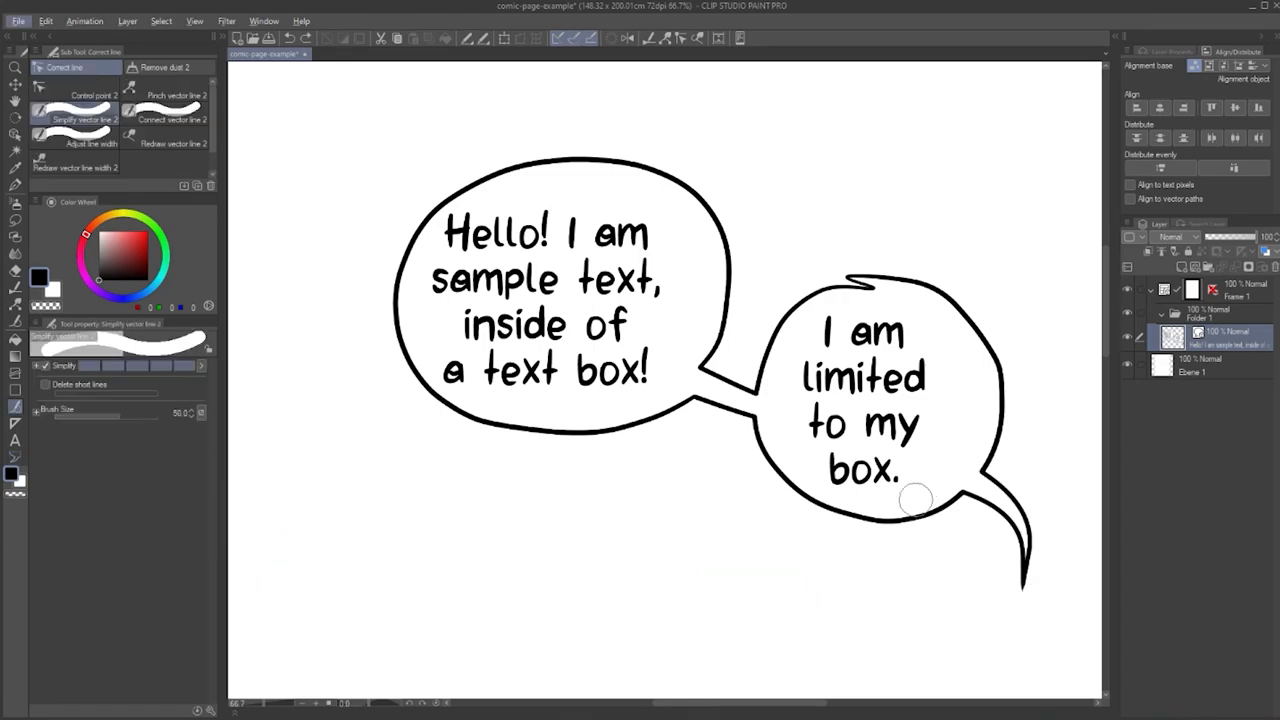
Curve the lower tail down-left using Simplify vector line and Control point editing.
click(15, 94)
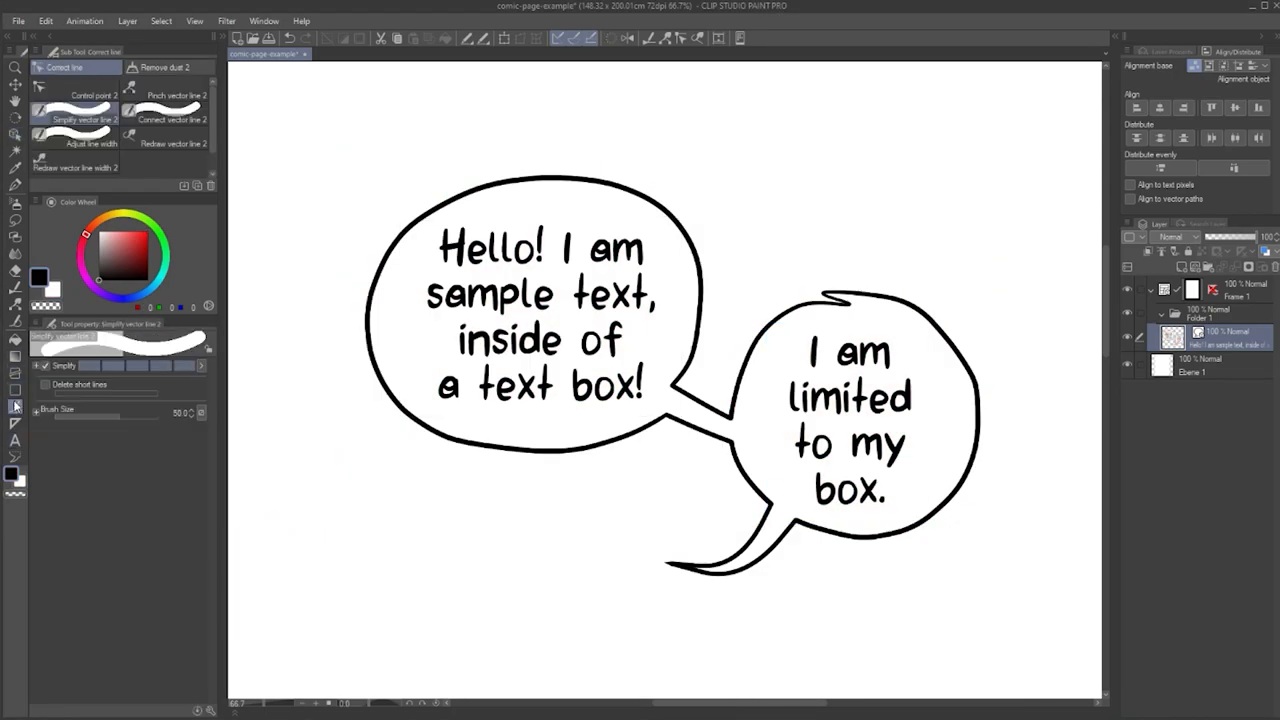
click(94, 95)
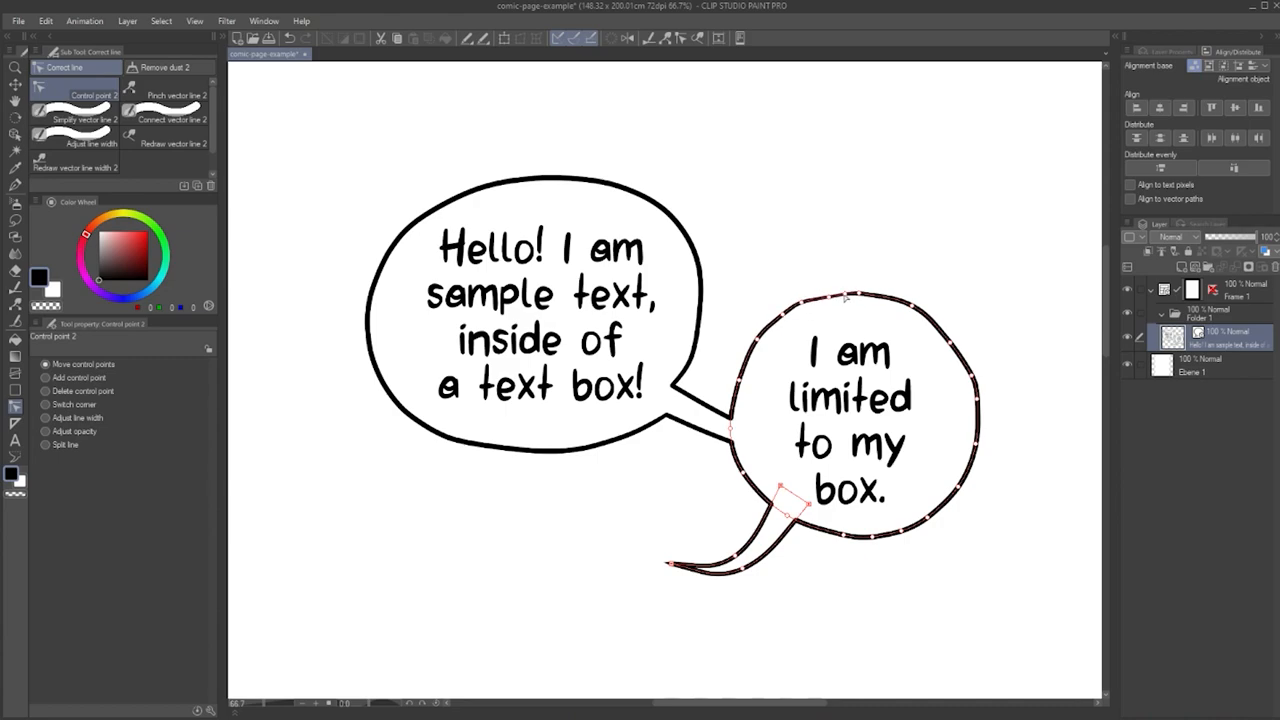
click(173, 95)
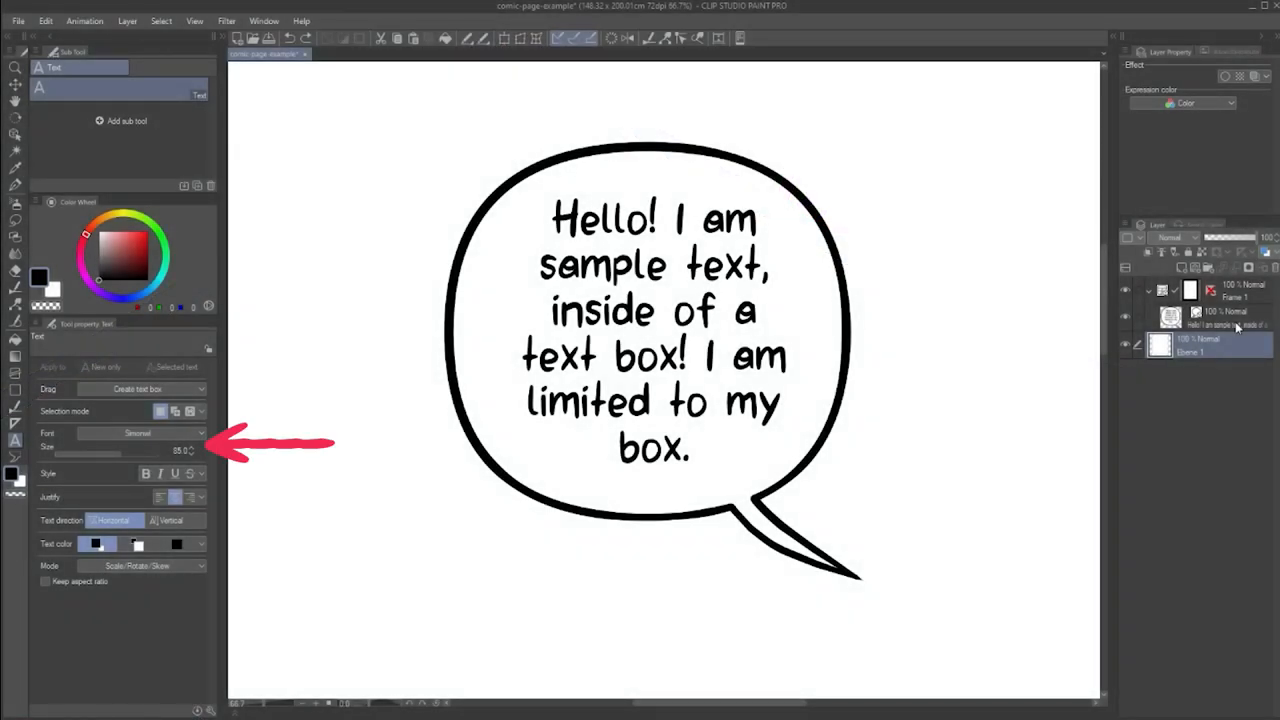
Select the balloon's text layer and toggle between left and right justification.
click(1200, 318)
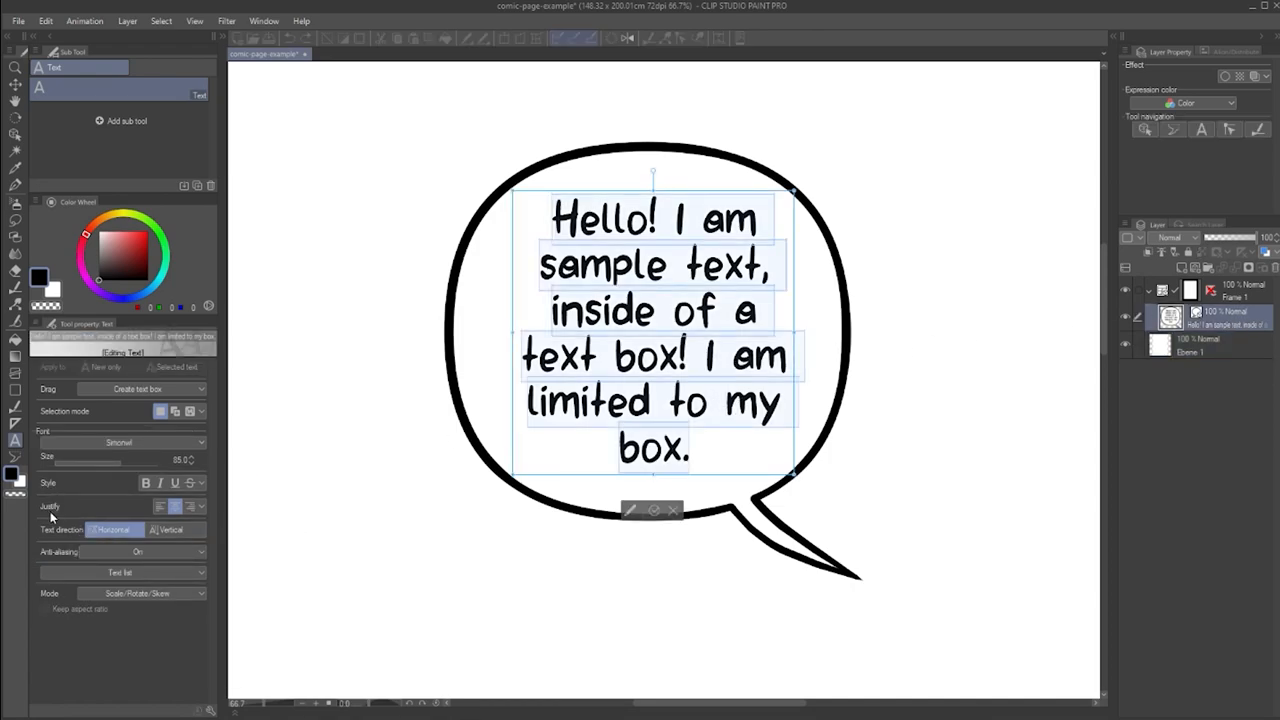
click(160, 506)
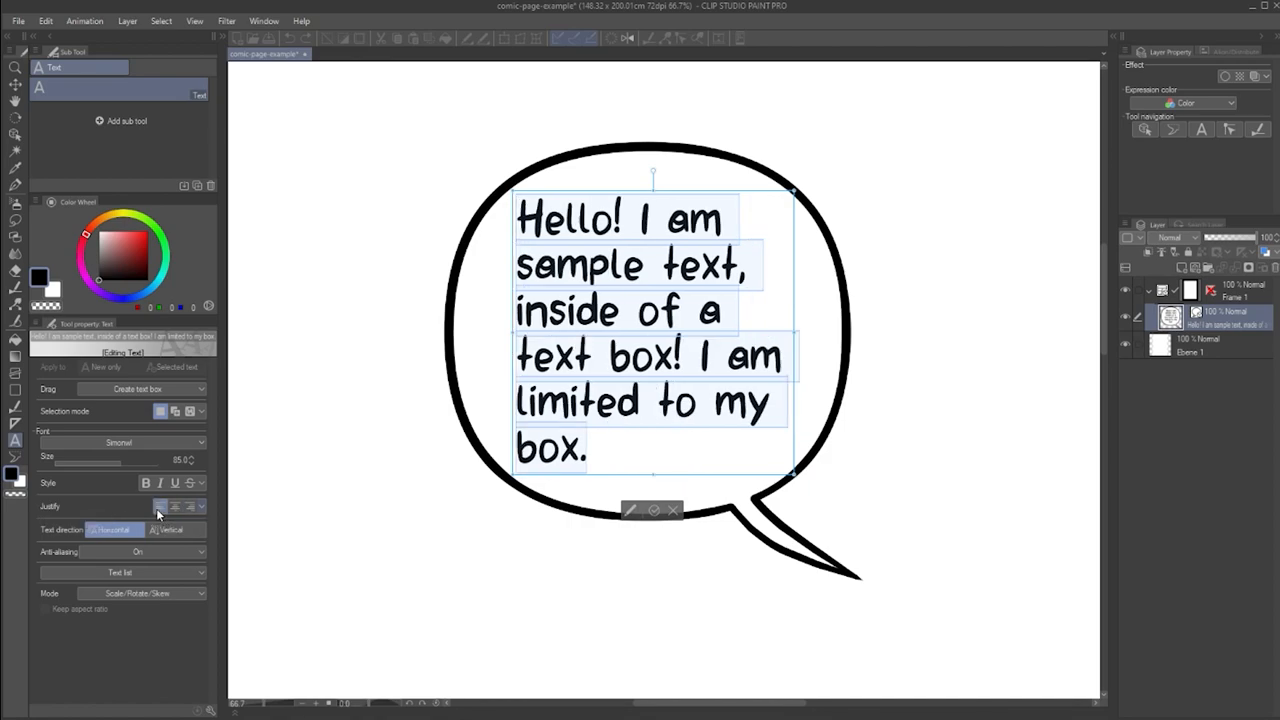
click(190, 506)
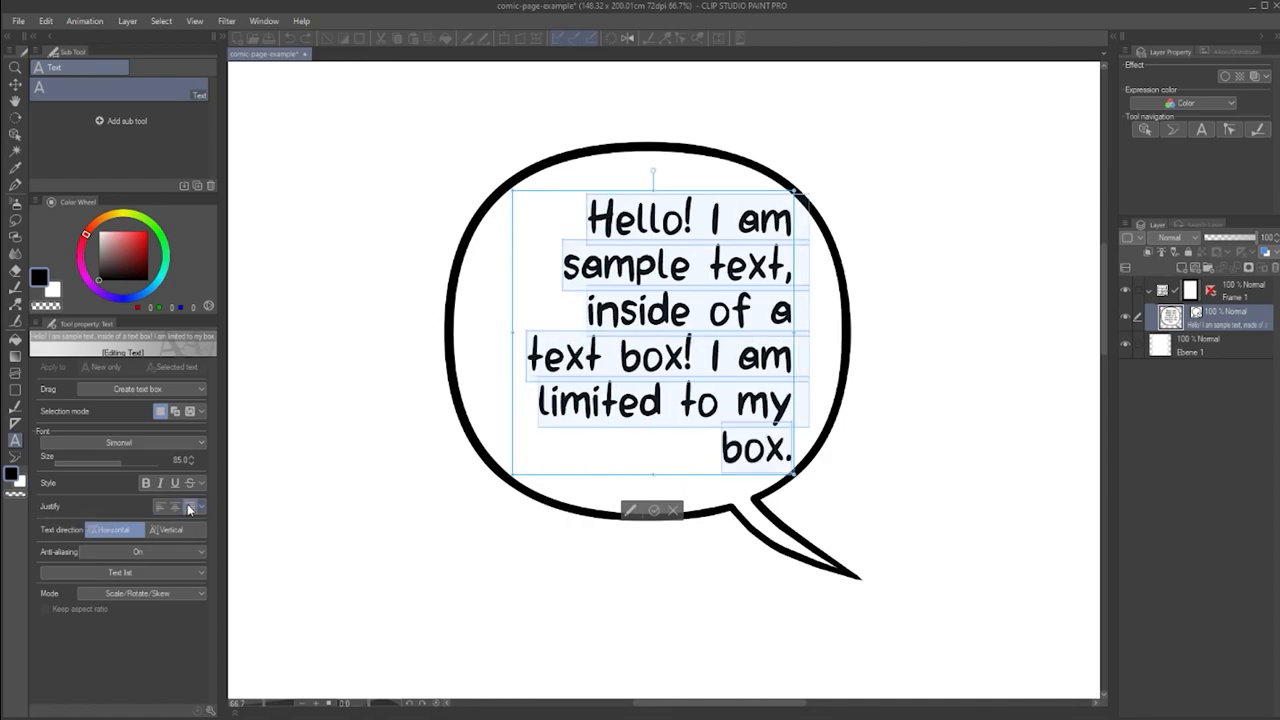
click(160, 506)
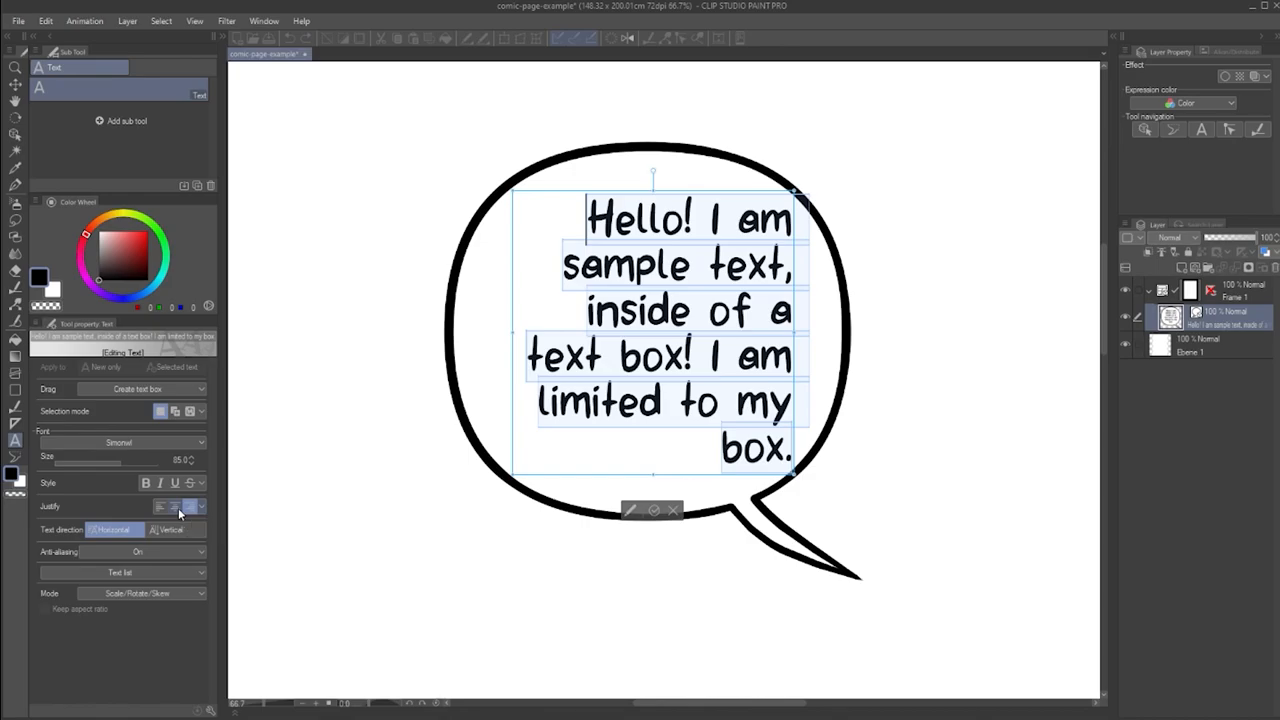
Narrow the balloon text's Horizontal ratio in Sub Tool Detail and finish editing the text.
click(173, 507)
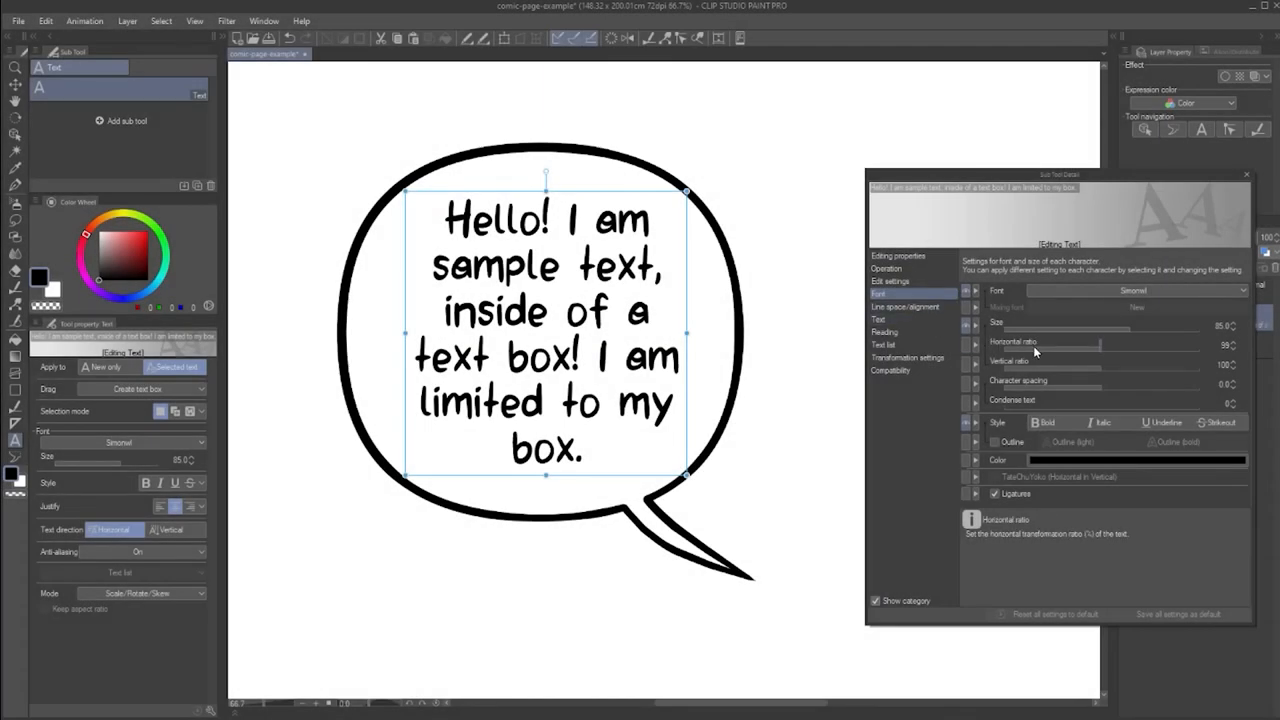
drag(1040, 343, 1120, 343)
text( -)
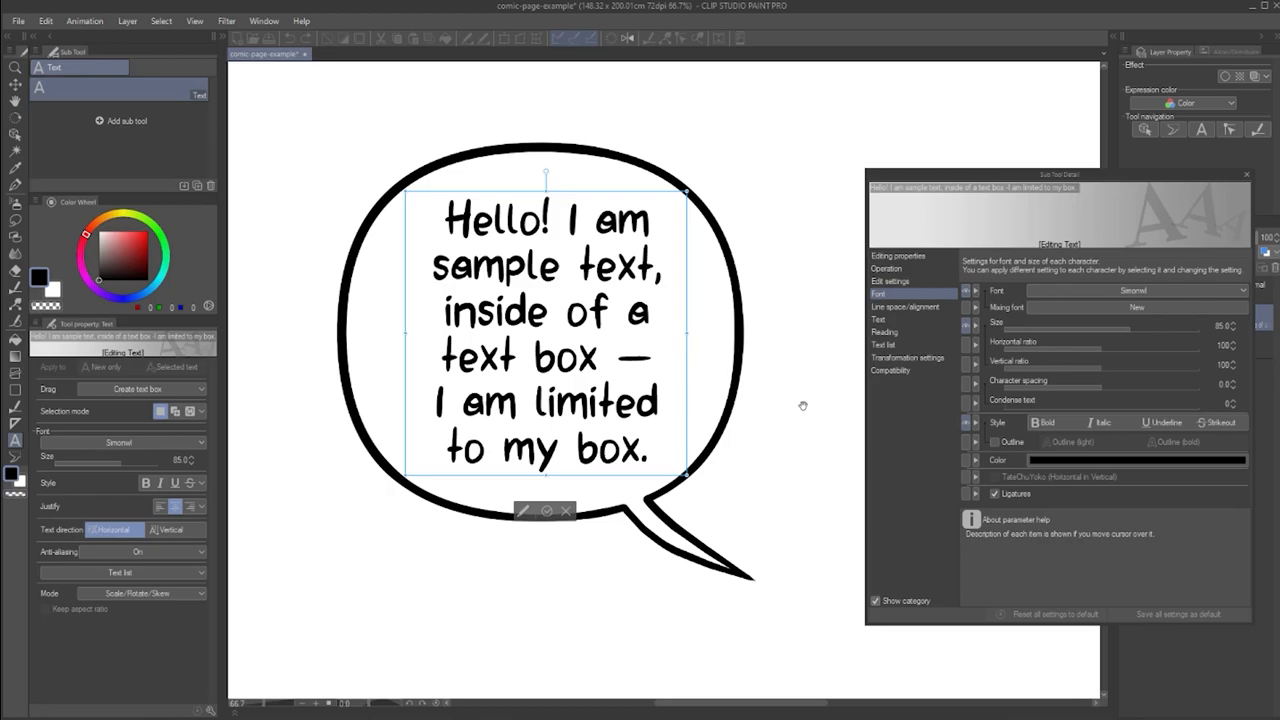
click(435, 402)
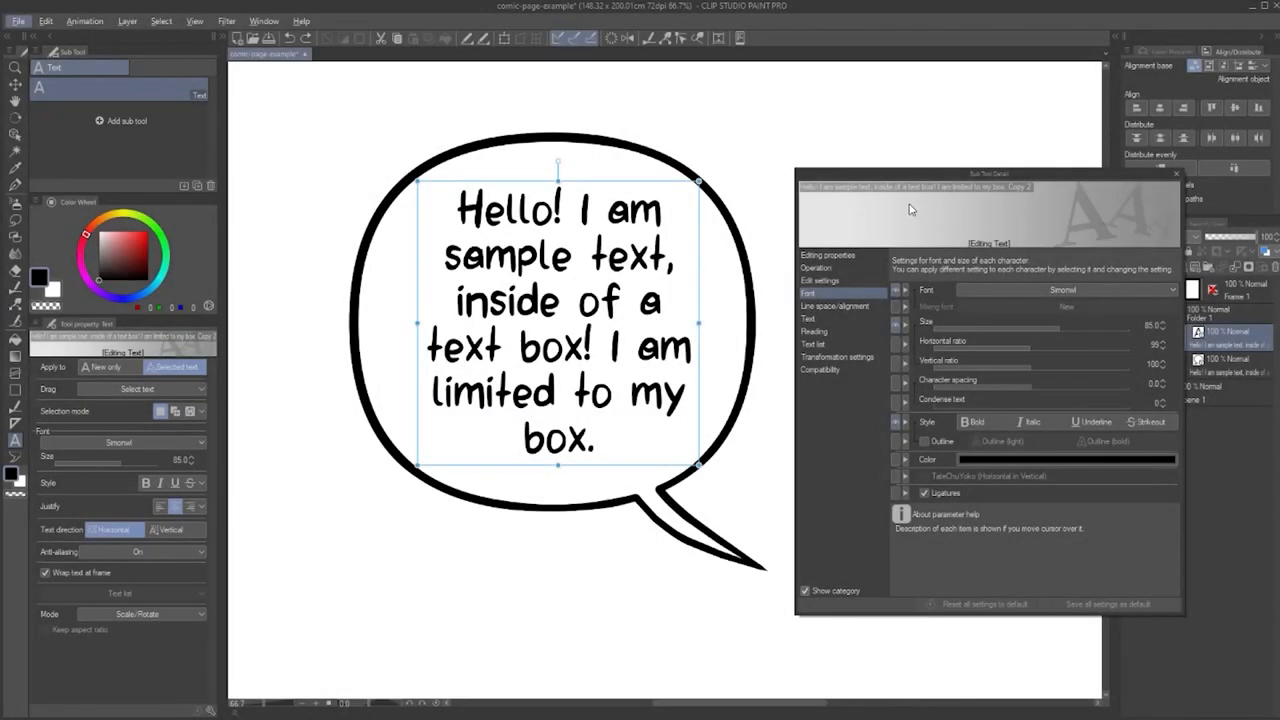
Drag the Line space slider under Line space/alignment to tighten the balloon text lines.
click(838, 306)
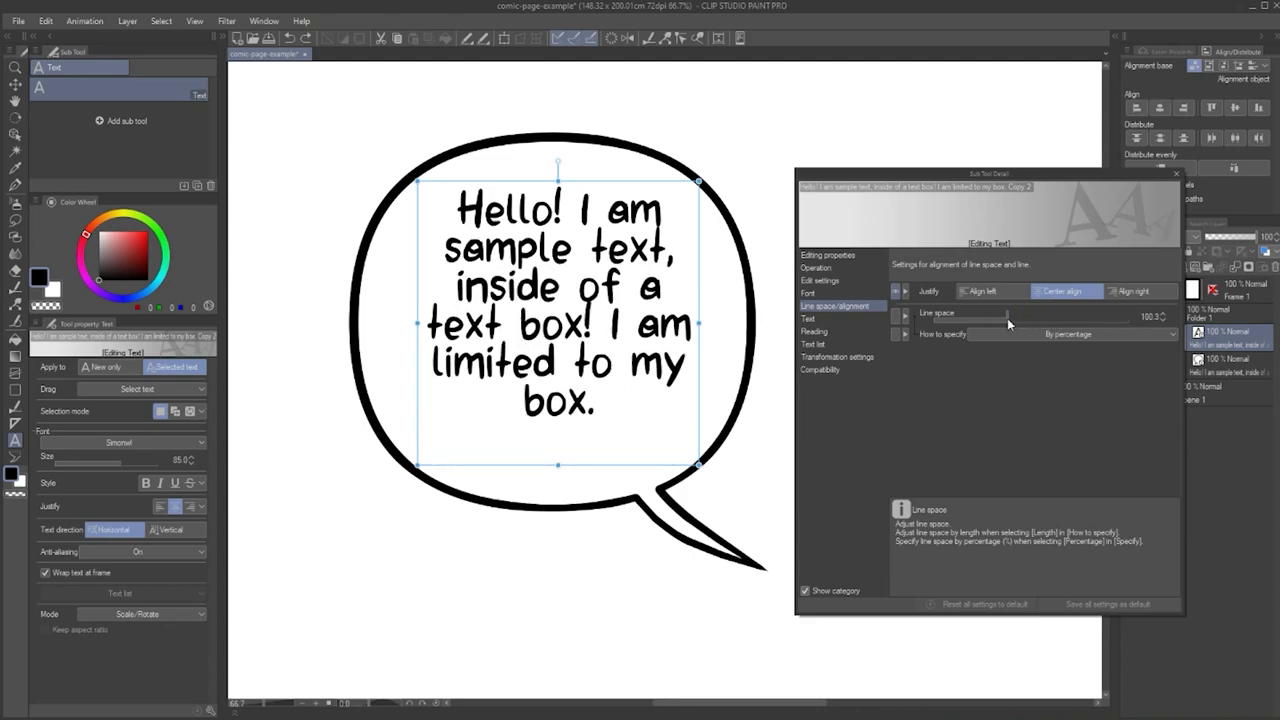
drag(1010, 323, 1016, 320)
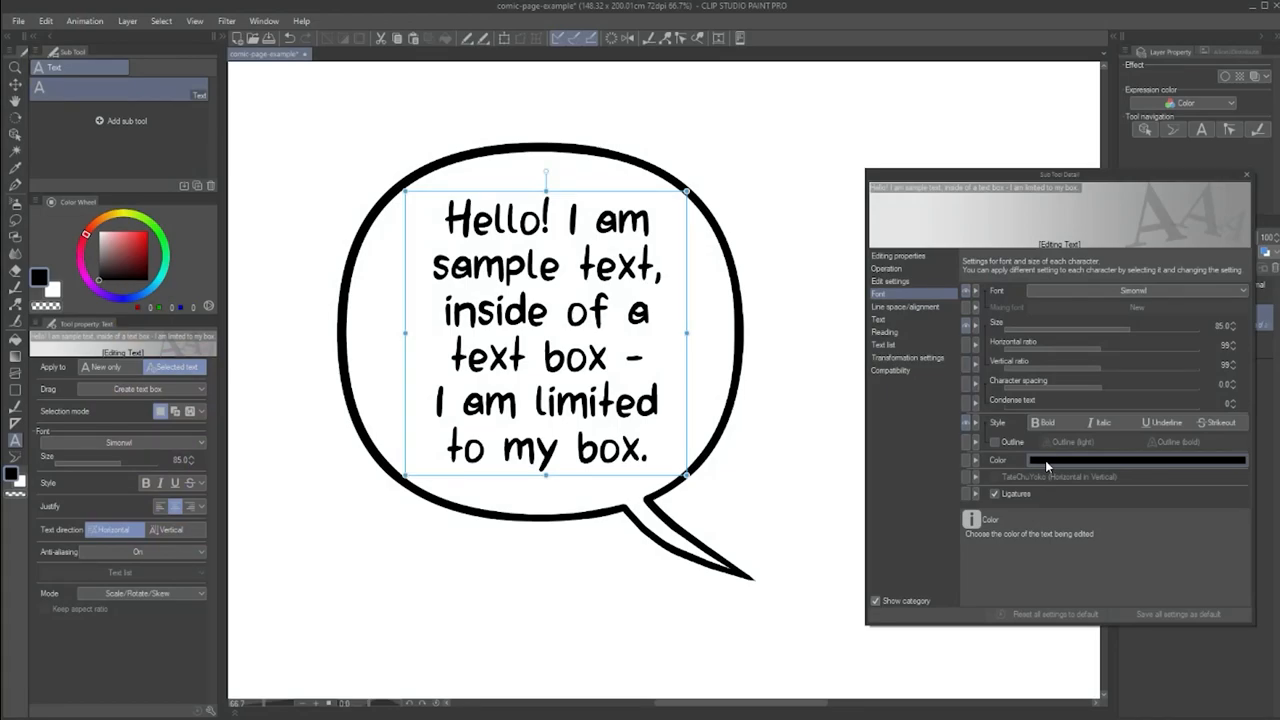
Give the balloon text a bold Outline, then switch the outline off again.
click(994, 442)
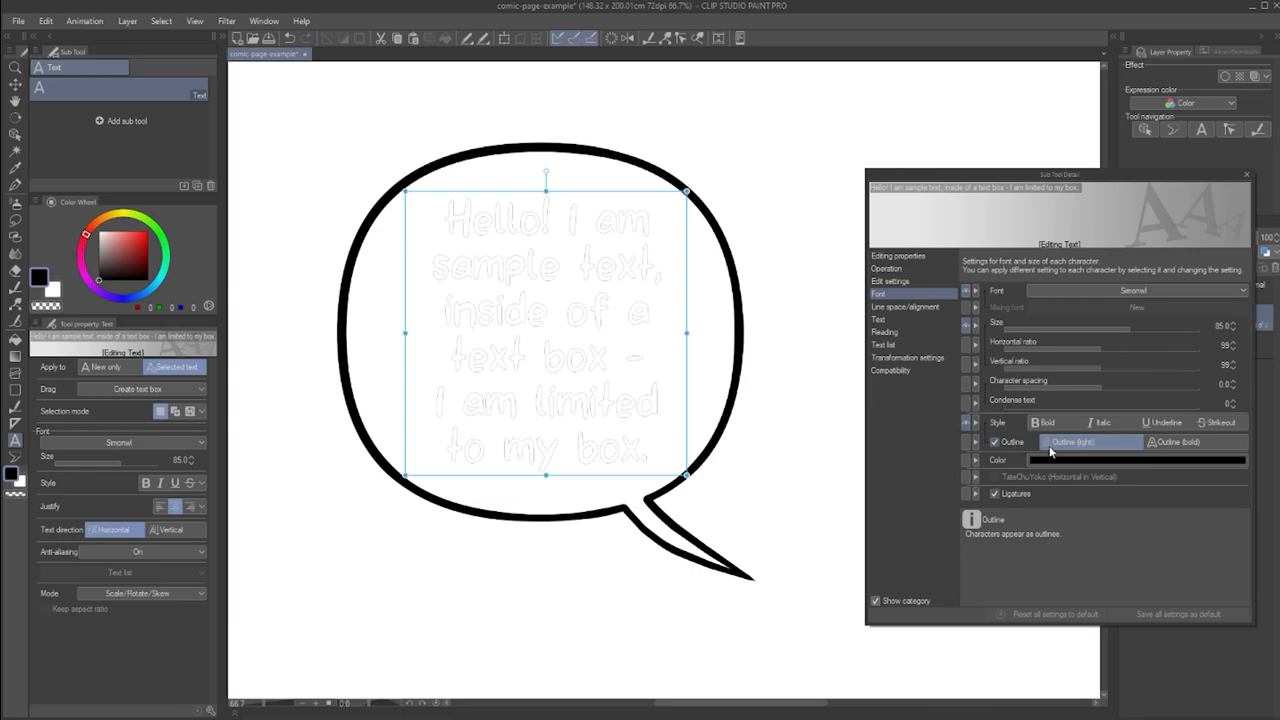
click(1192, 442)
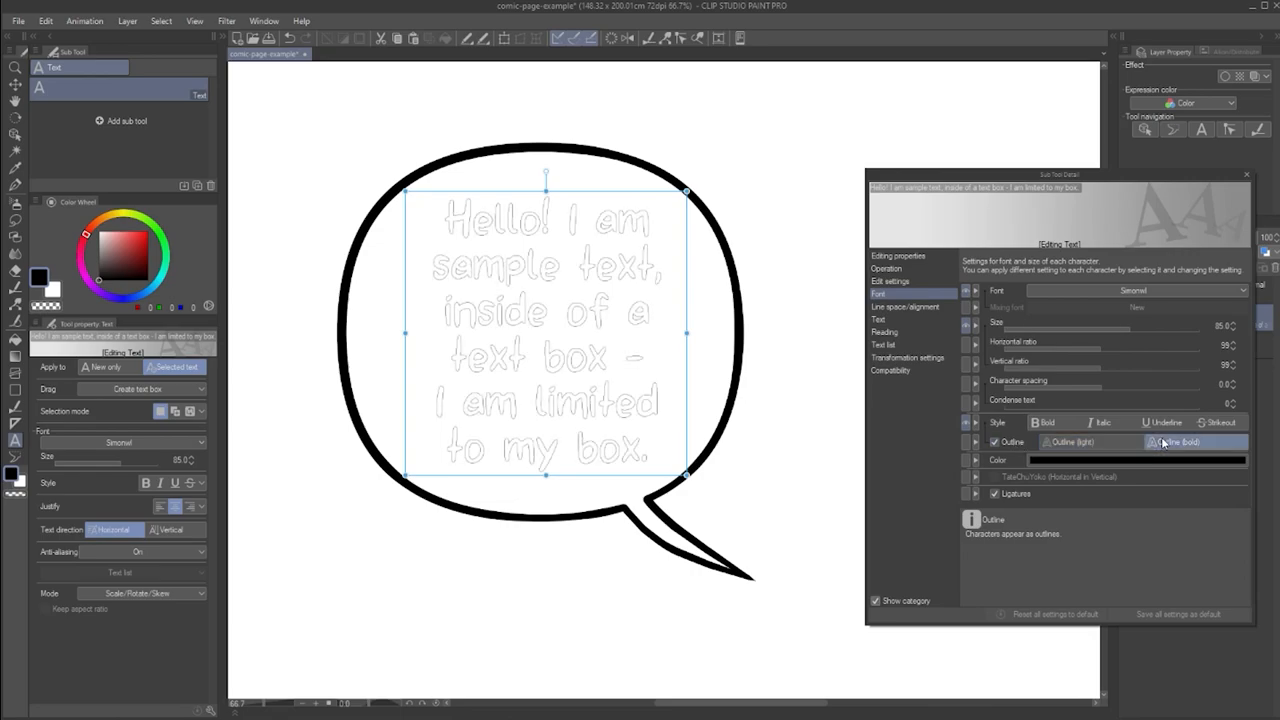
click(1181, 442)
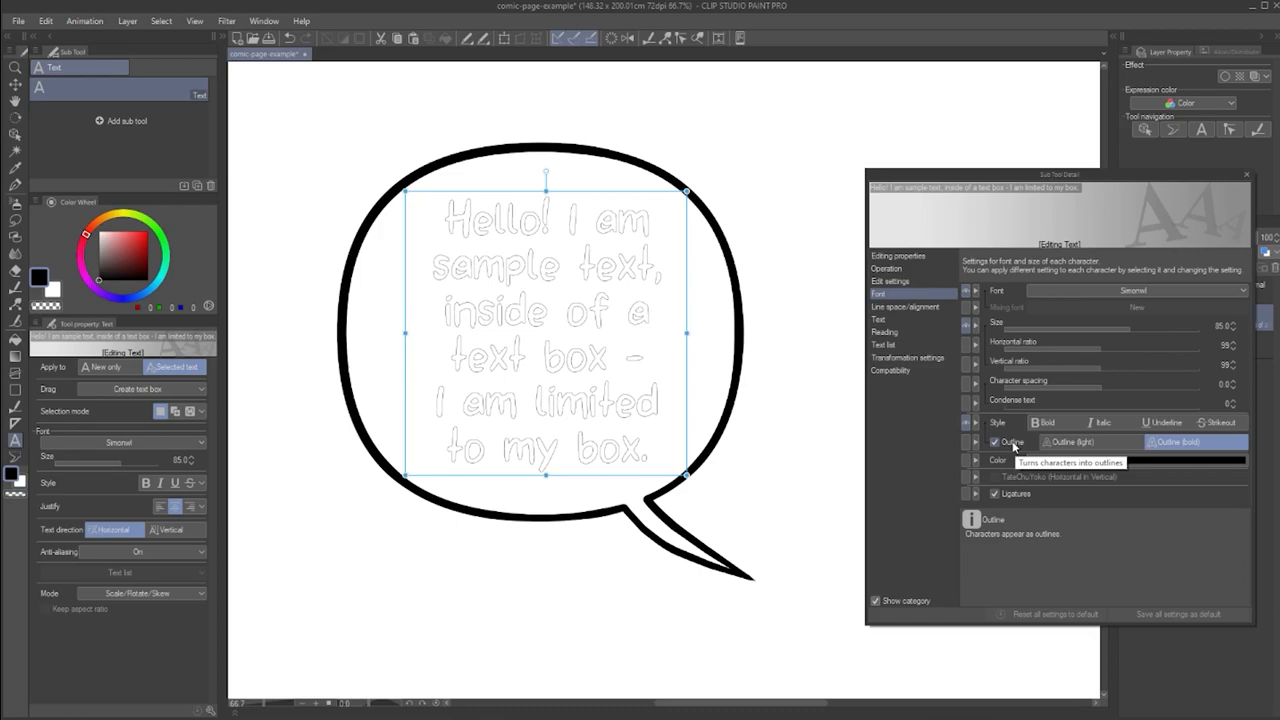
click(994, 442)
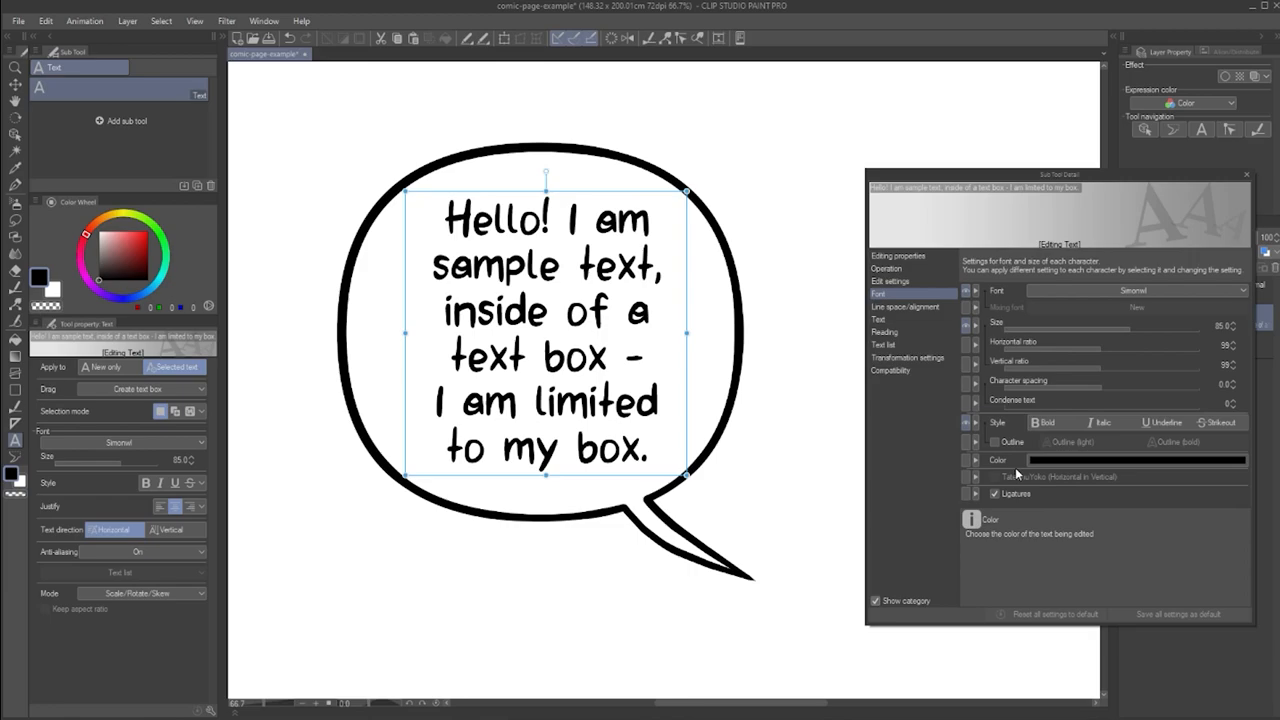
mouse_move(42, 155)
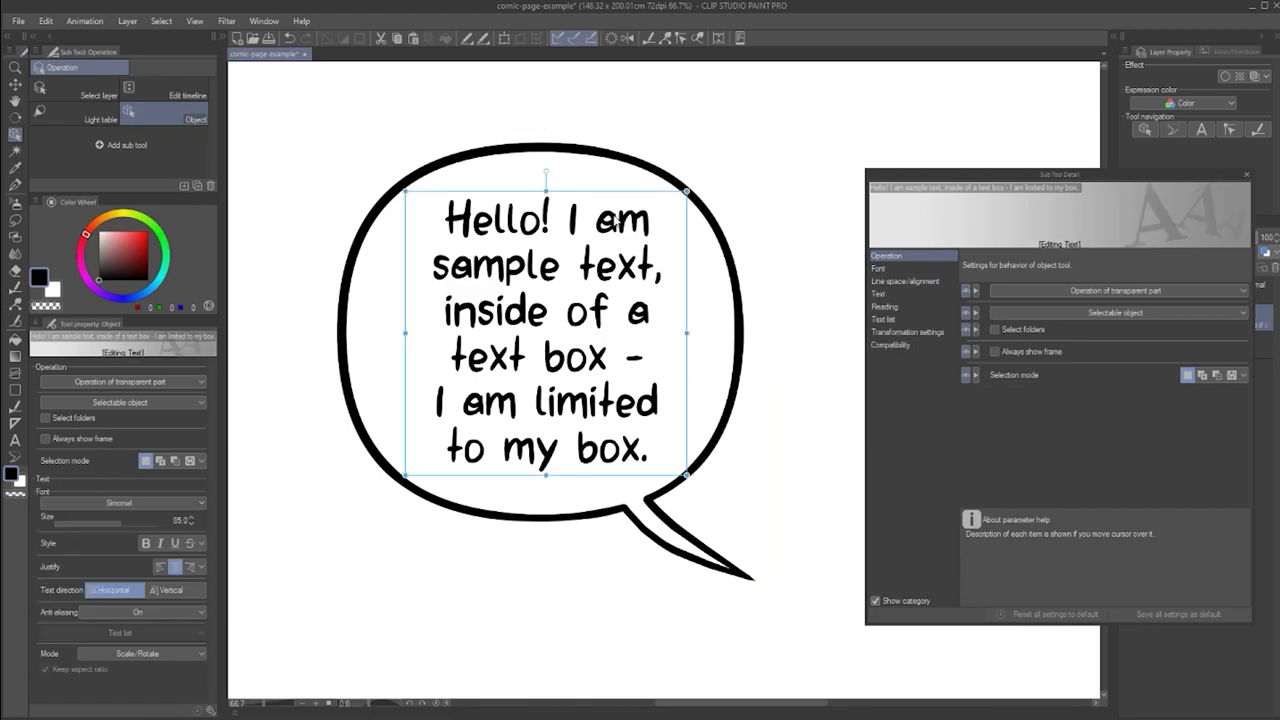
Duplicate the text layer and give the words 'sample text' a thick black border effect.
click(45, 20)
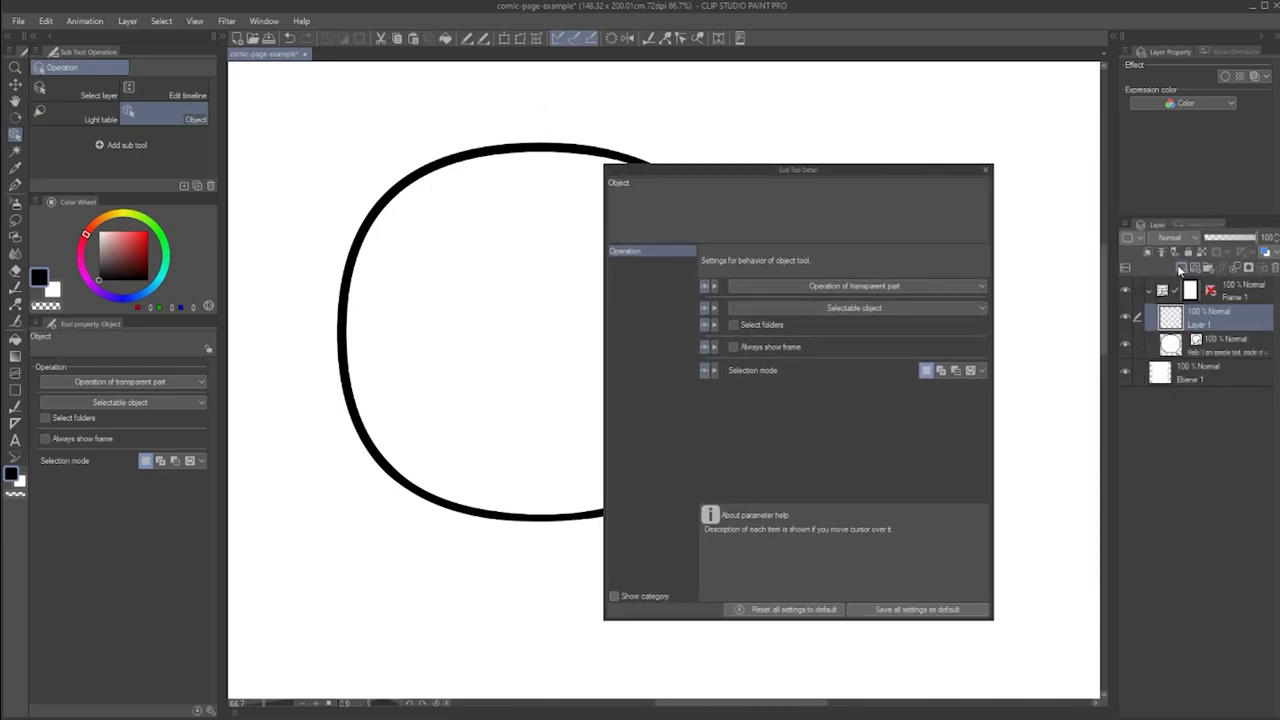
click(45, 20)
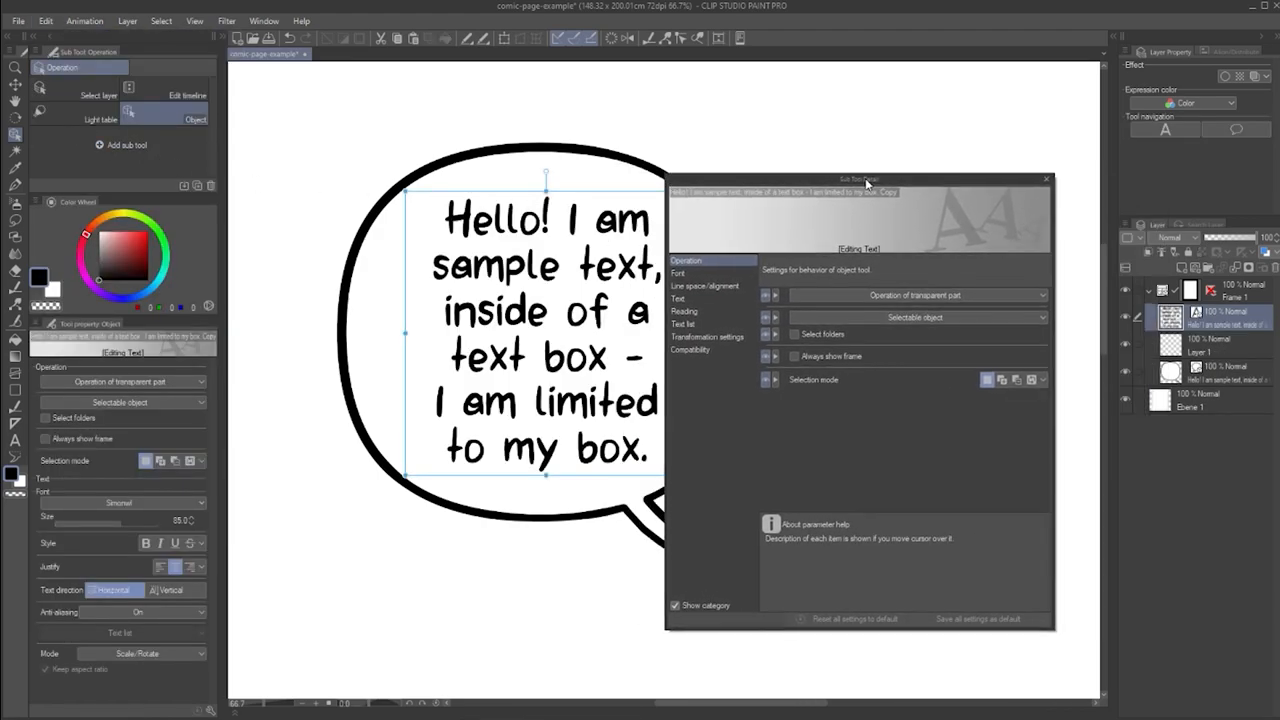
click(1046, 179)
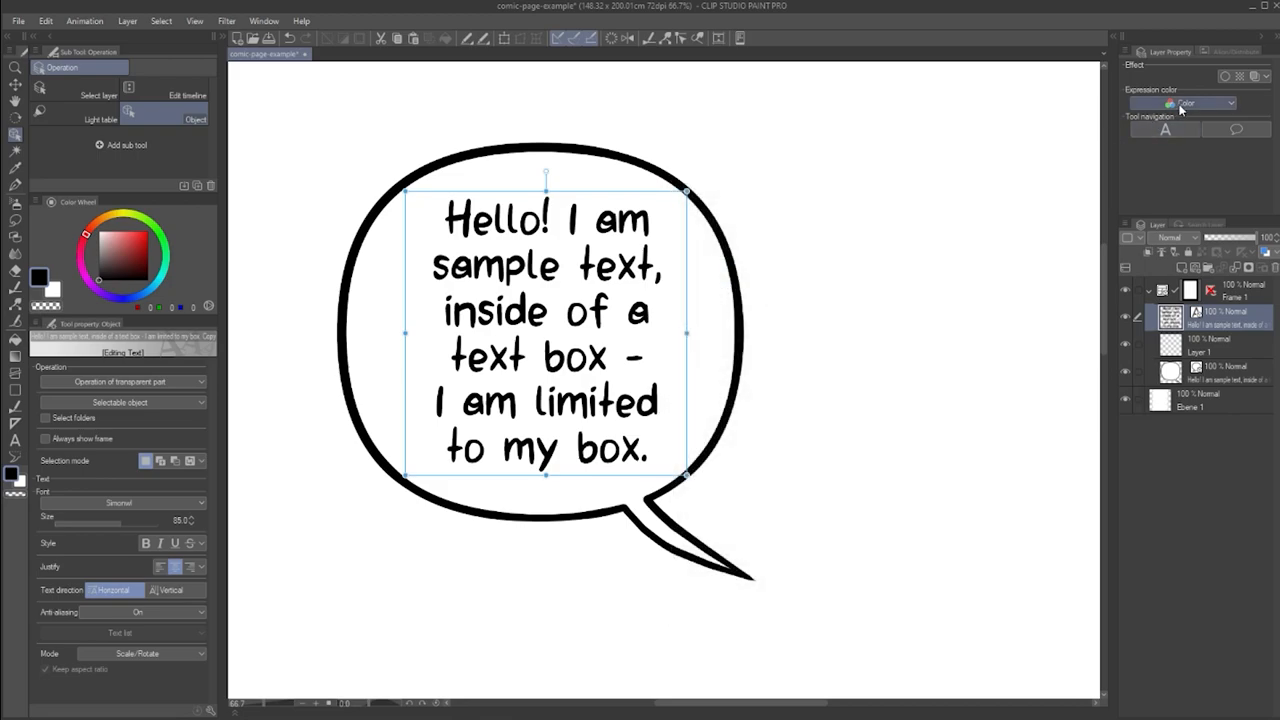
click(1225, 76)
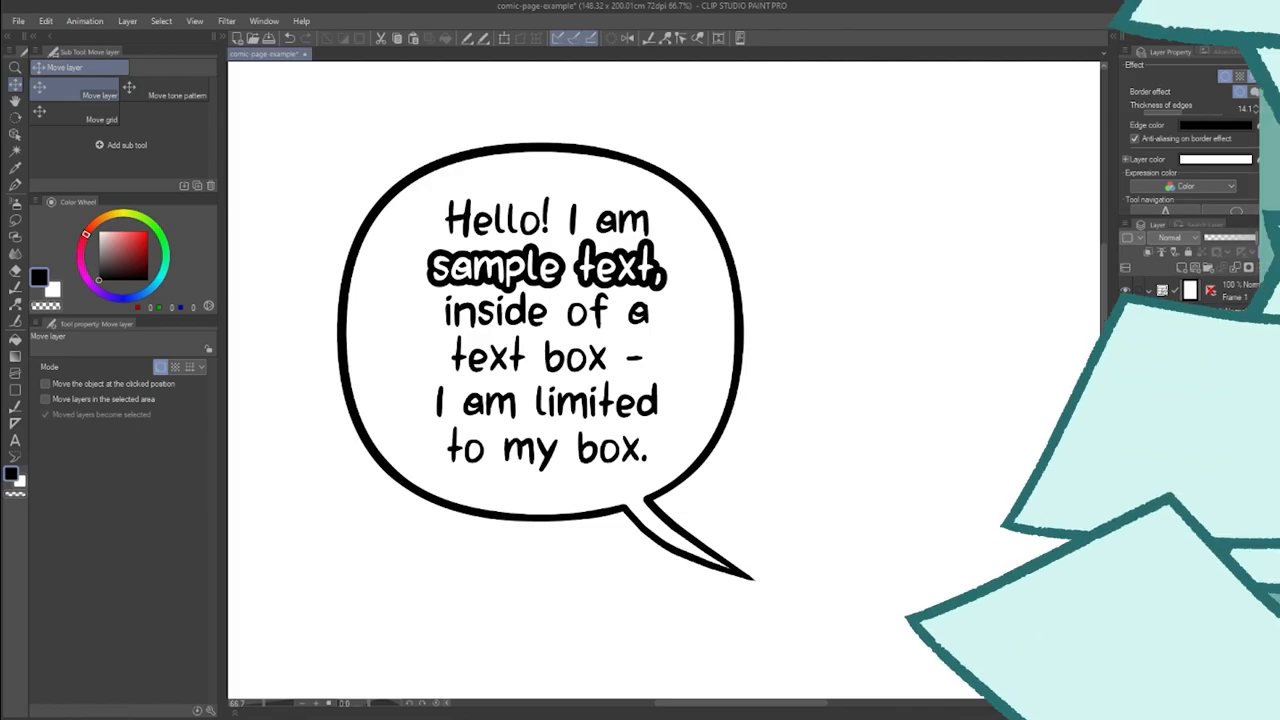
From the Text tool's font dropdown, open Font list settings and create a list named Comic.
click(15, 441)
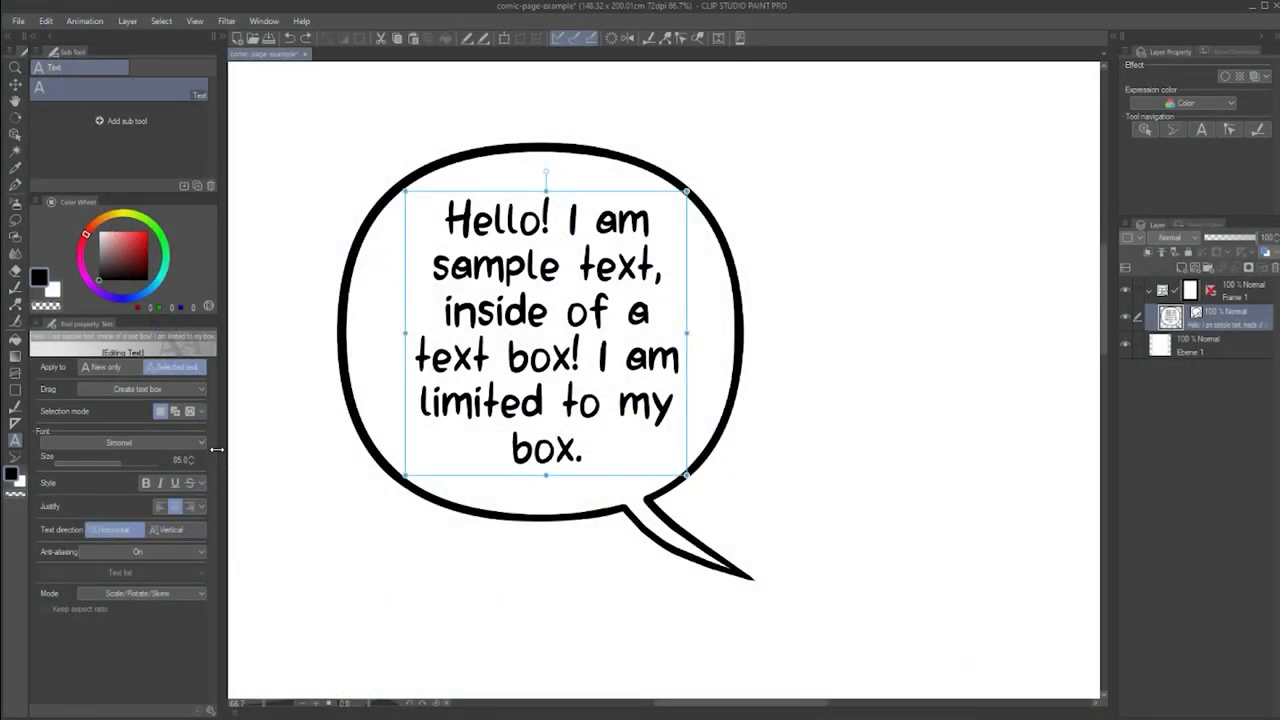
click(201, 442)
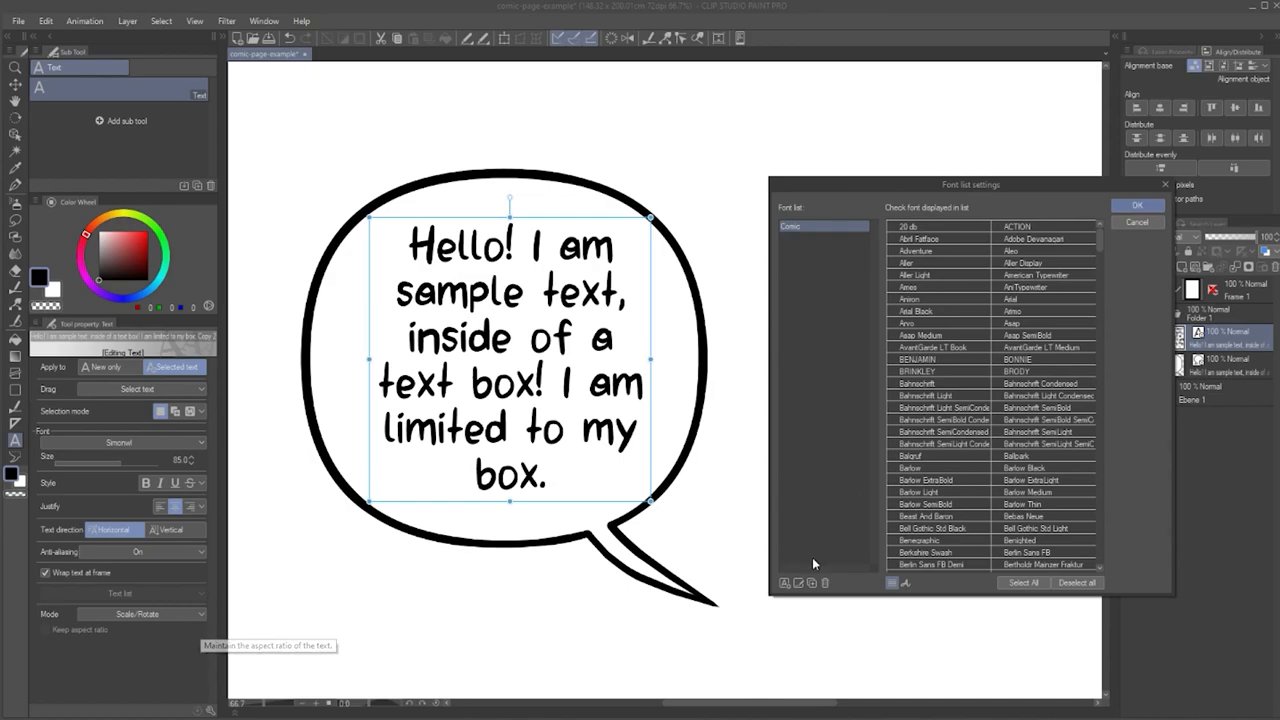
Add a Skeletal Fonts font list that includes Papyrus and confirm the settings.
click(785, 582)
text(Skeletal Fonts)
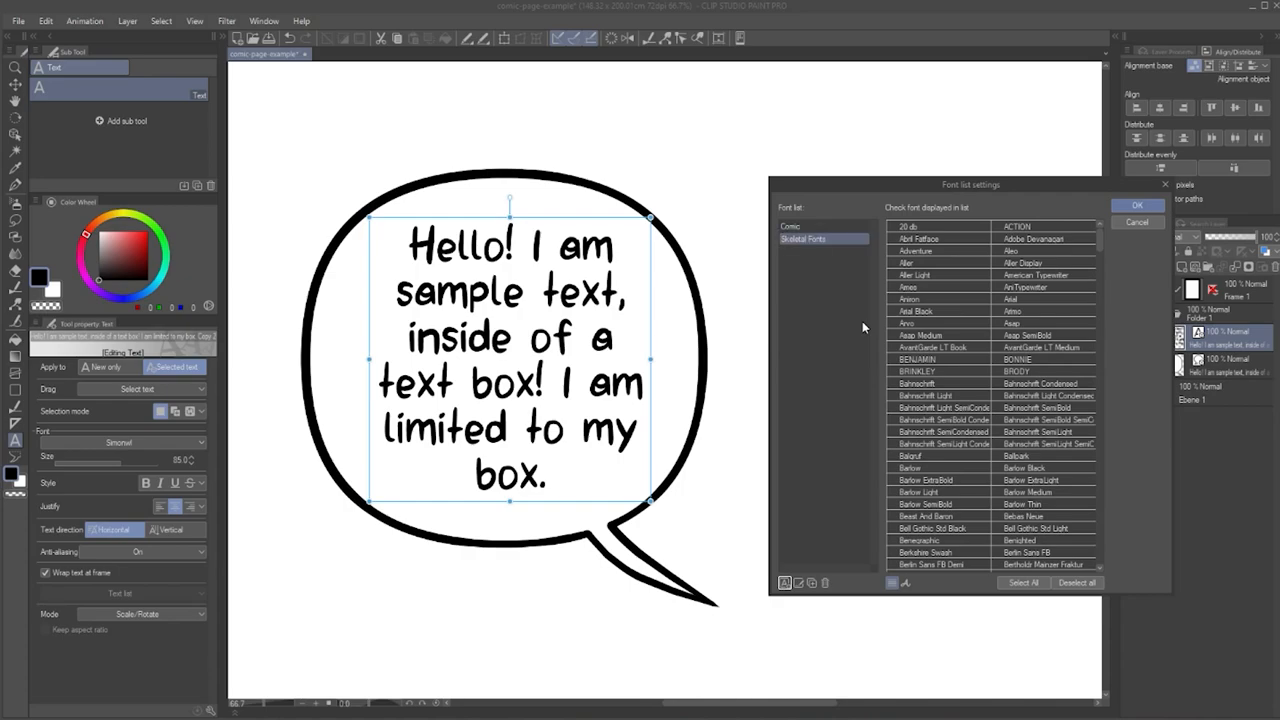
scroll(down, 3)
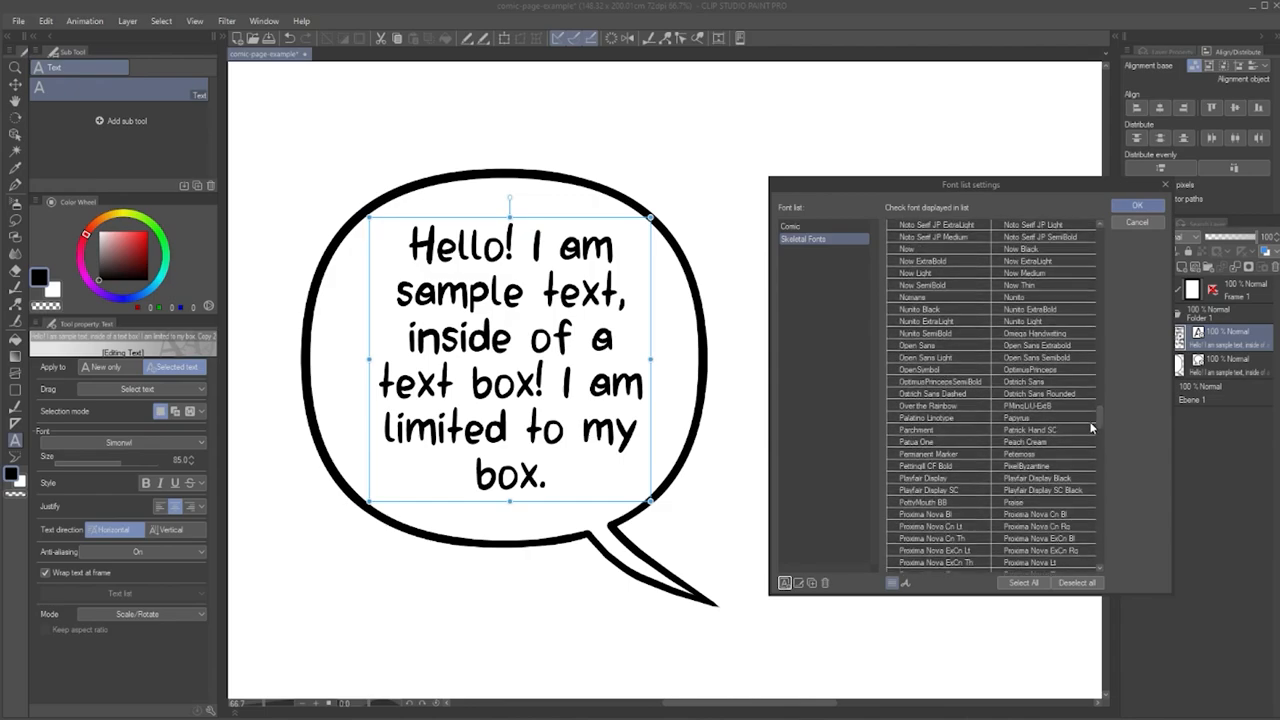
click(997, 417)
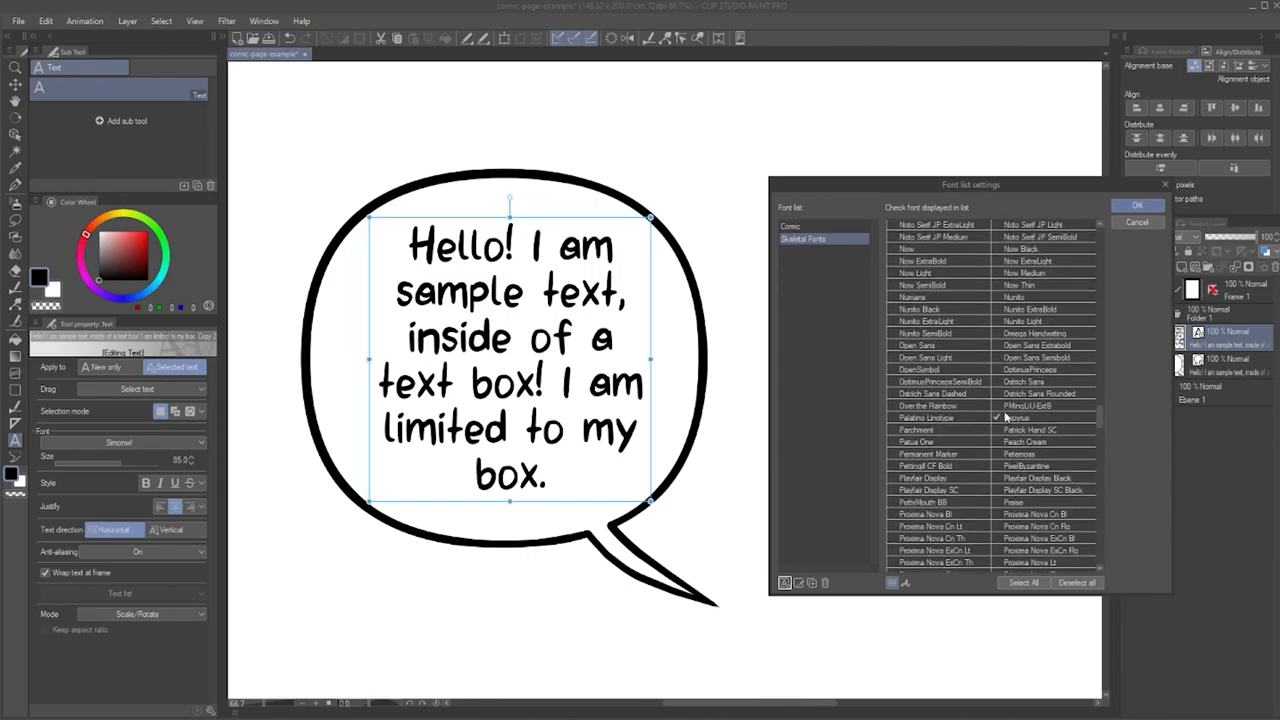
click(1137, 205)
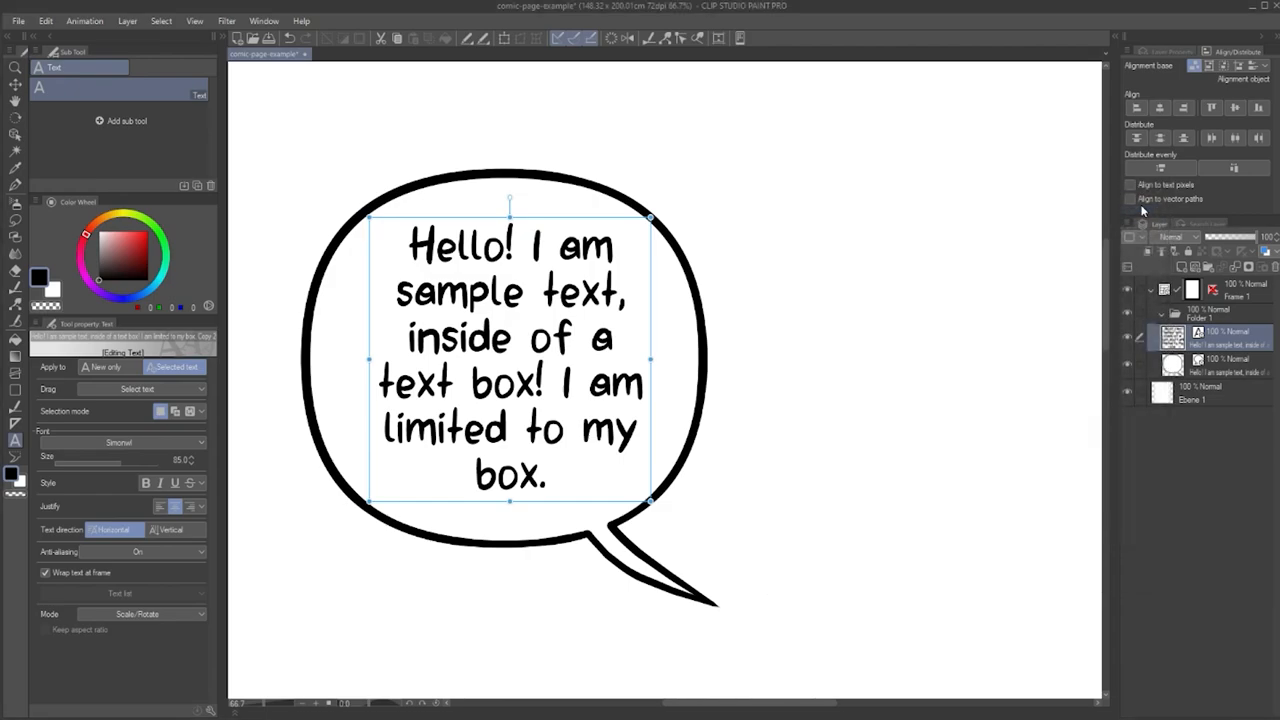
Filter the font dropdown to the Skeletal Fonts list and edit the balloon text.
click(119, 442)
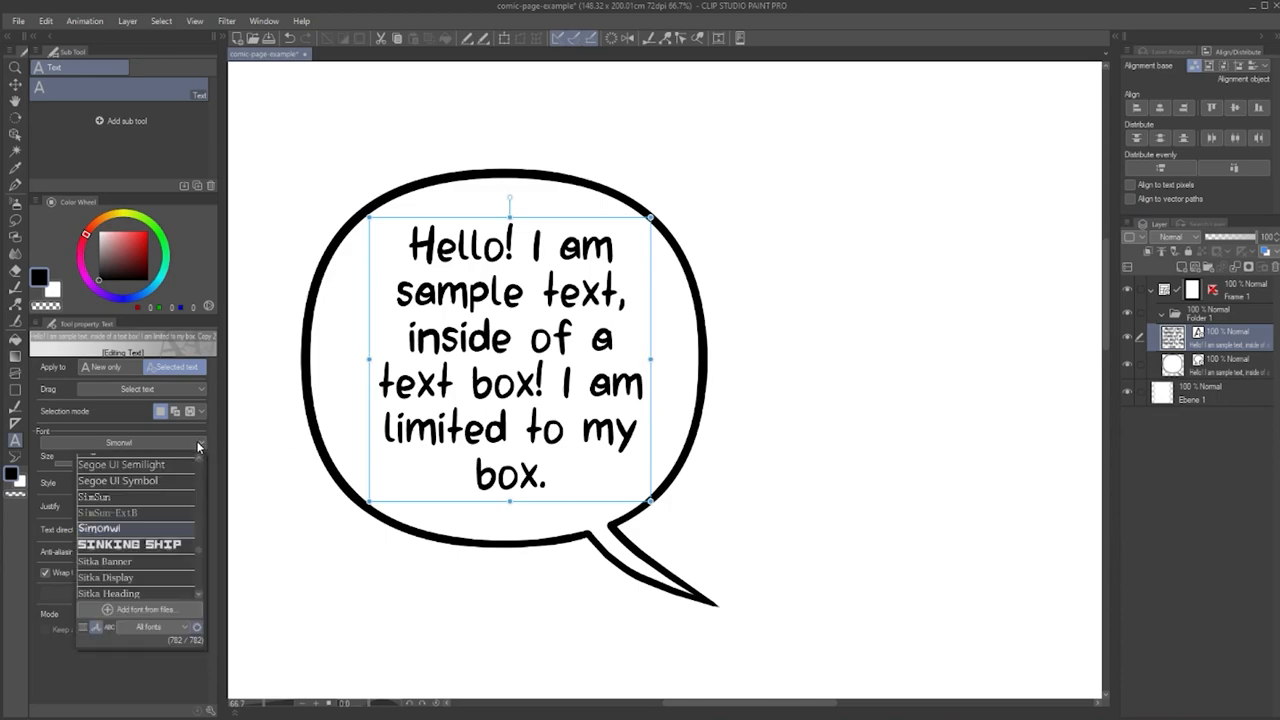
click(155, 627)
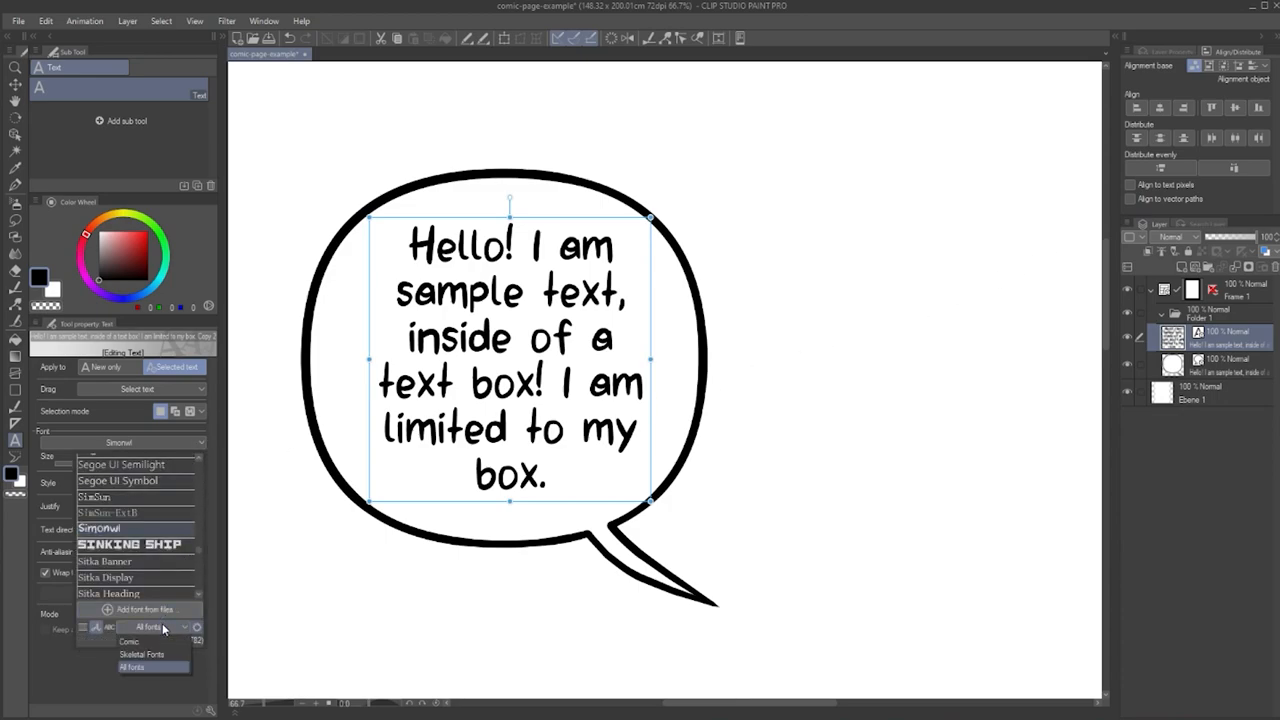
click(141, 654)
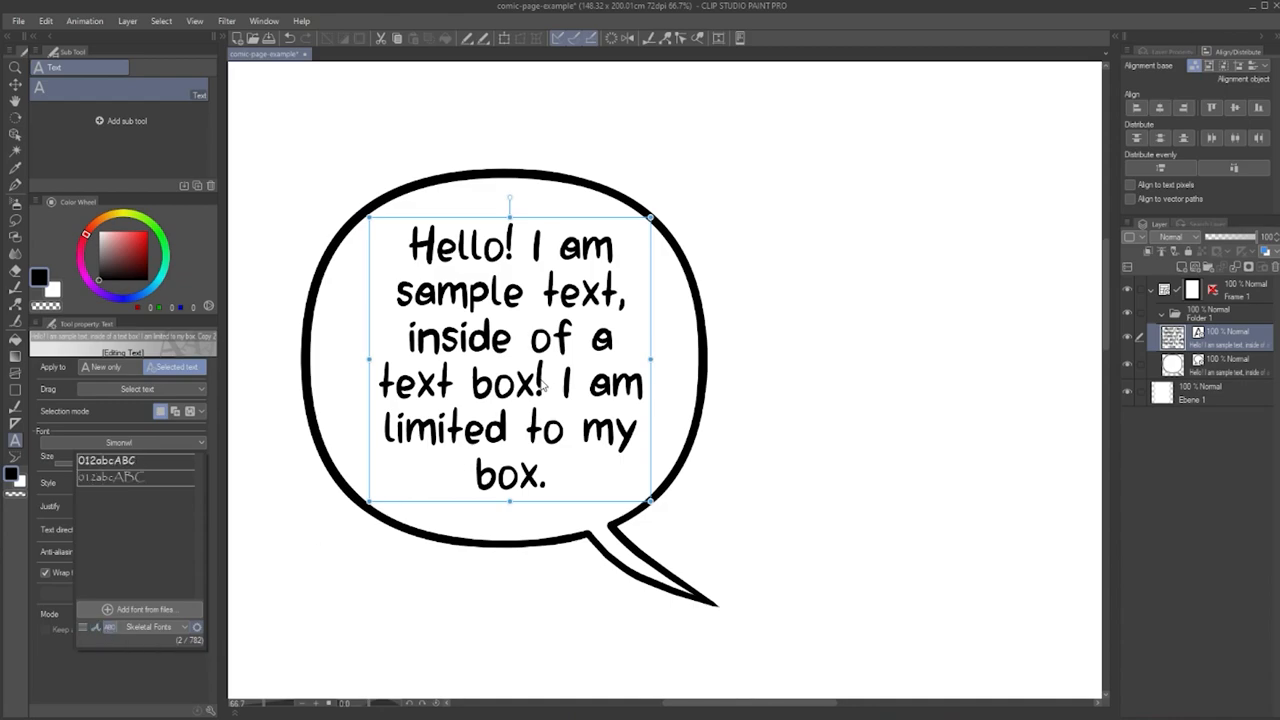
click(545, 390)
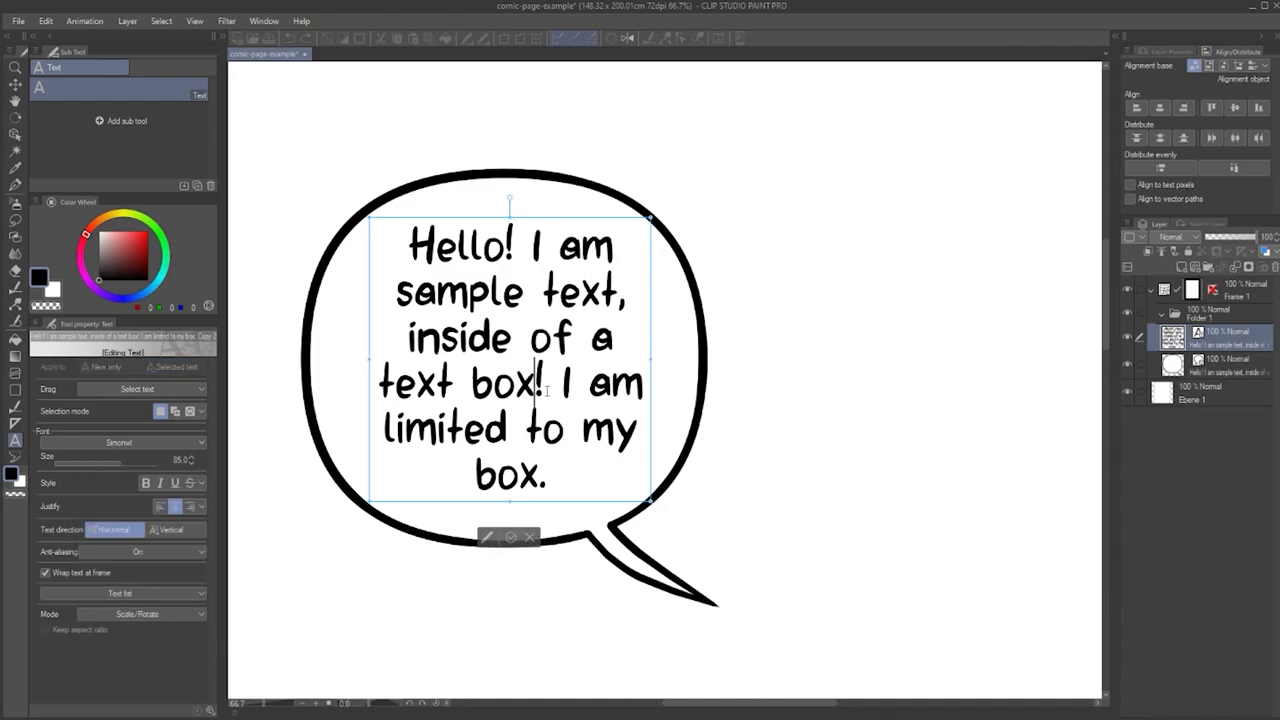
click(199, 442)
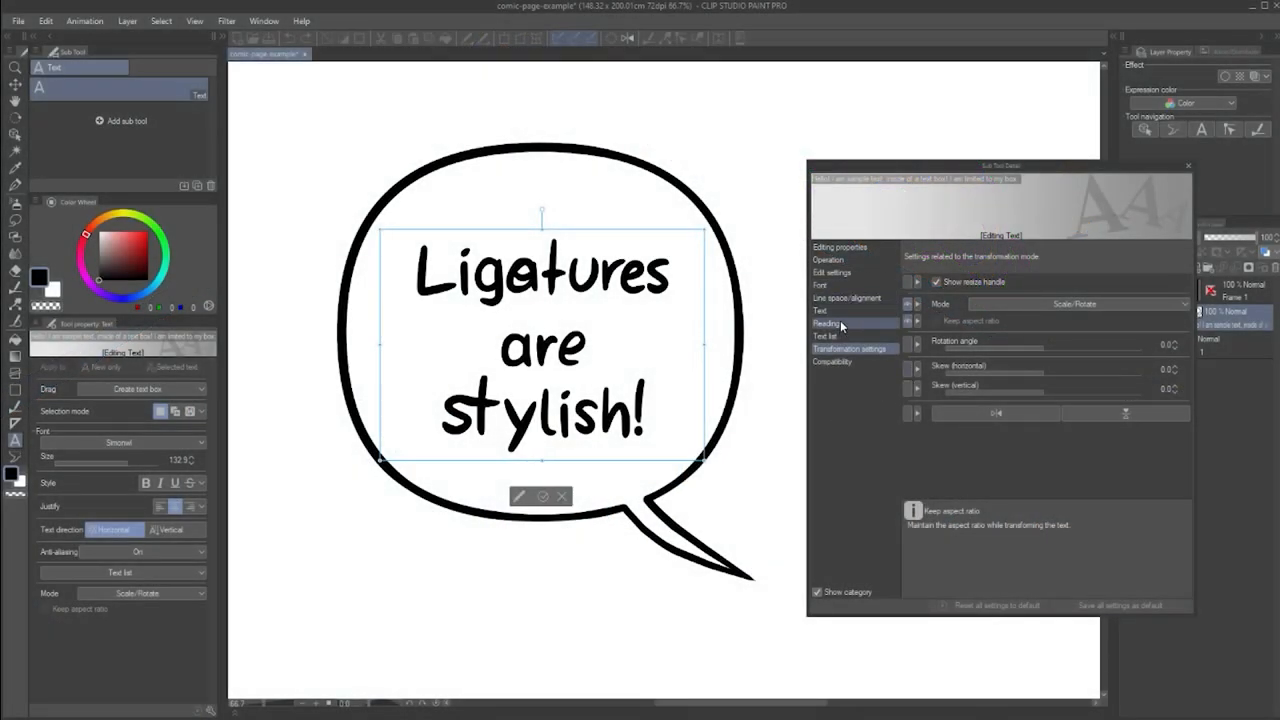
Restore the original sample text and display the Transformation settings.
click(820, 285)
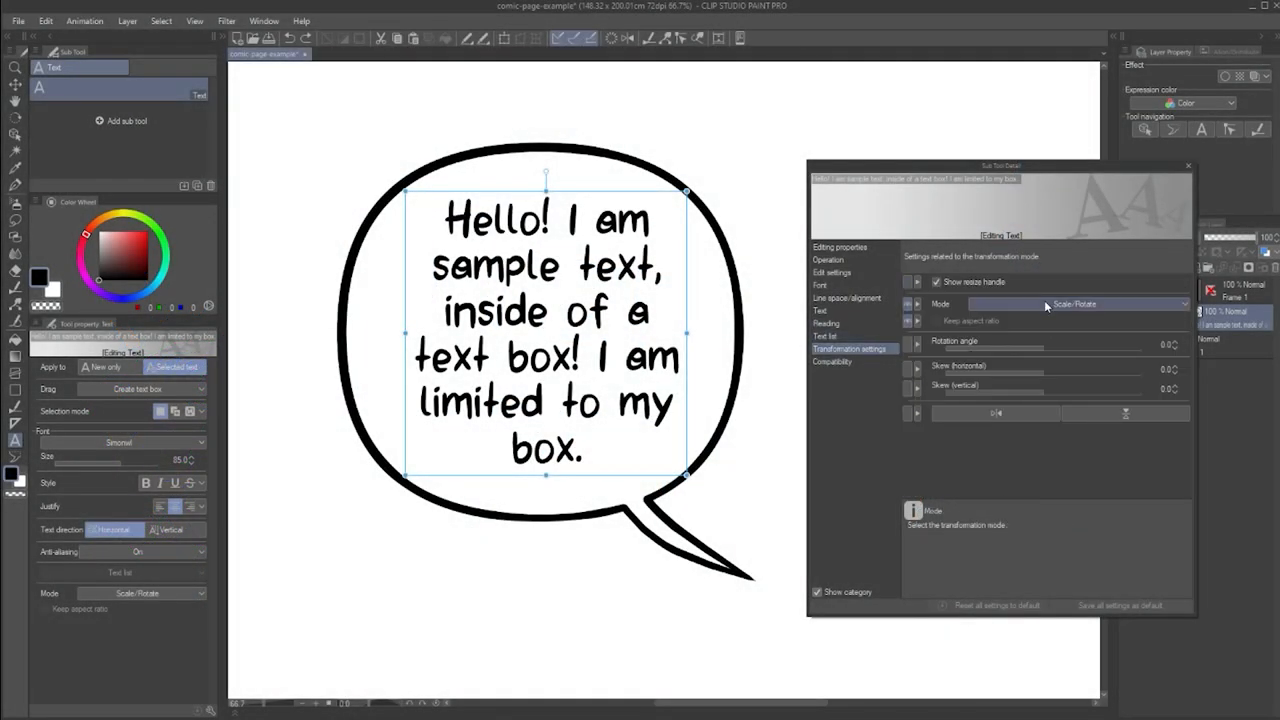
Set transformation Mode to Scale/Rotate/Skew and skew the balloon text sideways.
click(1065, 303)
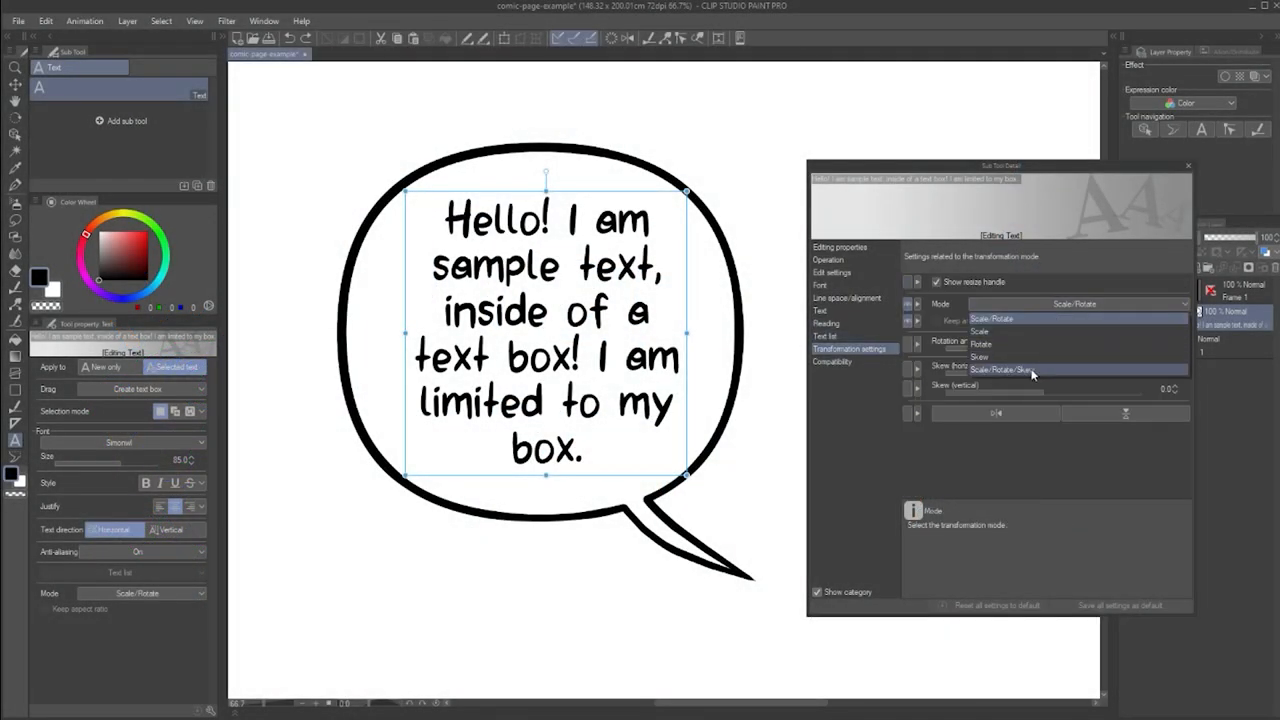
click(1002, 370)
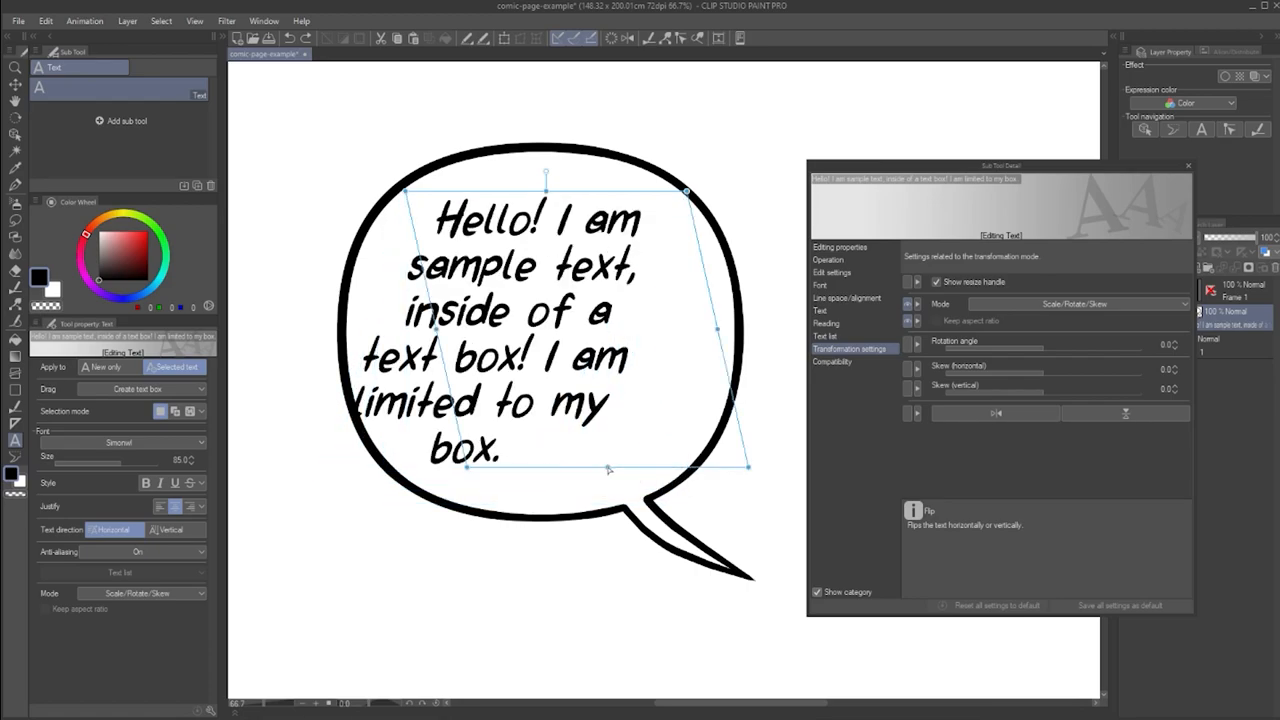
drag(608, 468, 435, 387)
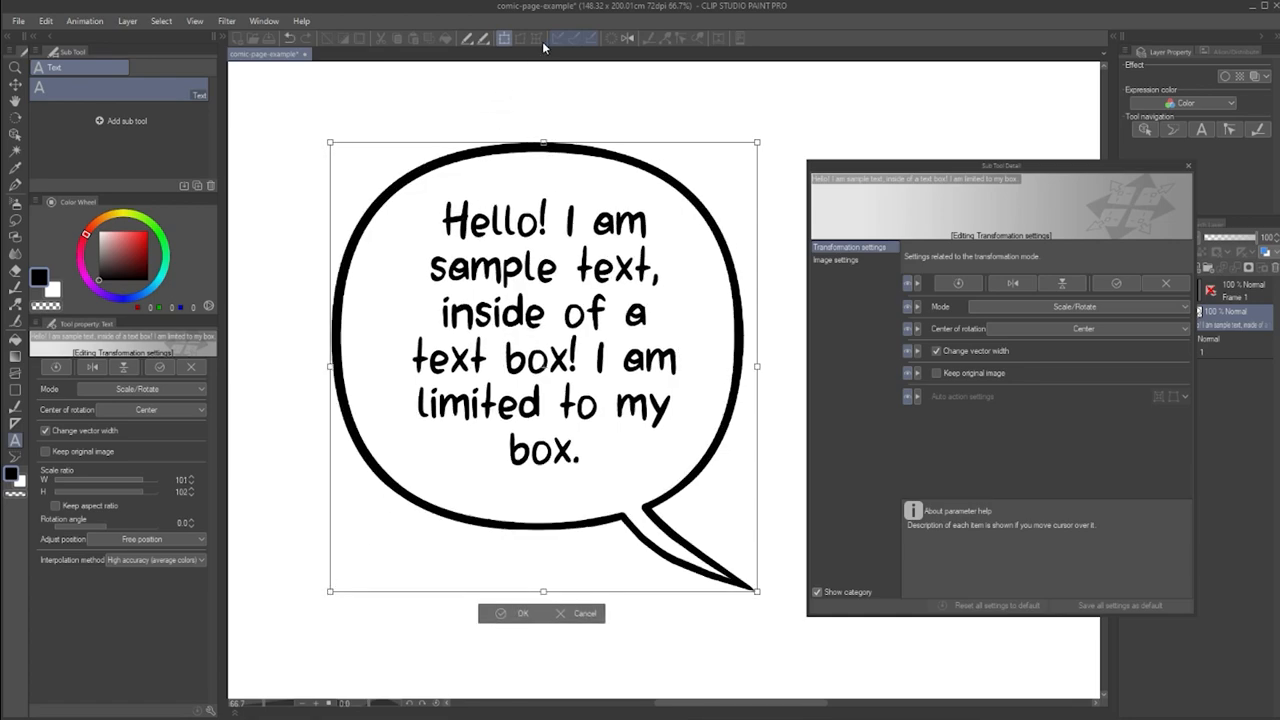
mouse_move(550, 38)
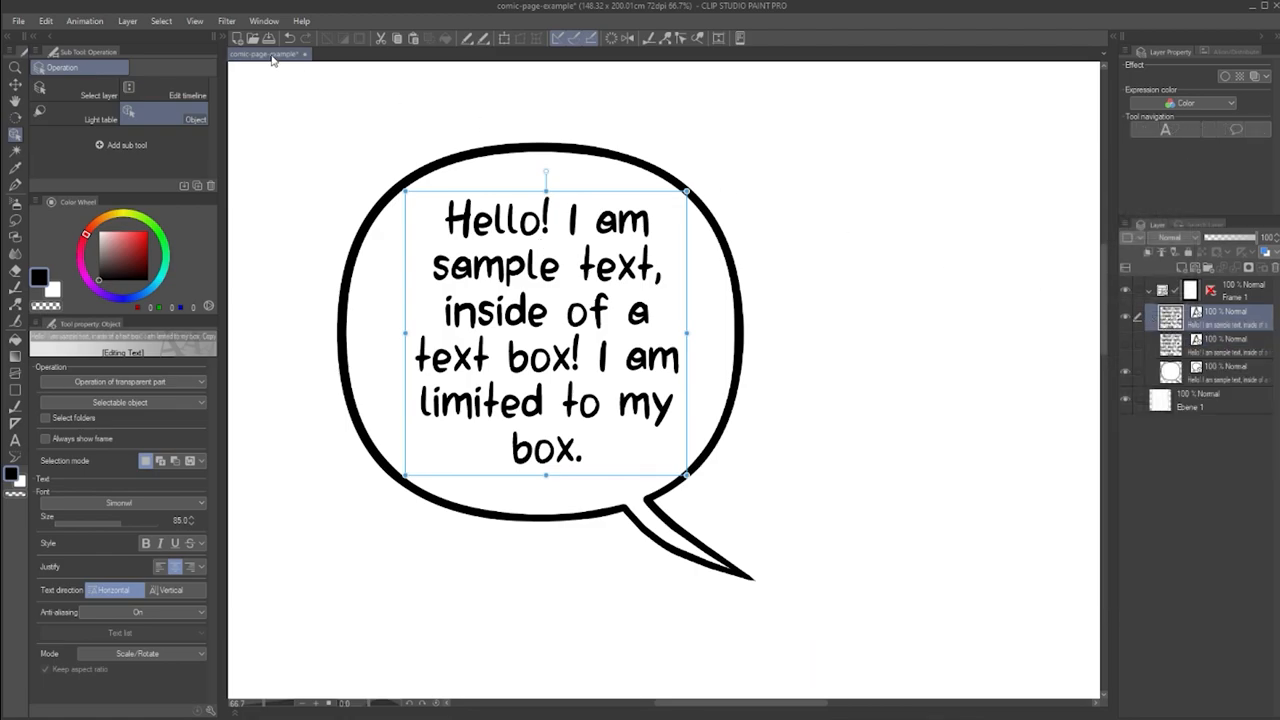
On Layer 20 Copy with the Move layer tool, right-click the shouting character drawing.
click(127, 20)
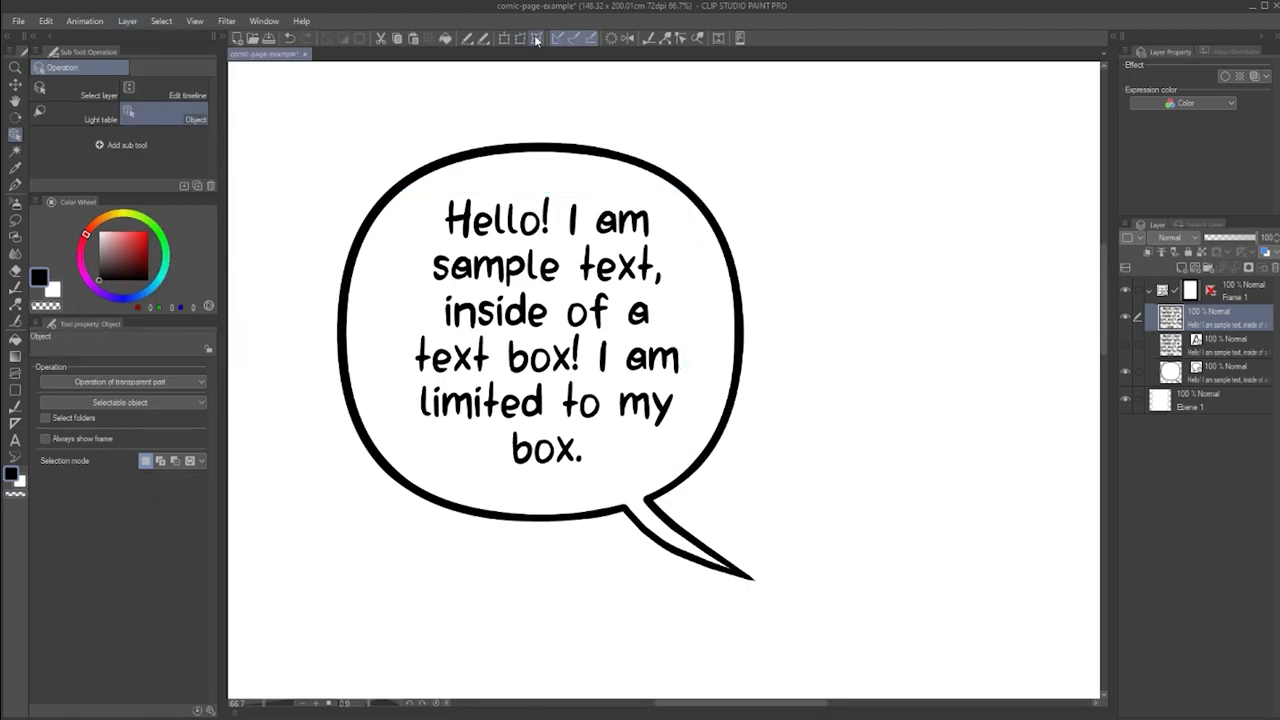
click(536, 38)
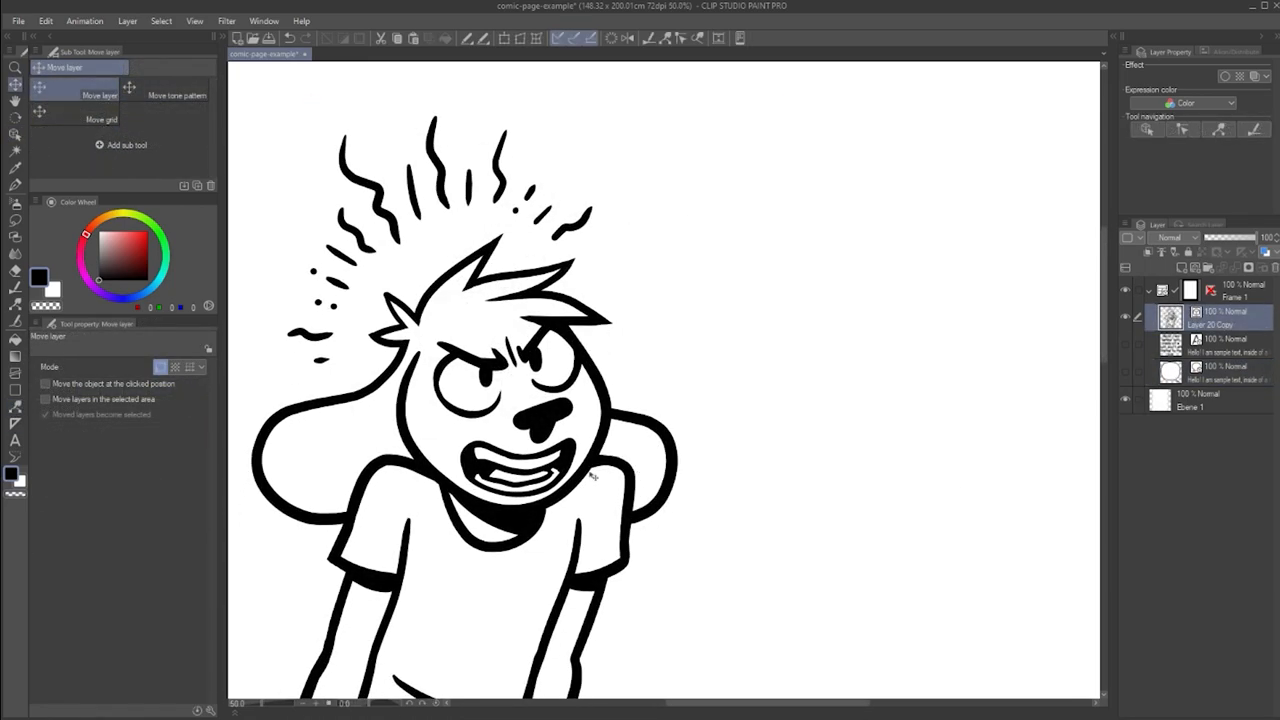
right_click(1210, 311)
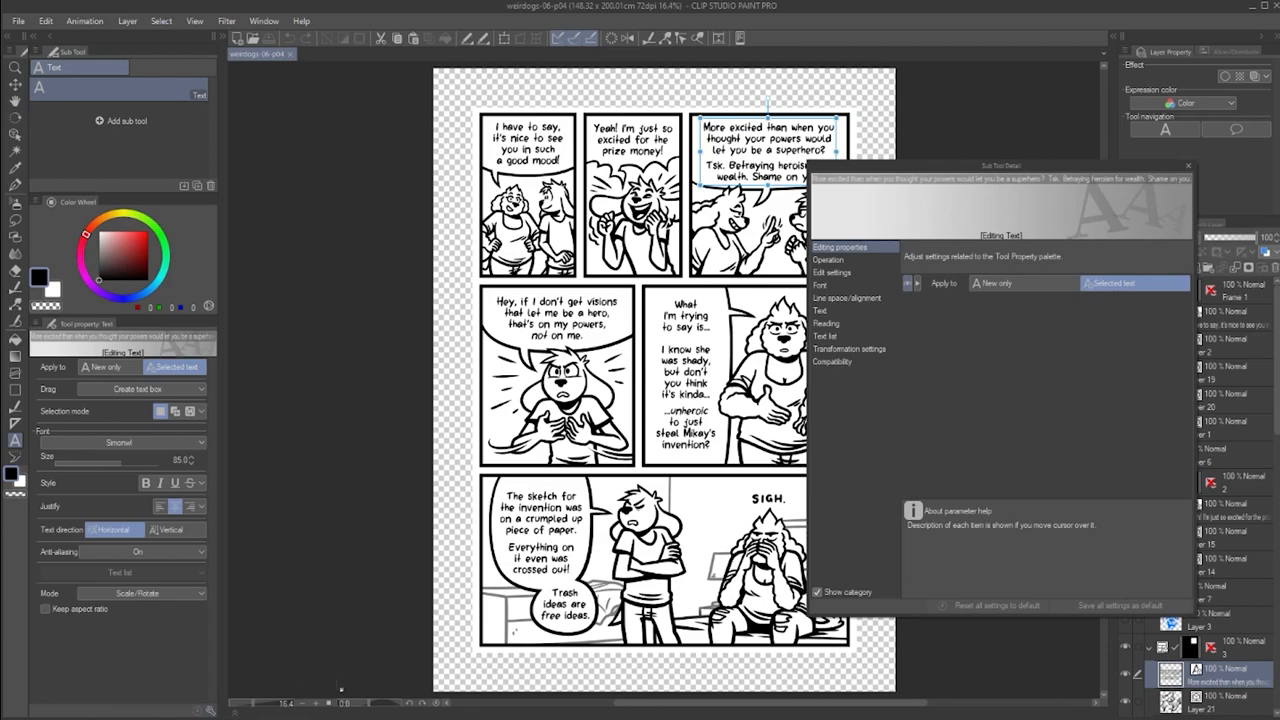
Set editing properties to Apply to Selected text and Drag to Select text.
click(828, 260)
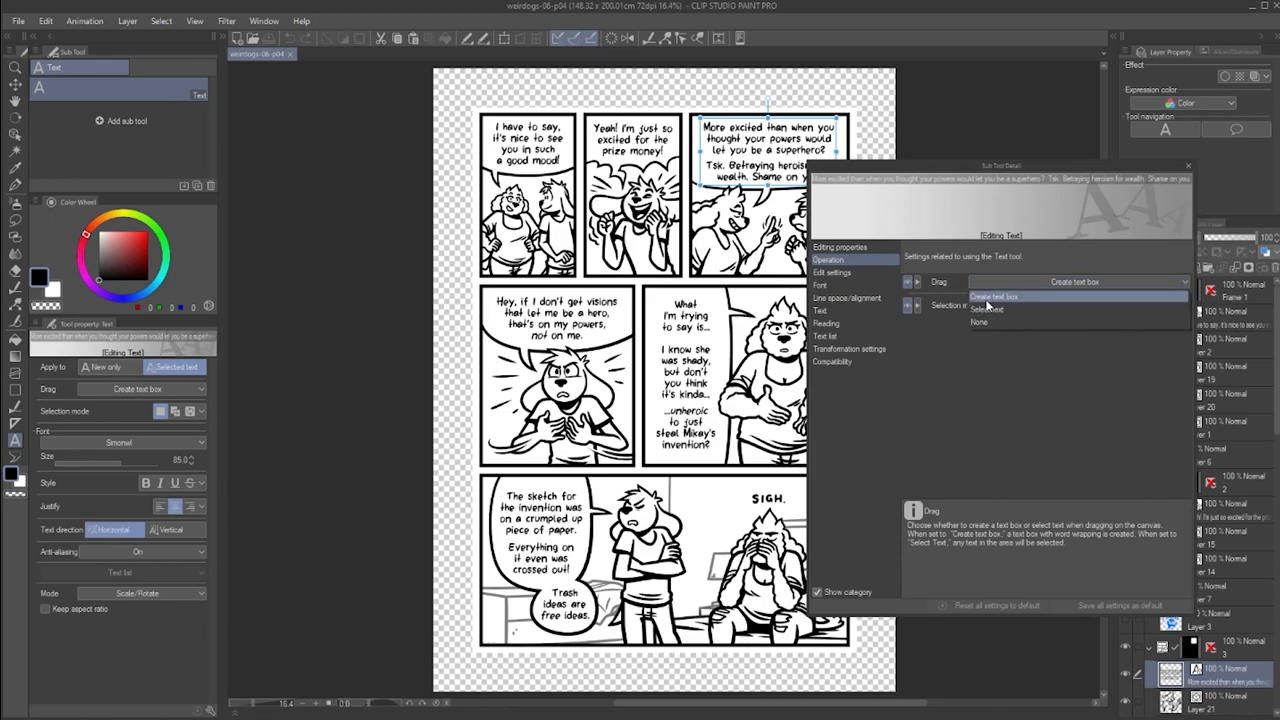
click(987, 309)
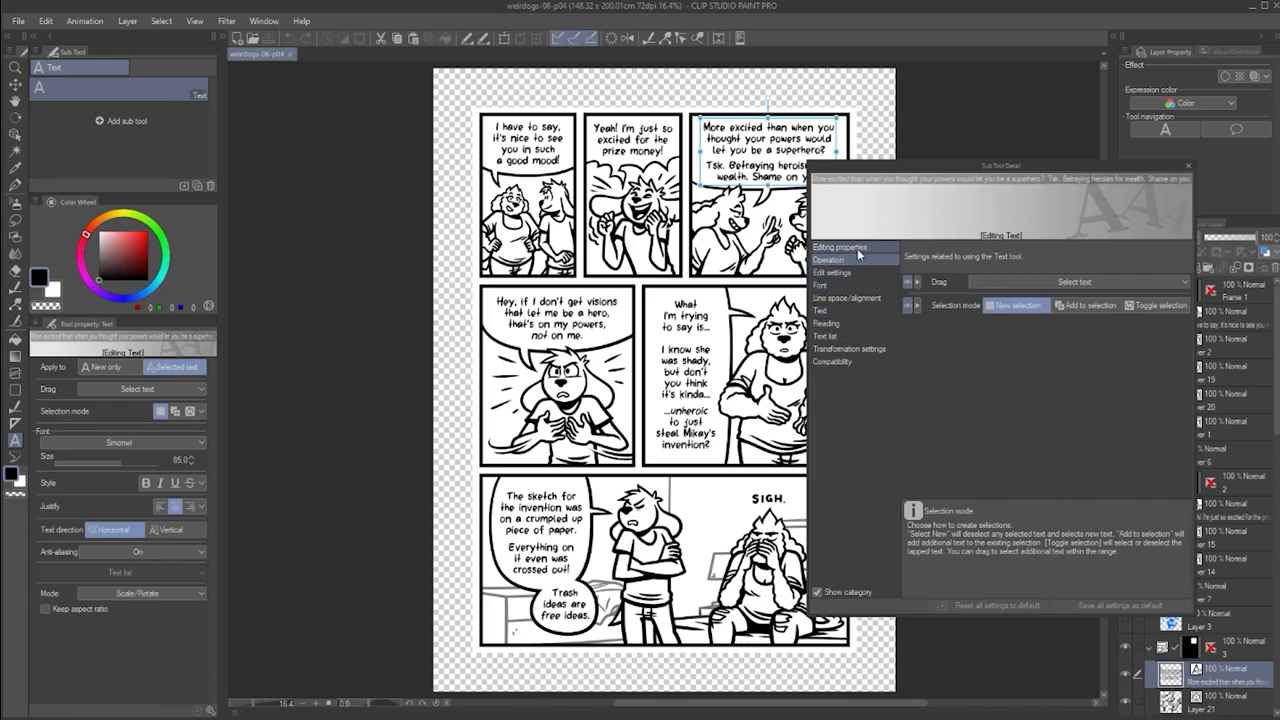
click(839, 247)
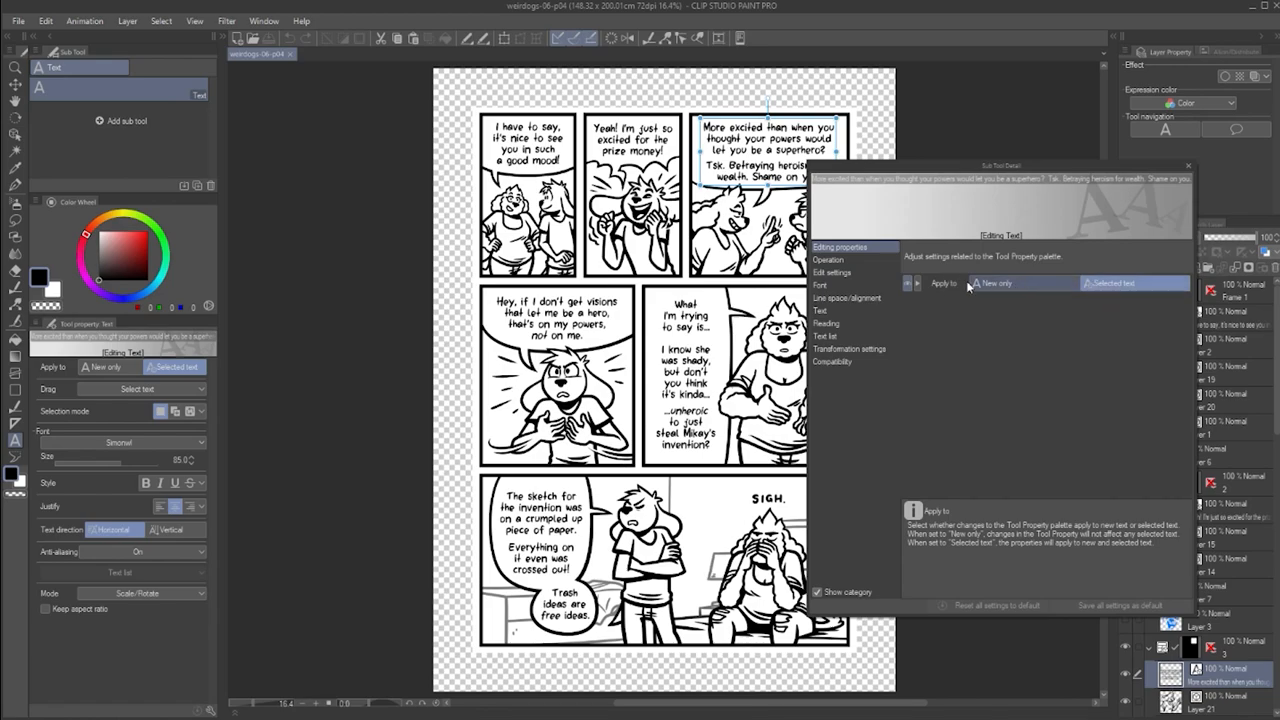
click(828, 259)
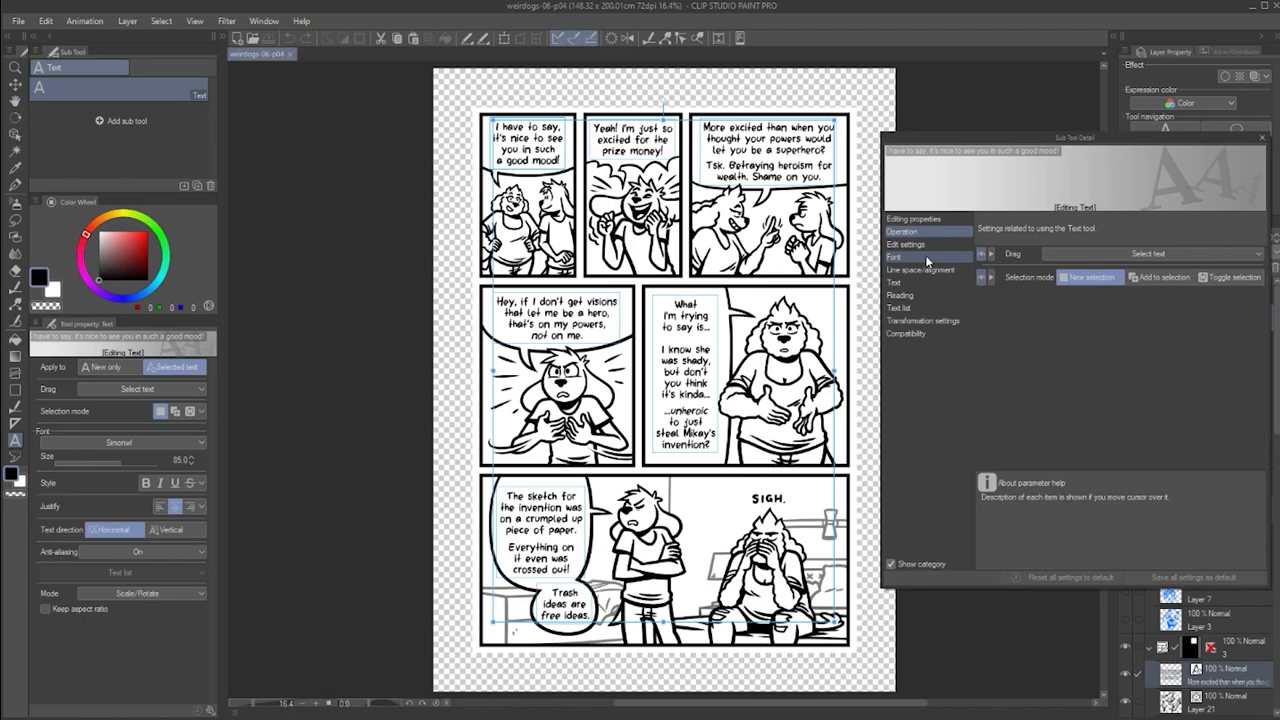
Change the selected text's font and adjust its line spacing.
click(1150, 253)
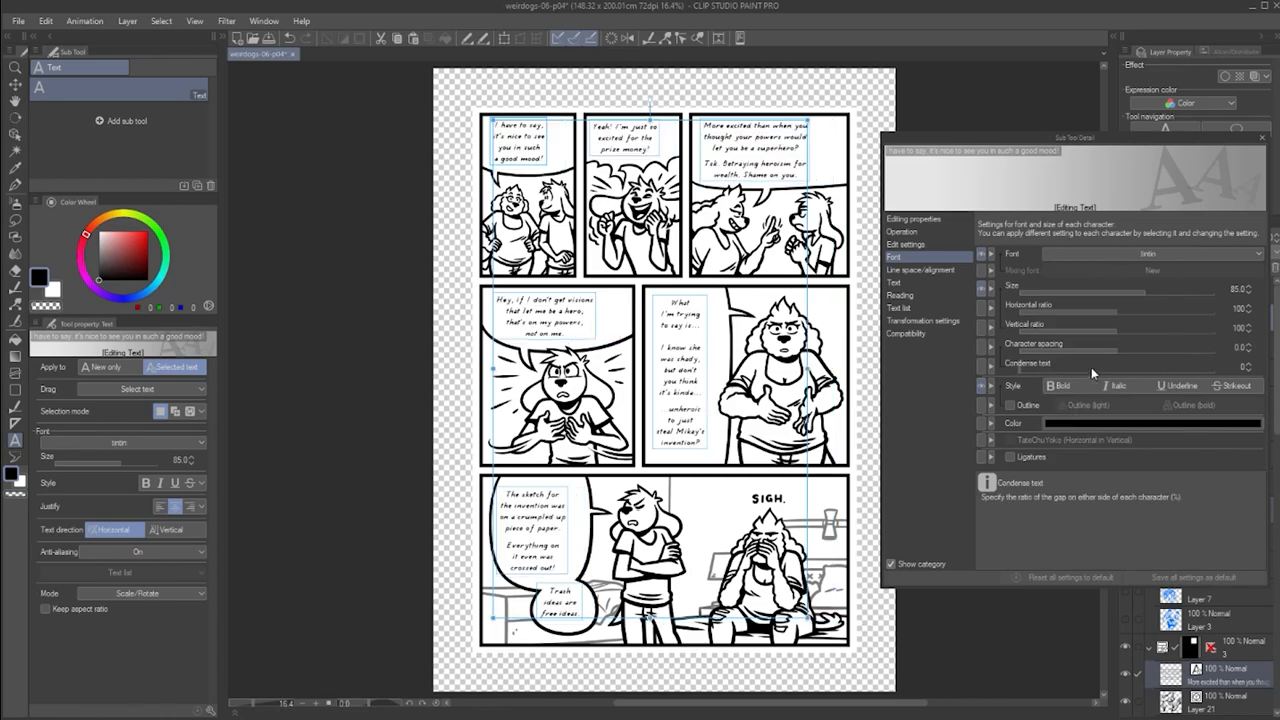
click(920, 270)
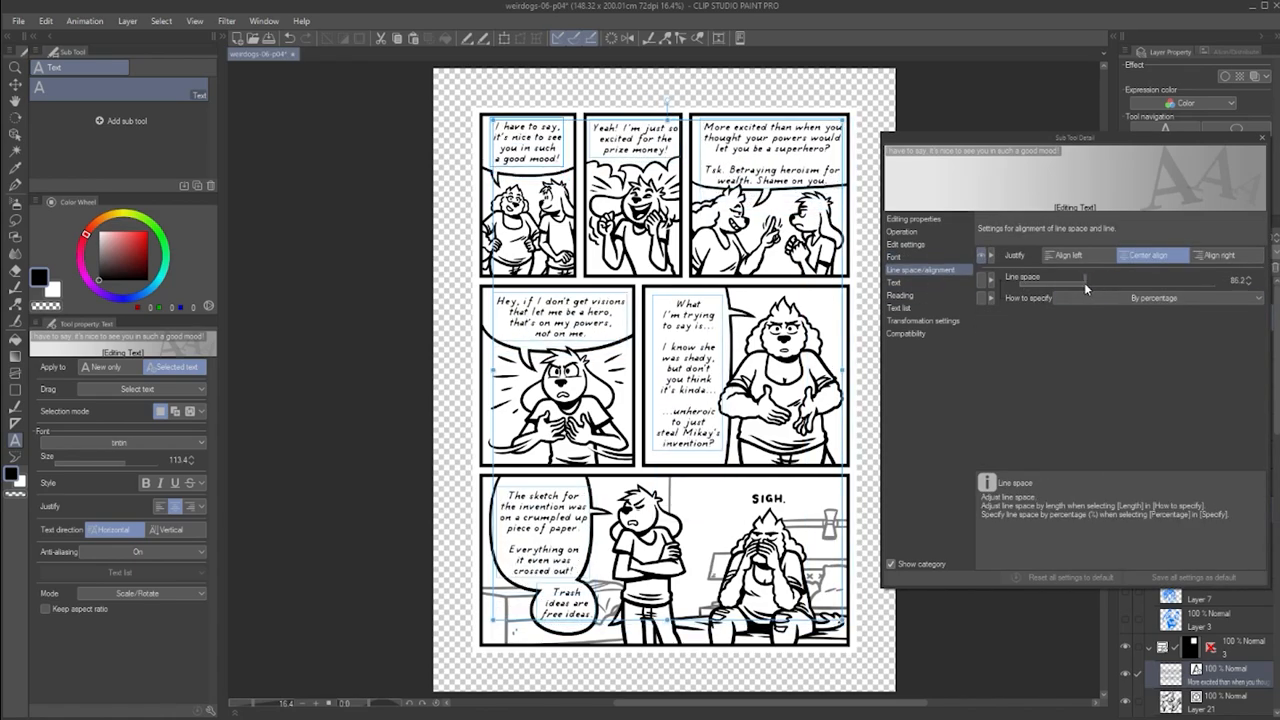
click(893, 257)
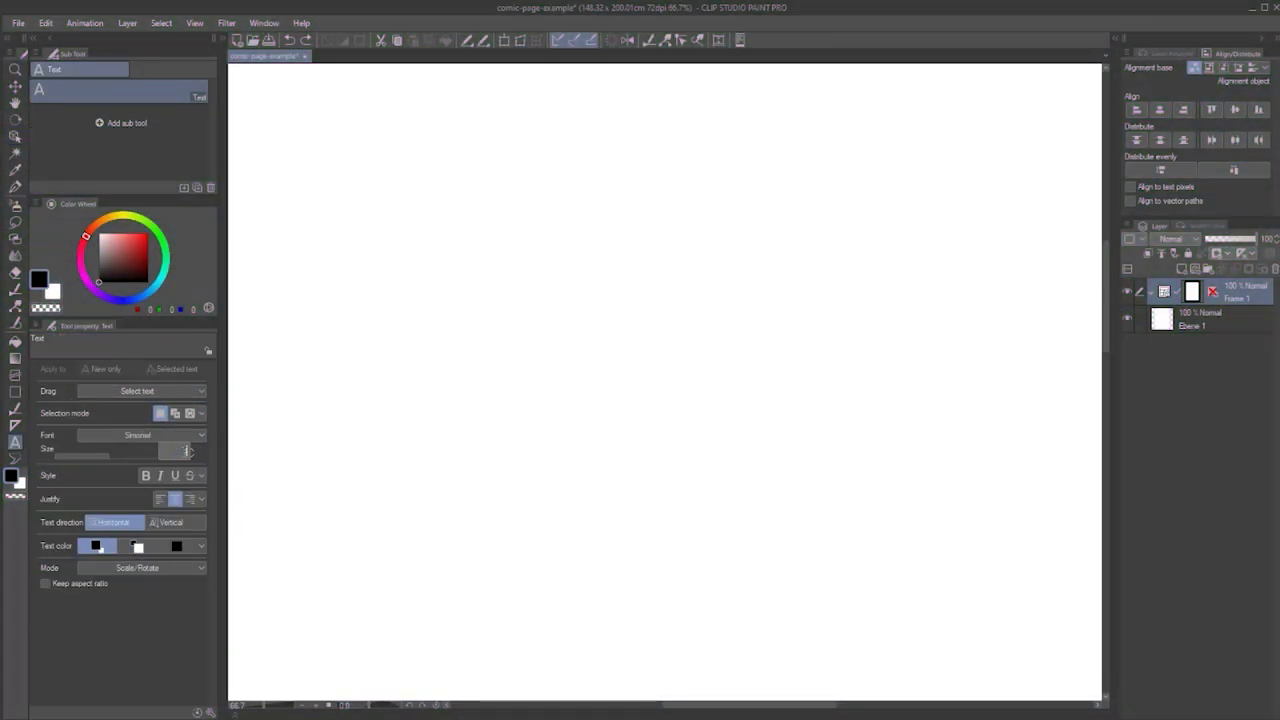
Type 'I am using the font Simonwl…' and save a duplicate text sub tool named 'Segoe 100'.
text(I am using the font Simonwl at 85 pt.)
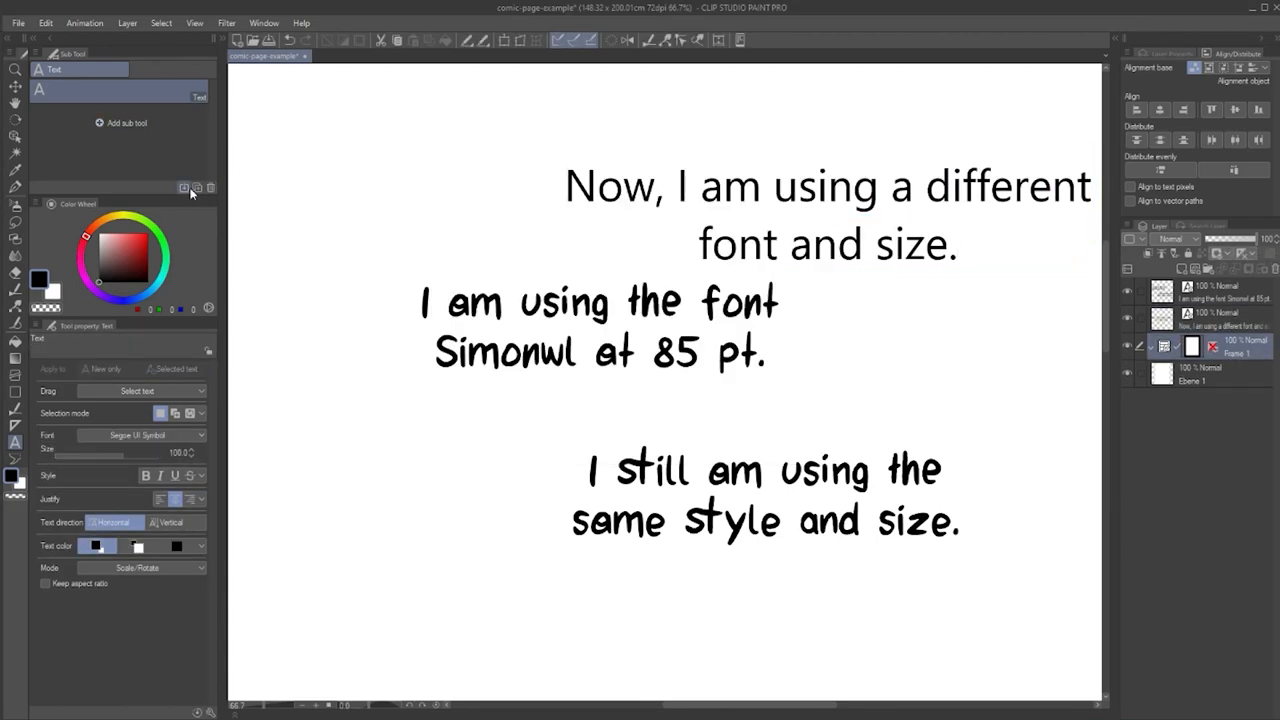
click(198, 188)
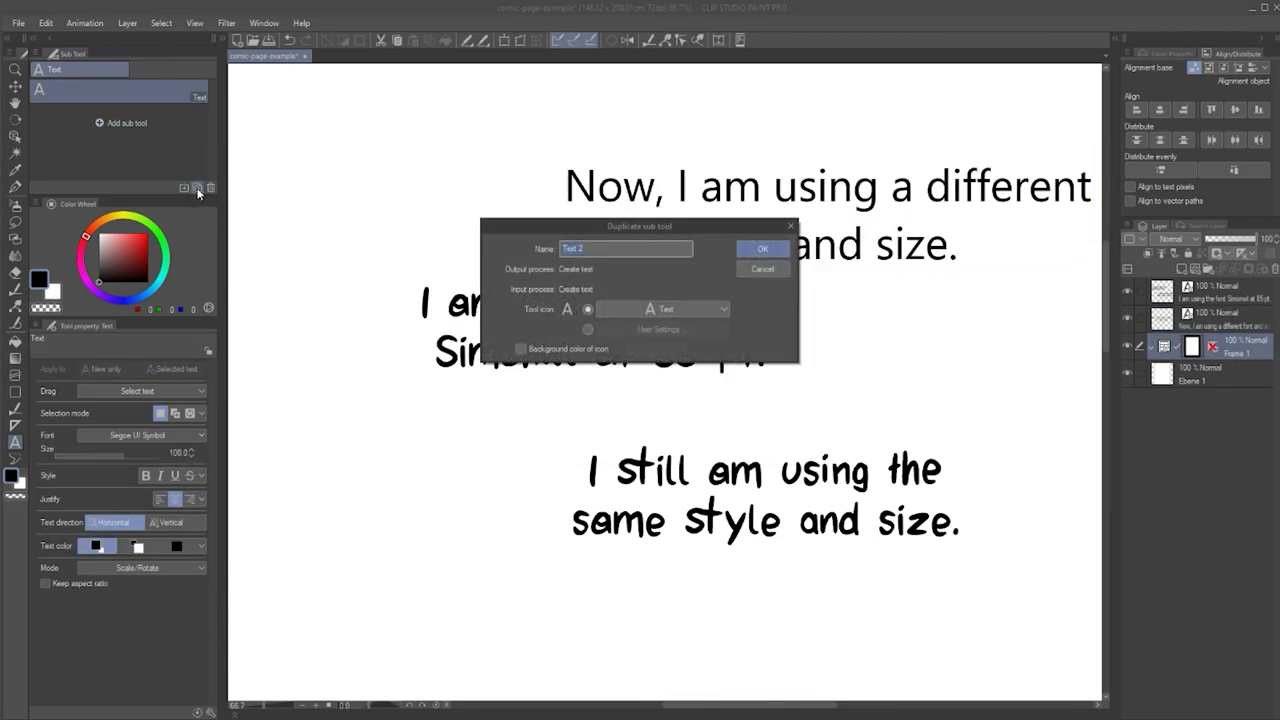
text(S)
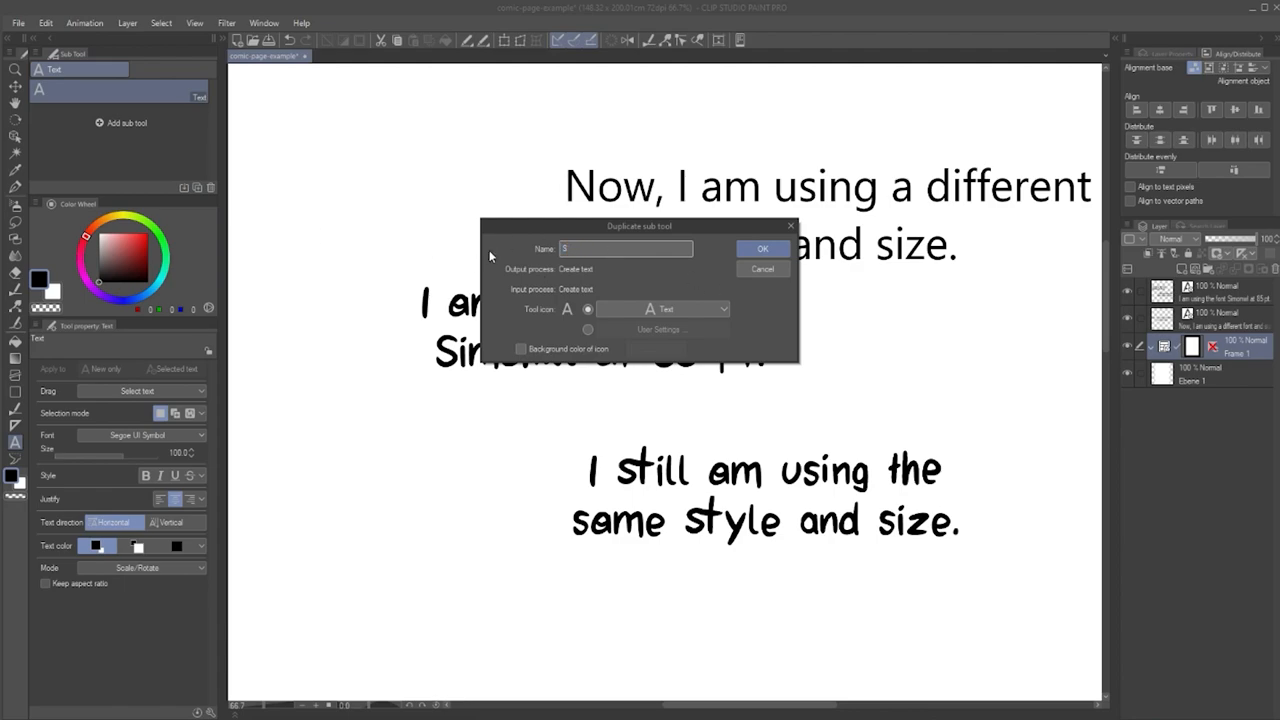
text(Segoe 100)
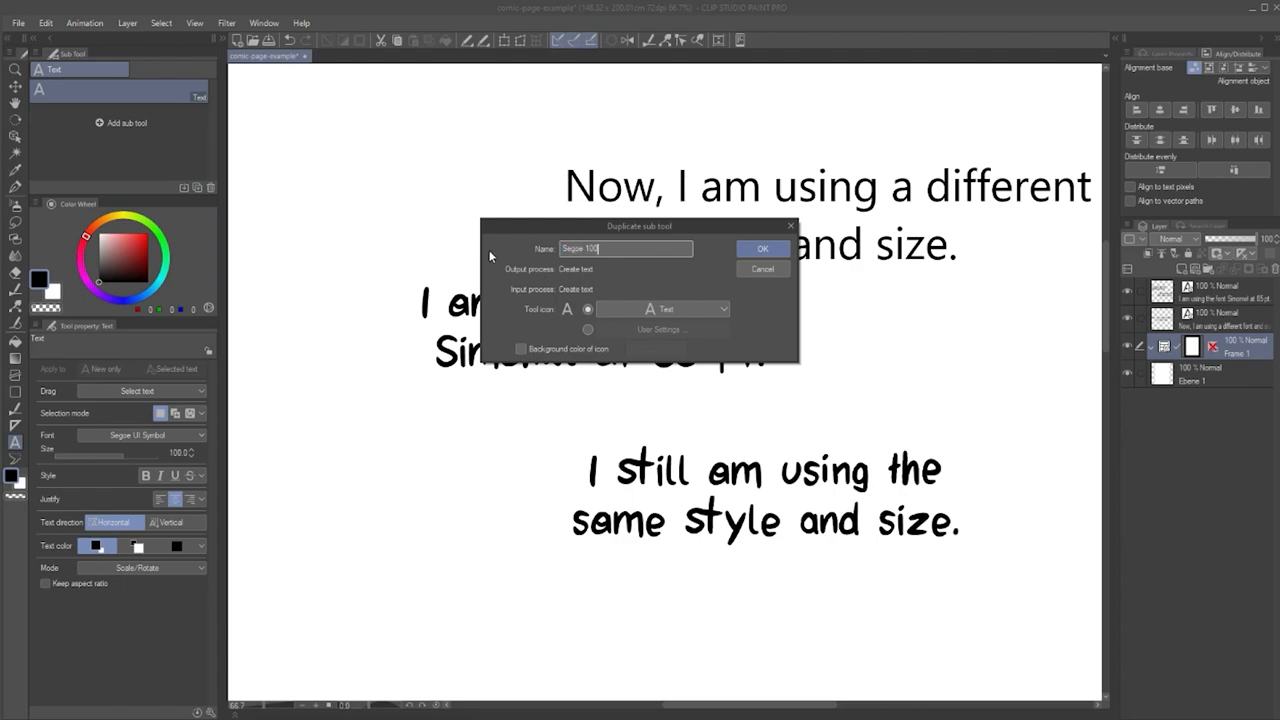
click(762, 248)
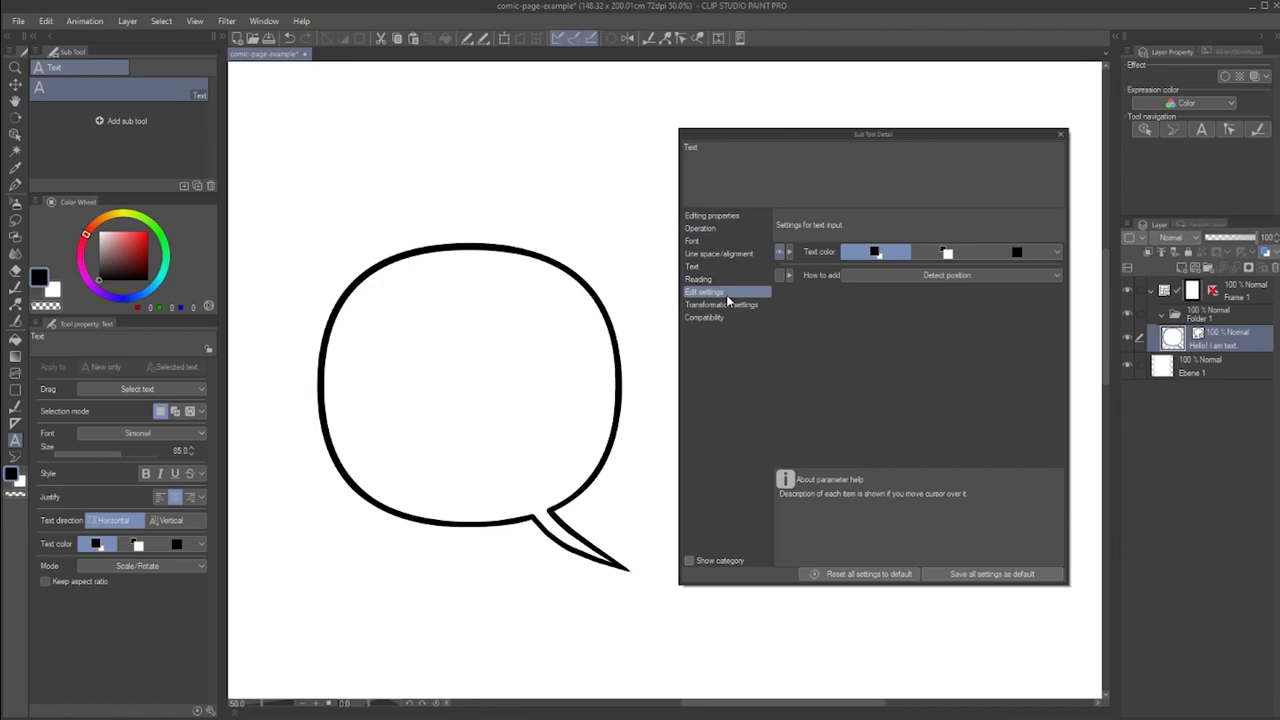
Set How to add, type 'Hello! I a…' outside the balloon, and merge it with the layer below.
click(946, 275)
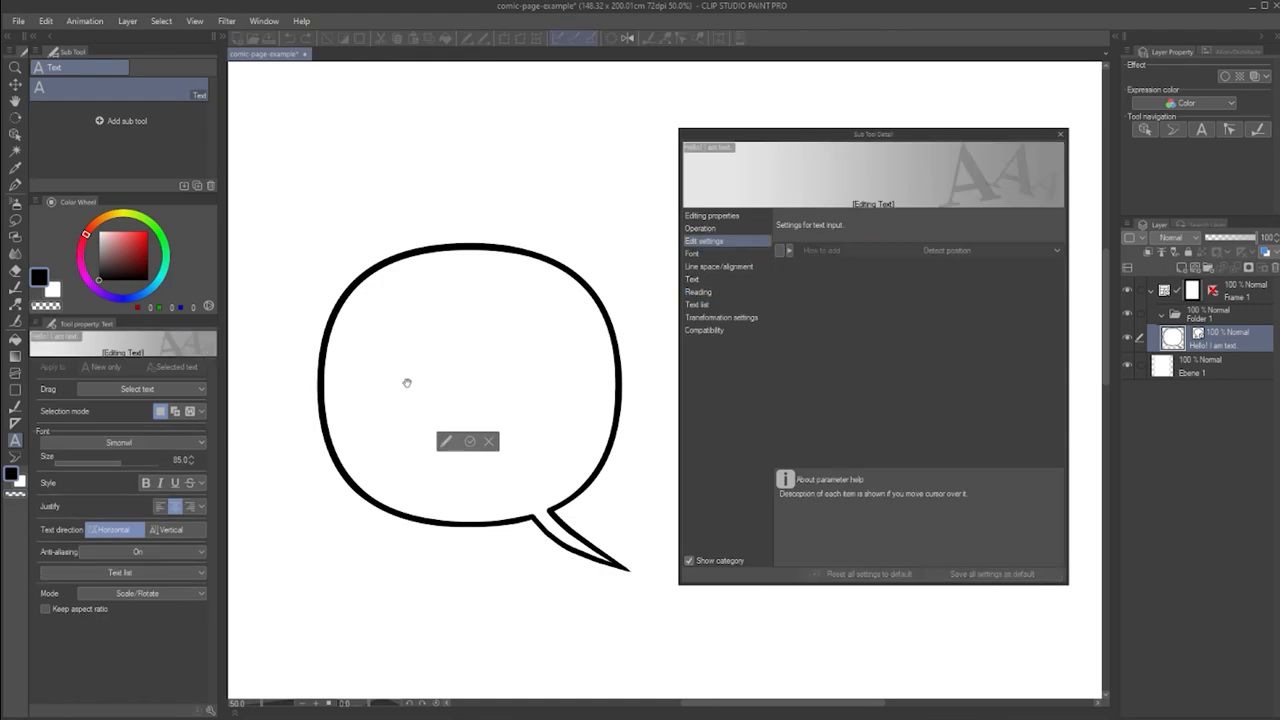
text(Hello! I am)
text(I am still outside the bubble,)
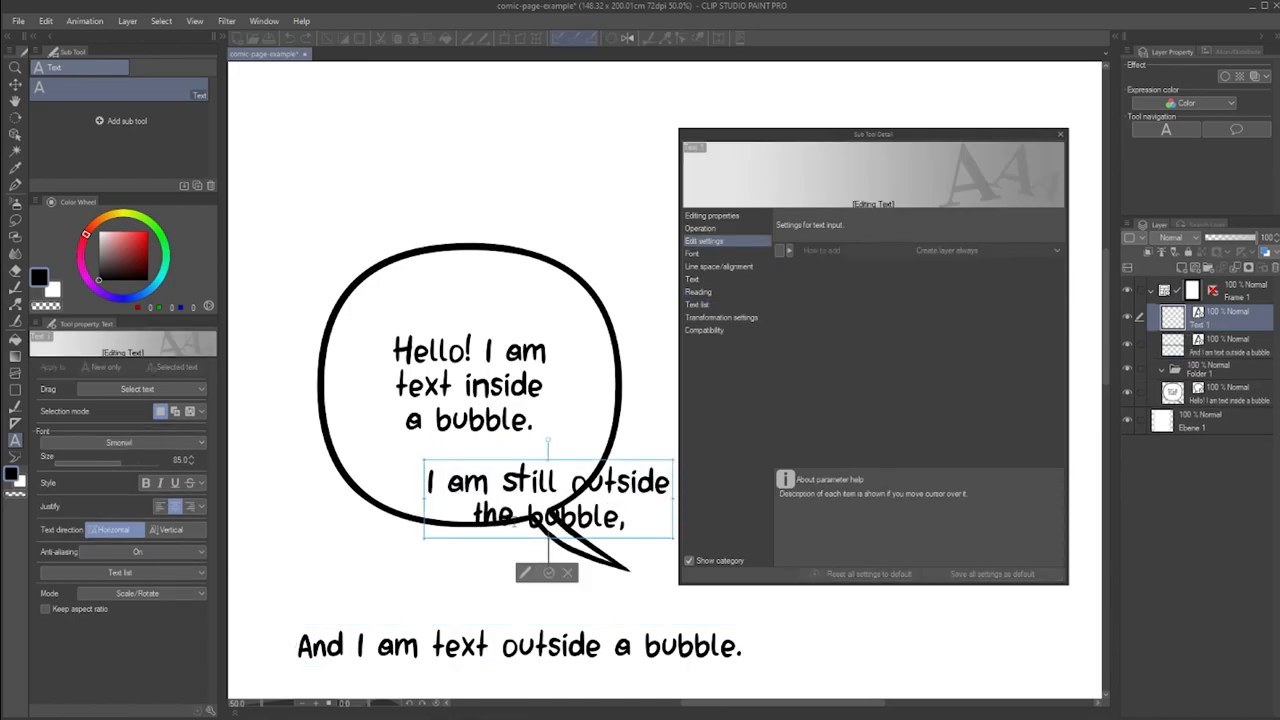
click(127, 20)
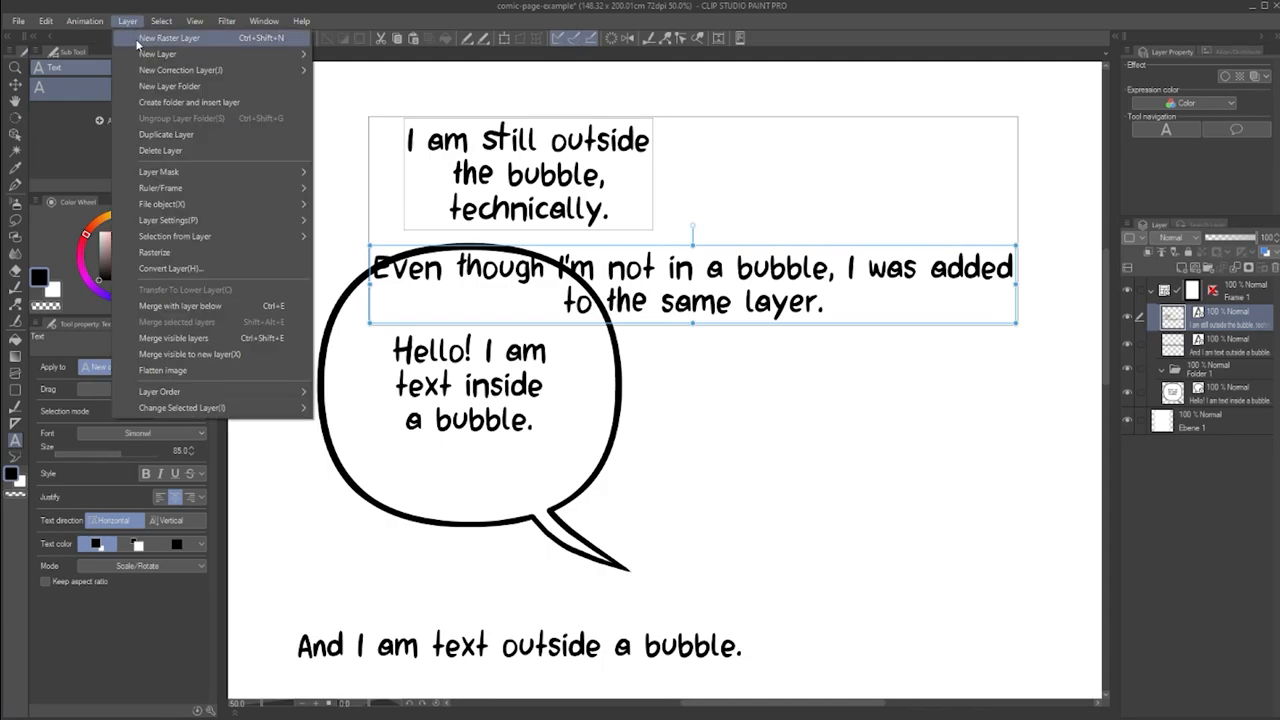
mouse_move(180, 305)
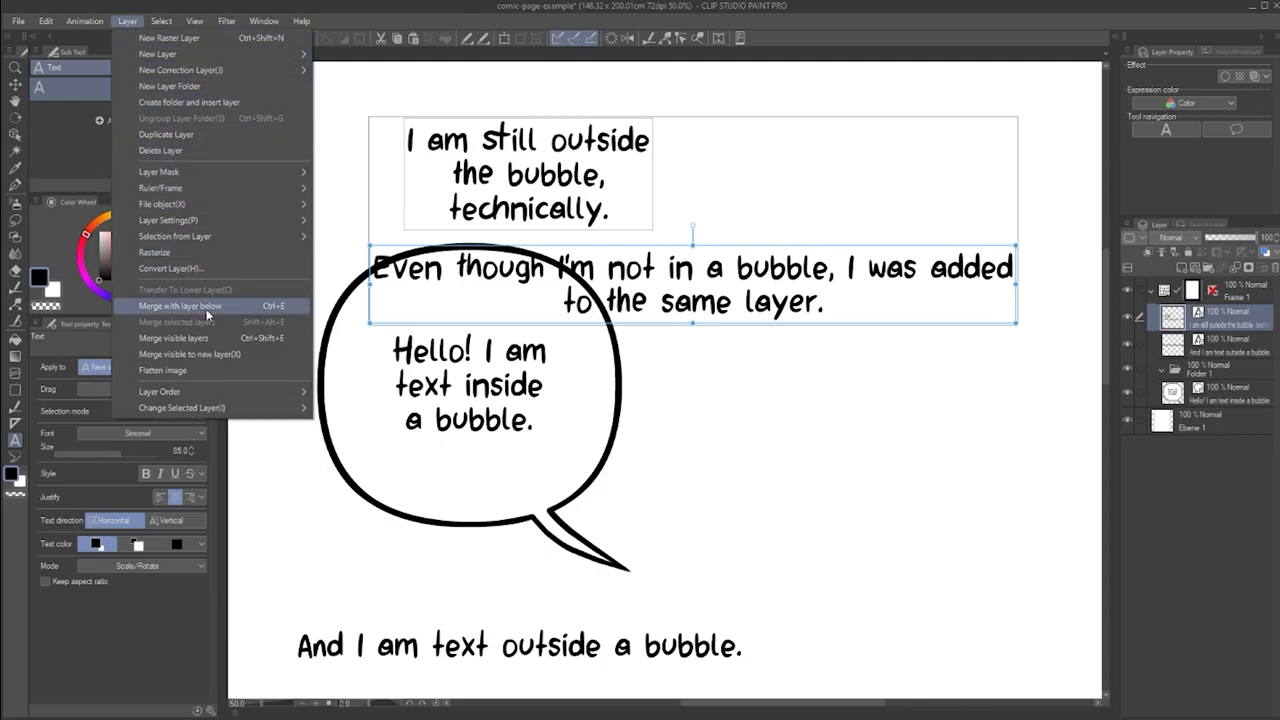
click(180, 305)
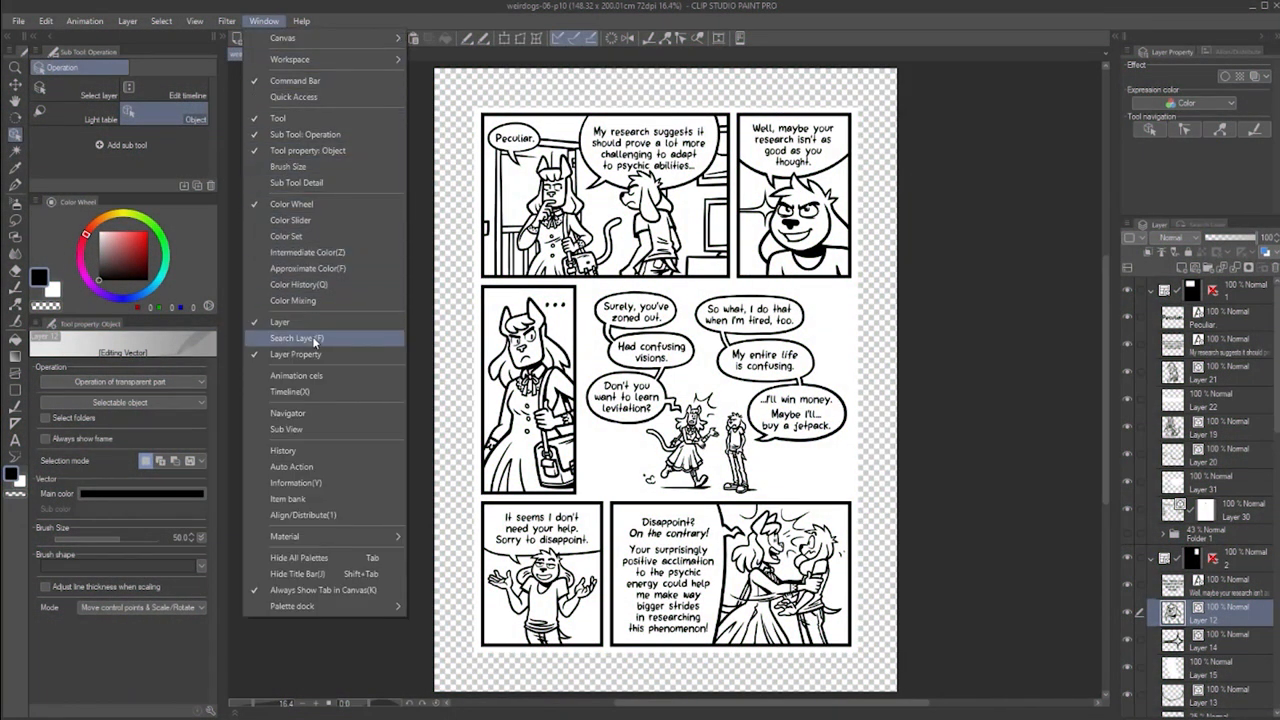
Filter the Search Layer panel to Text/Balloon layers and pick a text layer.
click(294, 338)
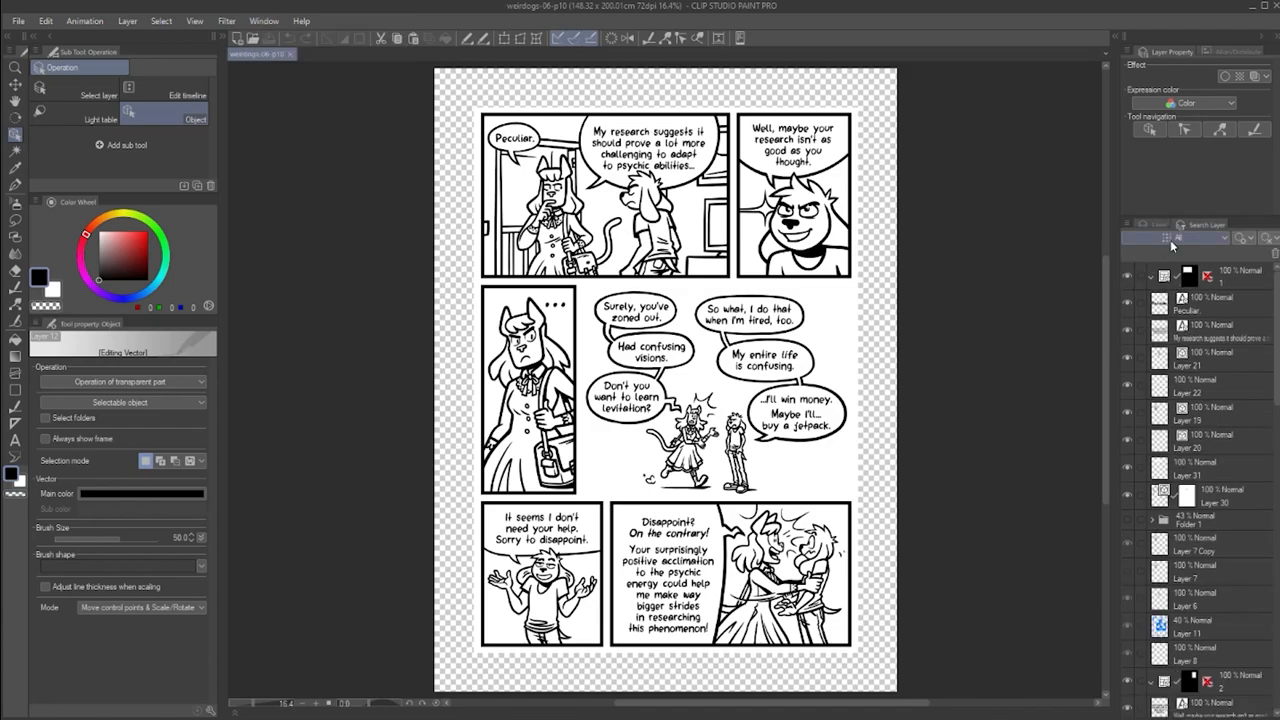
click(1165, 237)
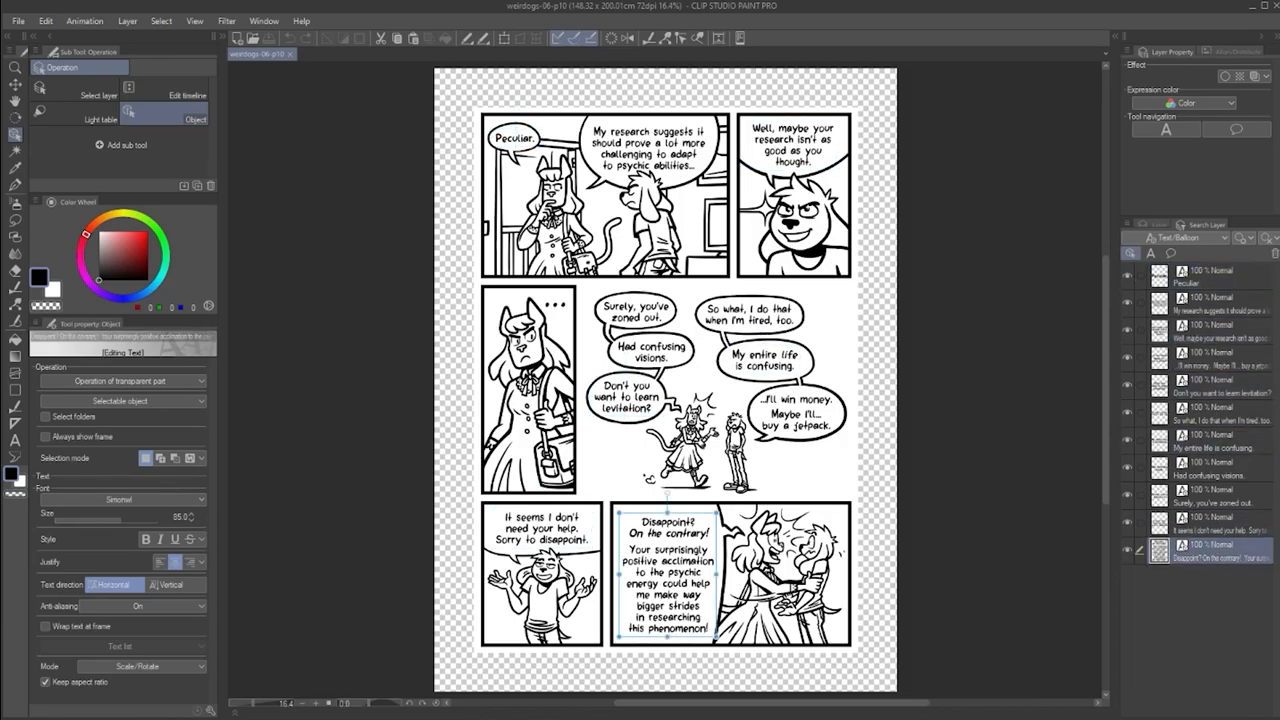
click(264, 20)
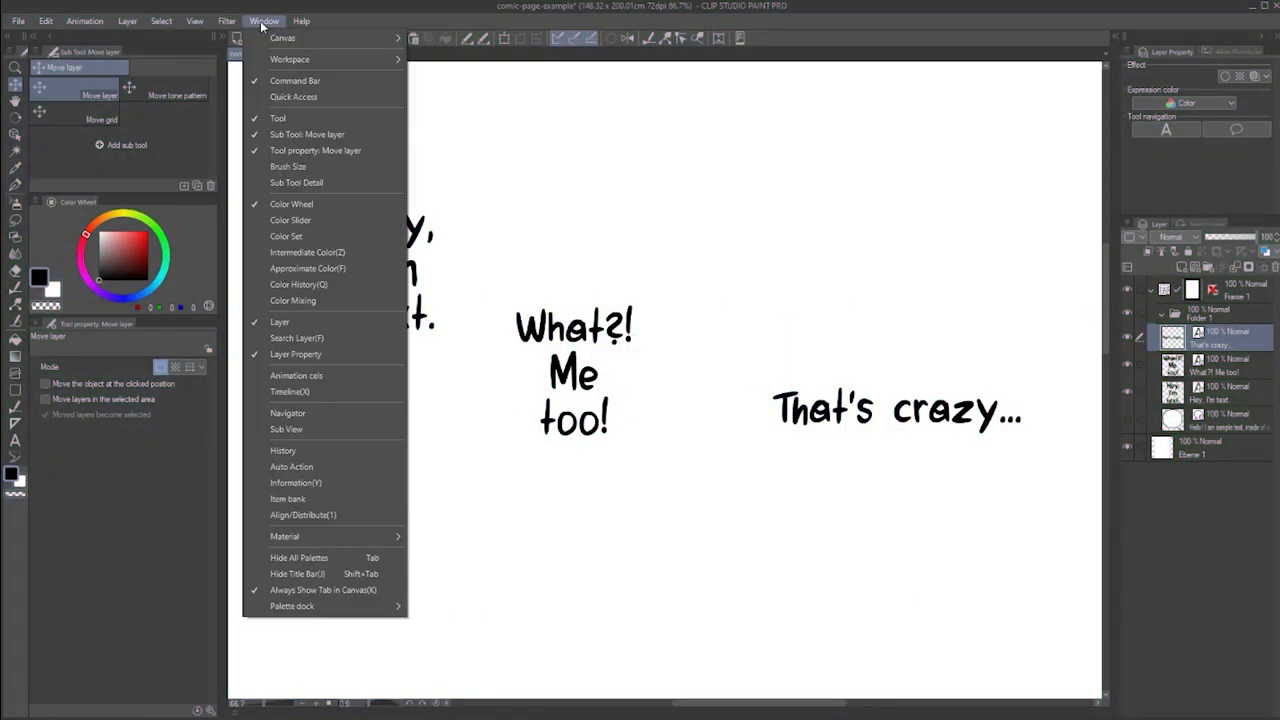
mouse_move(307, 268)
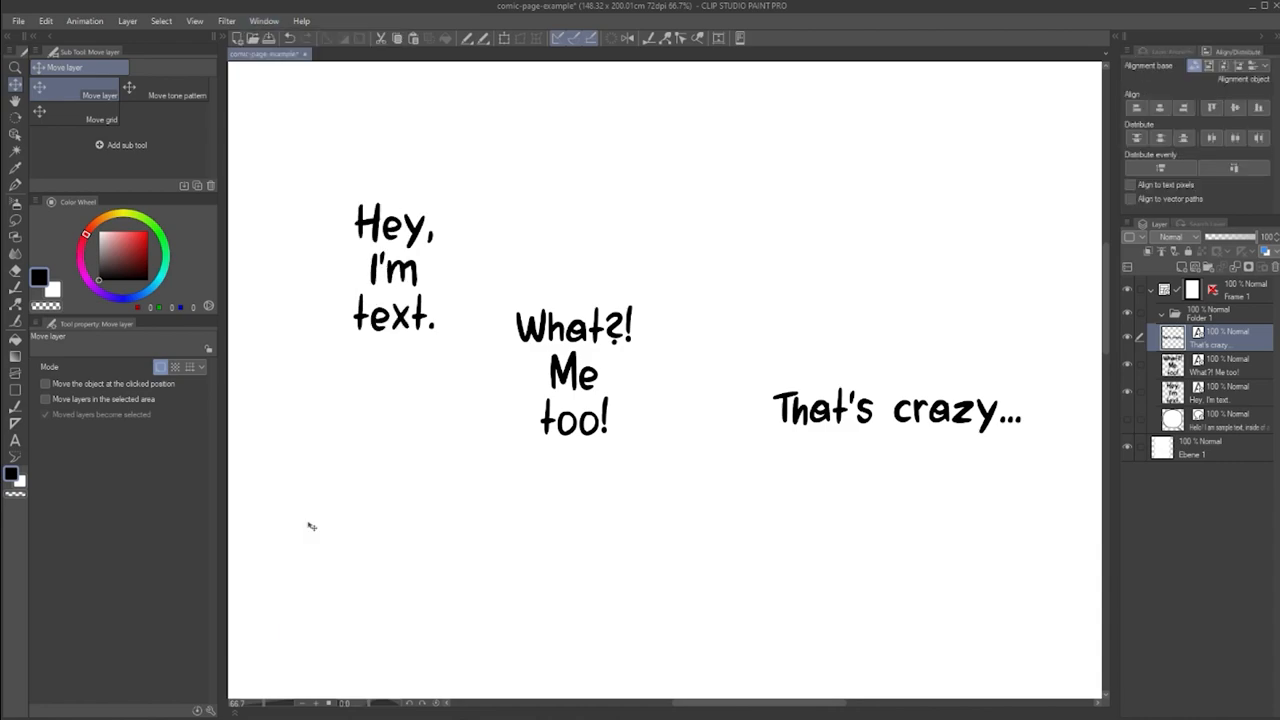
mouse_move(1240, 400)
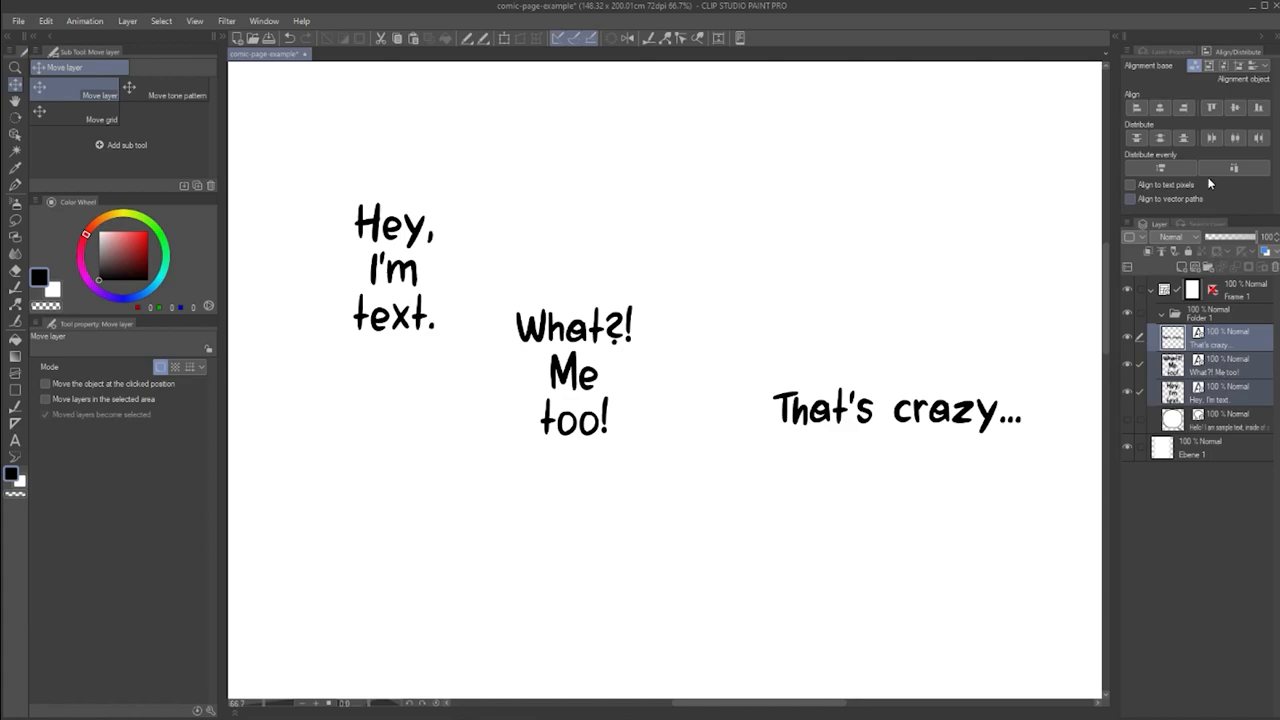
Align the three text blocks (Hey, I'm text., What?! Me too!, That's crazy...) along their tops.
click(1258, 107)
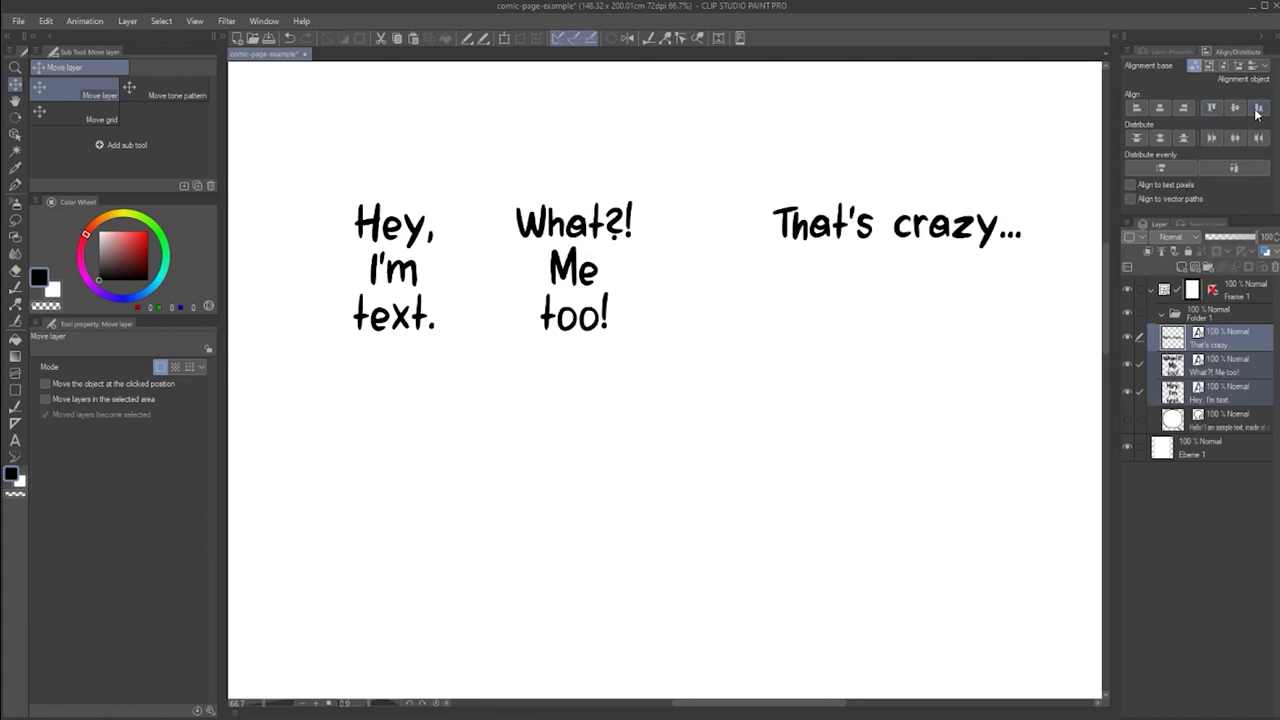
click(1235, 107)
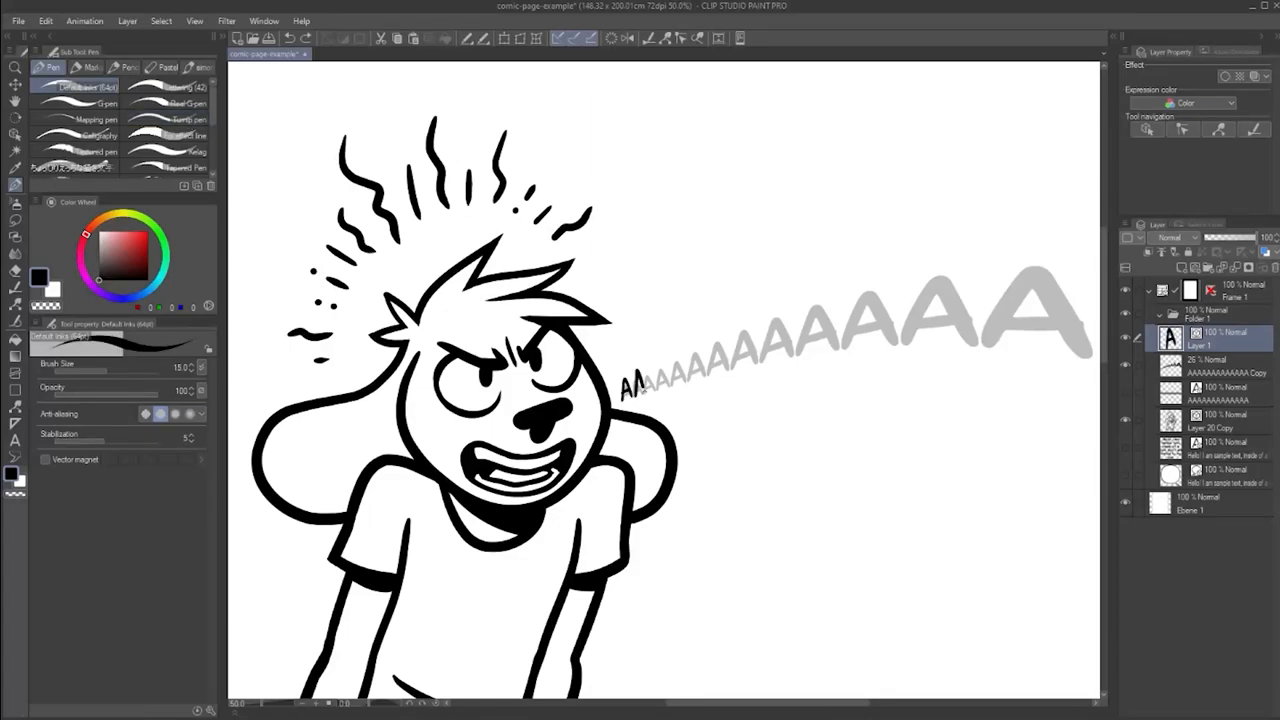
Hand-letter the first A's of the scream in ink over the faded AAAA guide.
drag(635, 375, 720, 360)
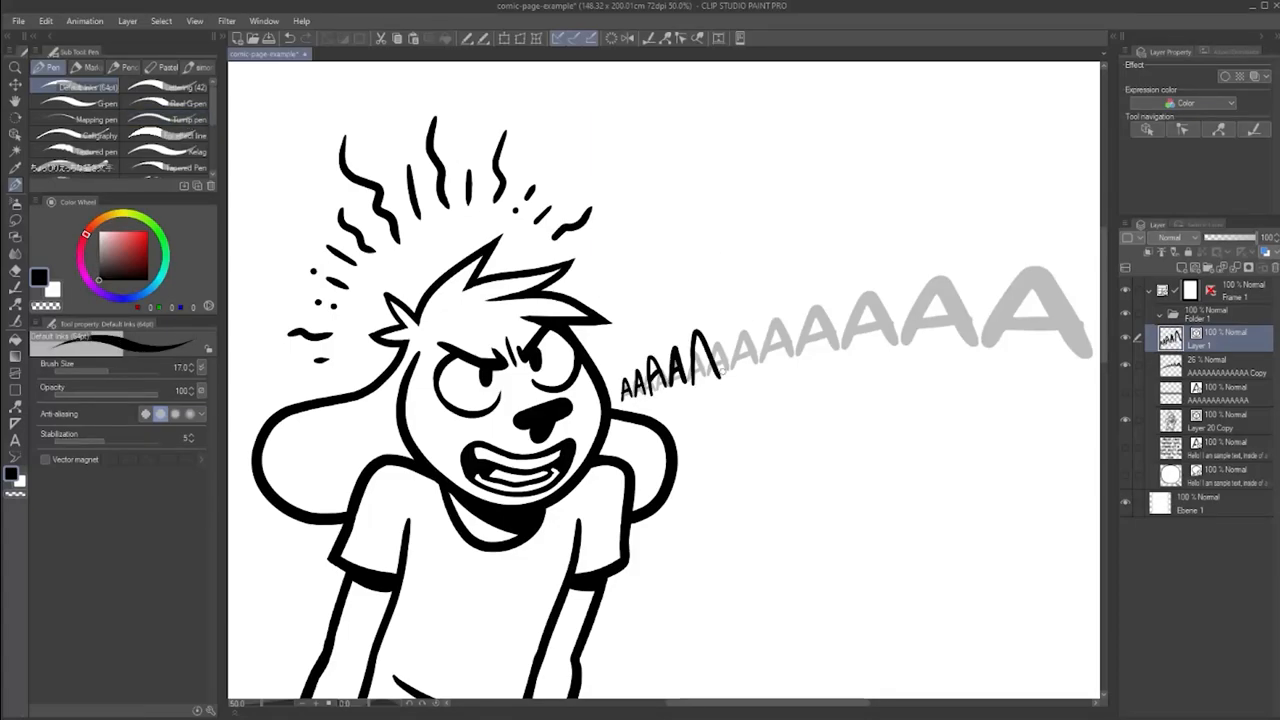
drag(700, 360, 810, 270)
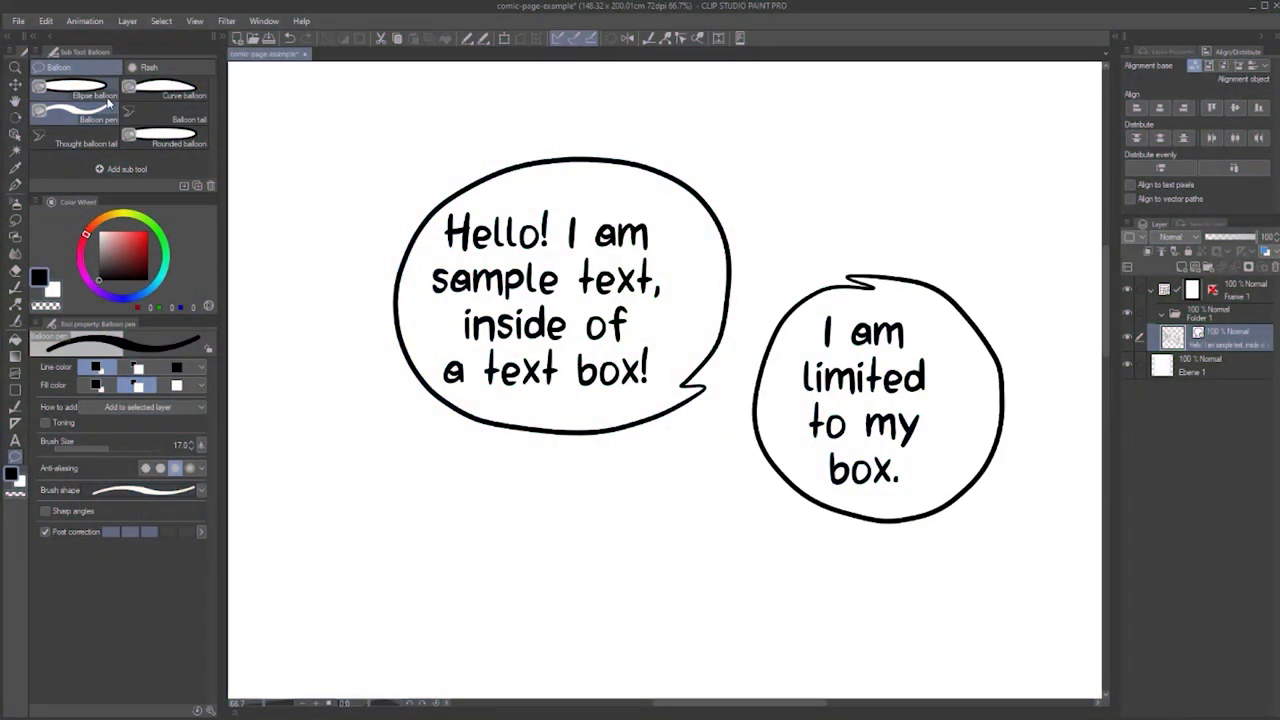
Select the Balloon tail sub tool for connecting the two balloons.
click(163, 119)
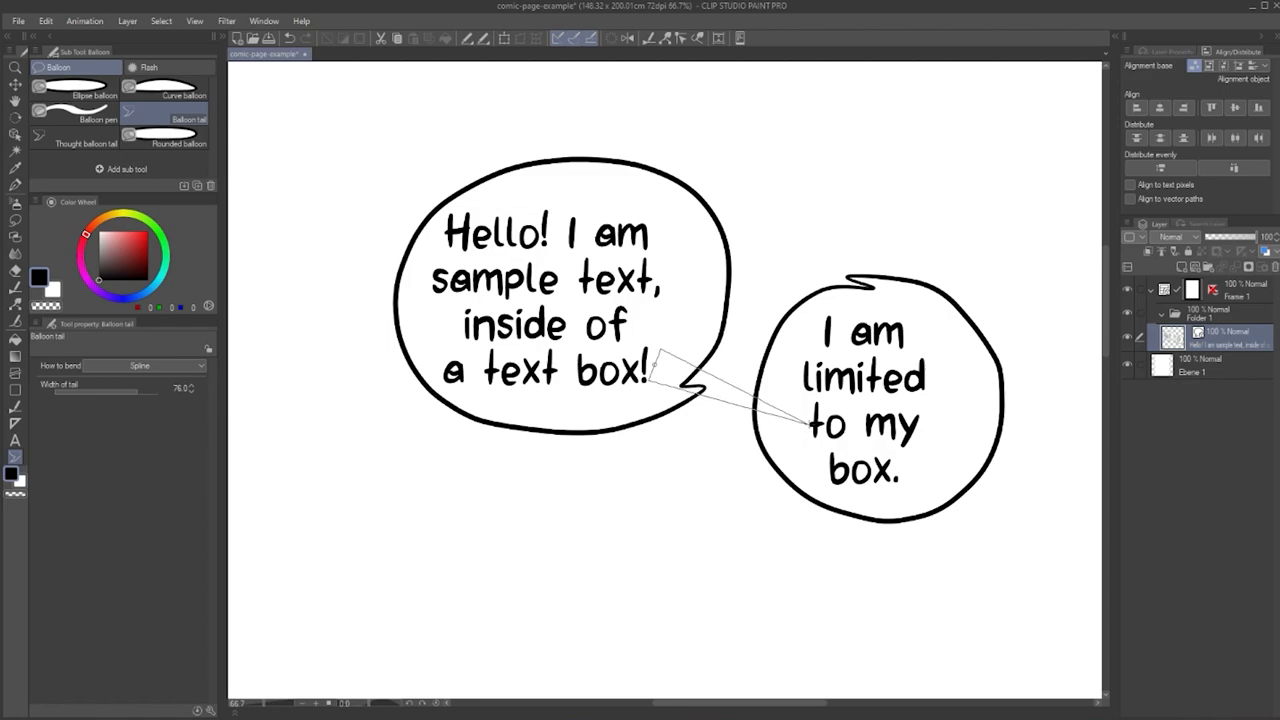